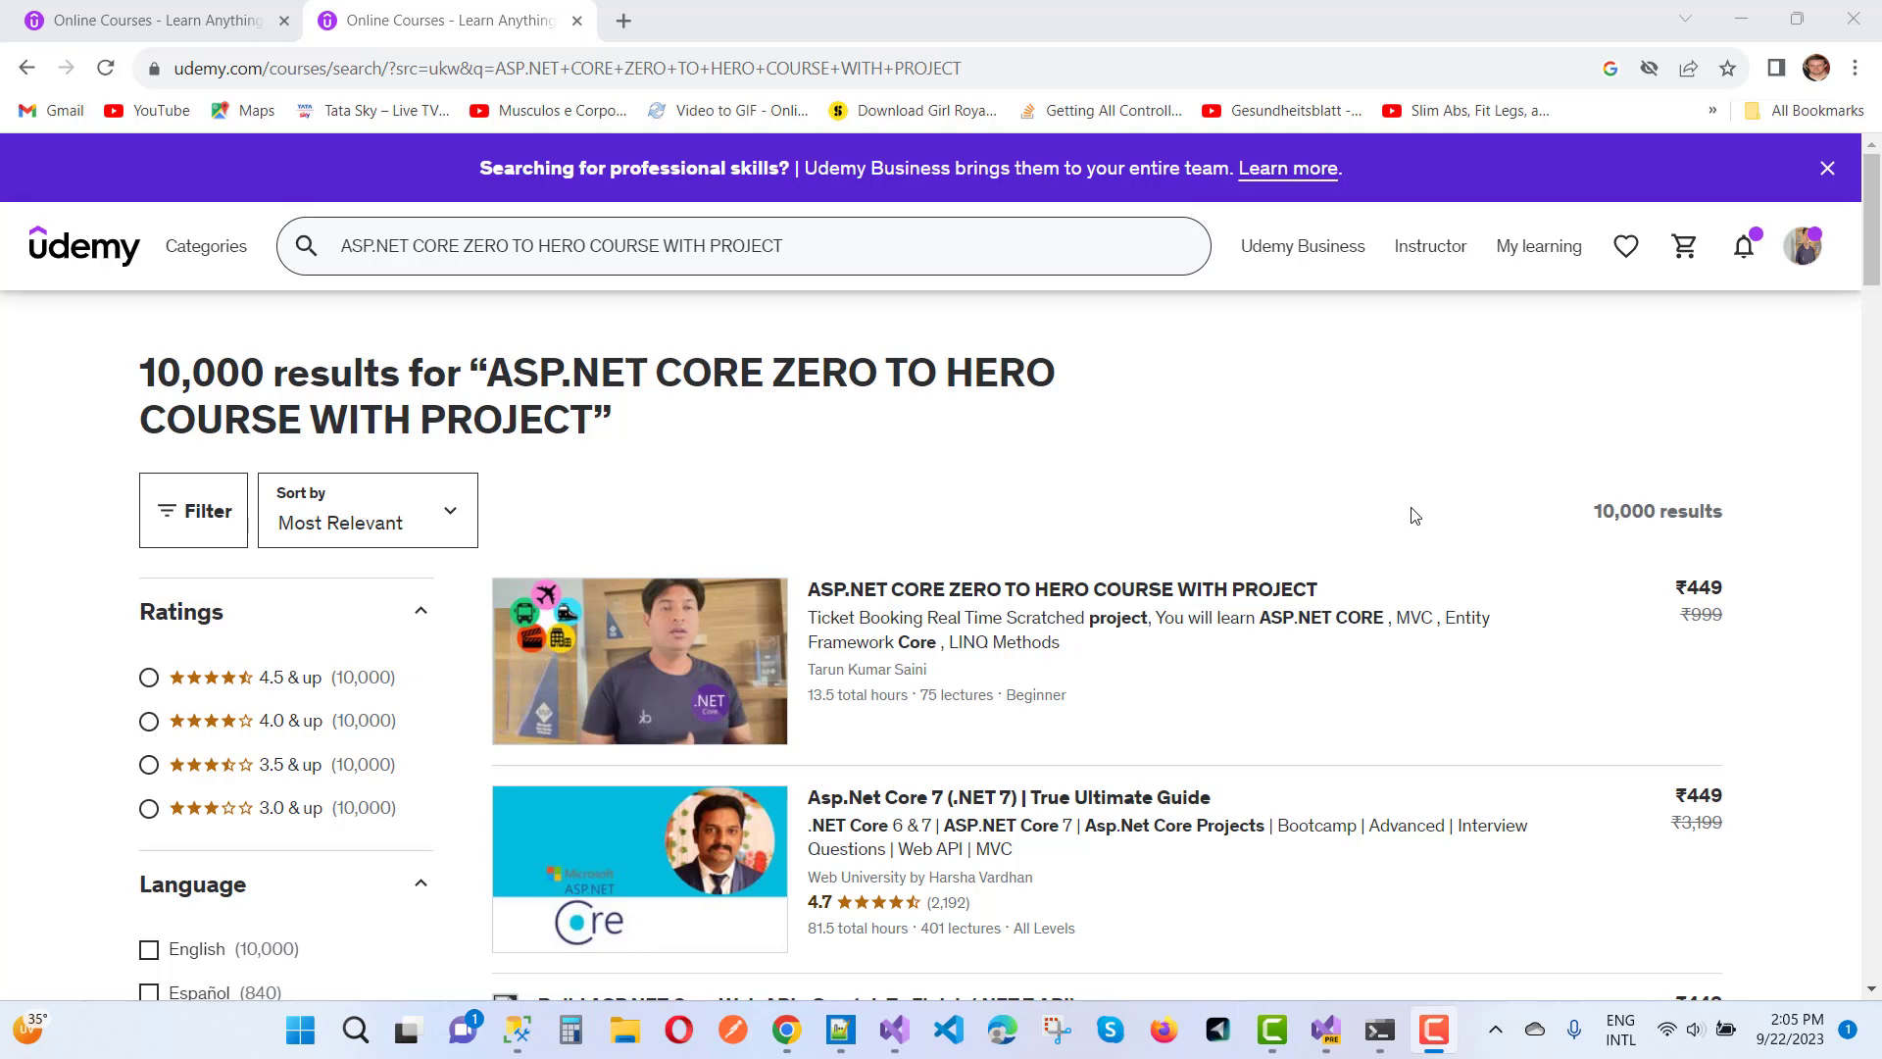
mouse_move(757, 551)
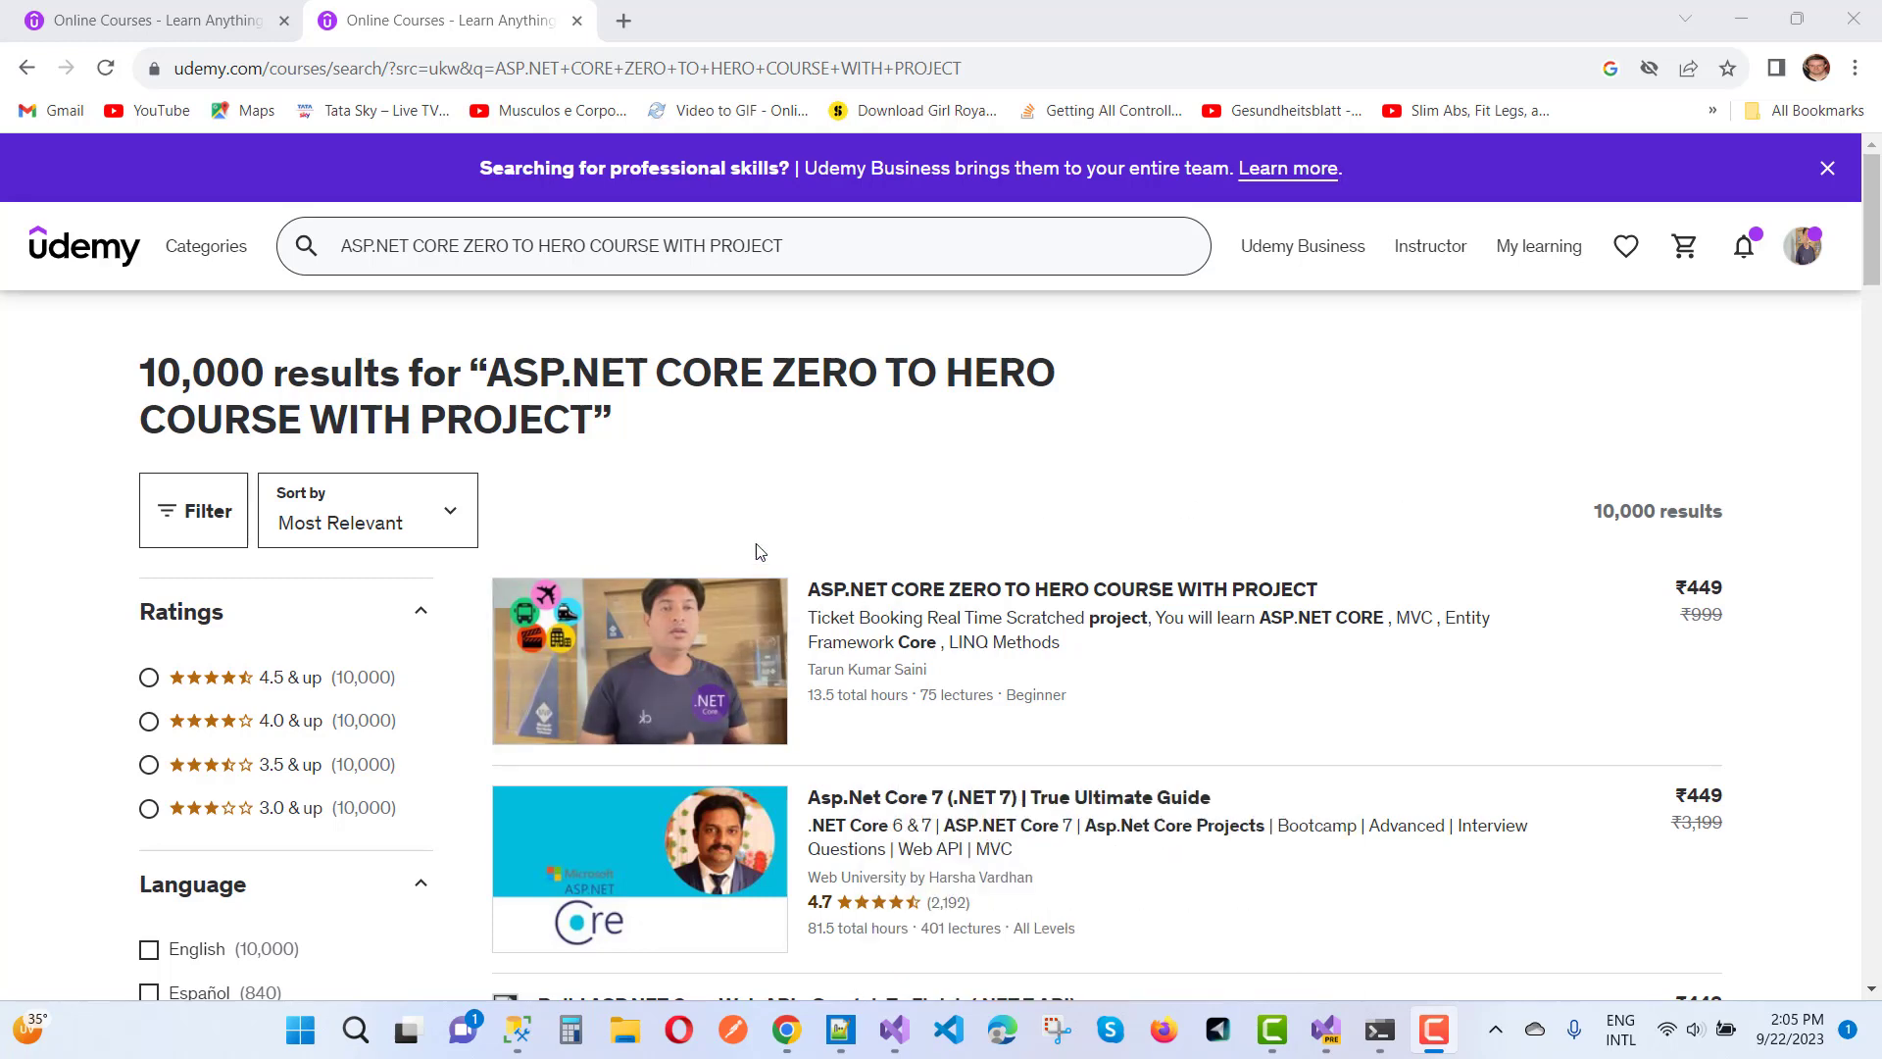
mouse_move(767, 565)
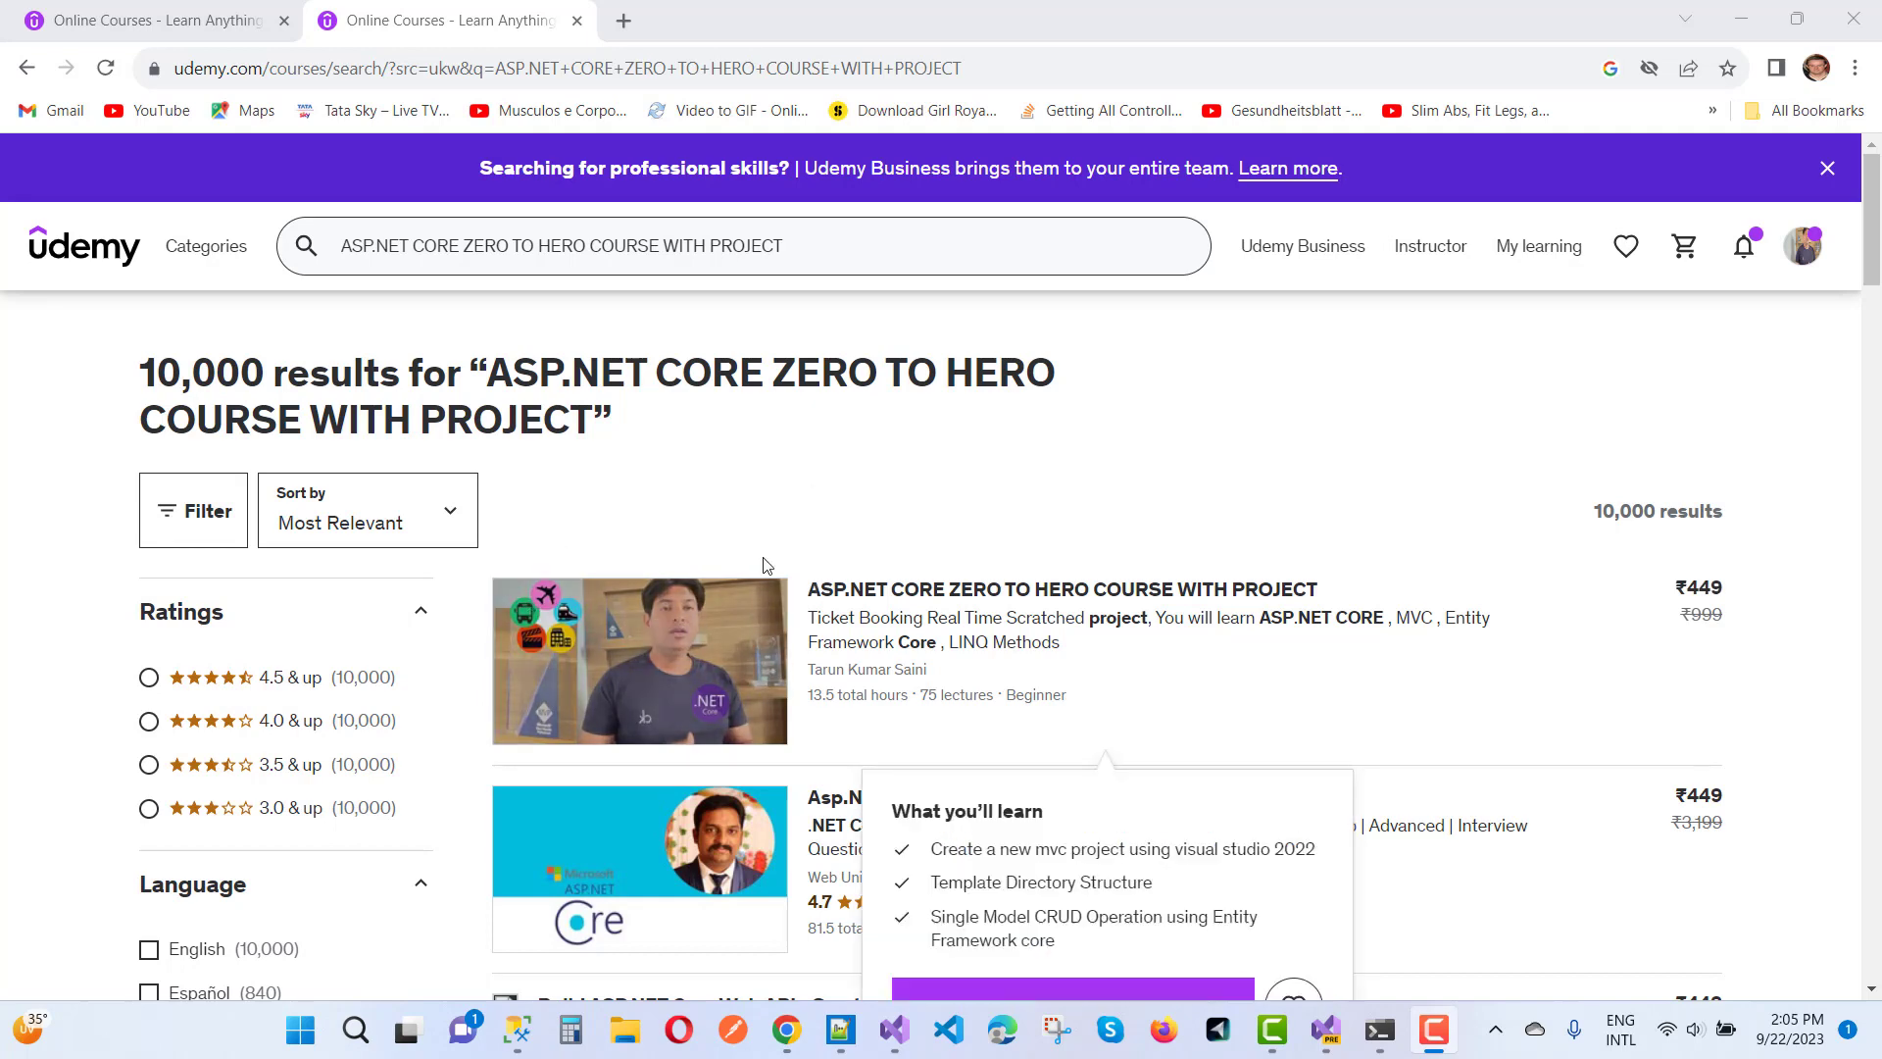
mouse_move(1005, 610)
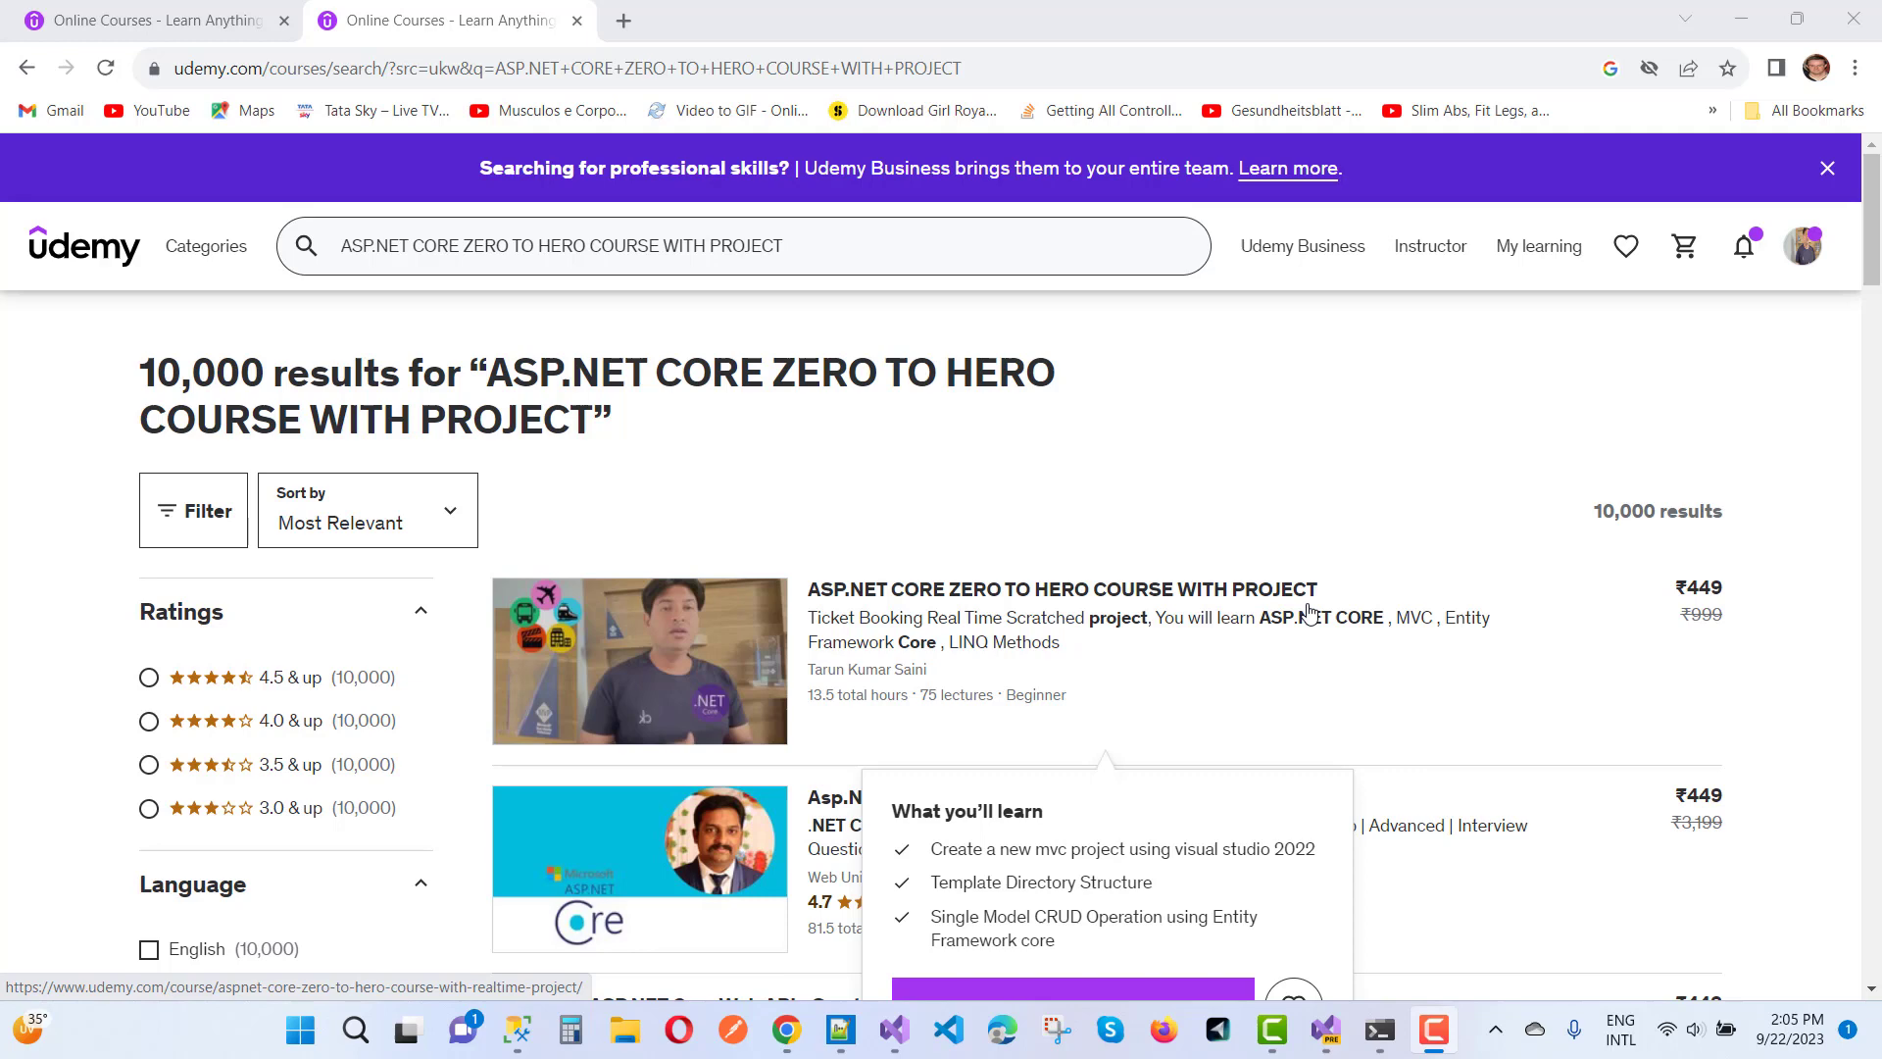
mouse_move(1182, 541)
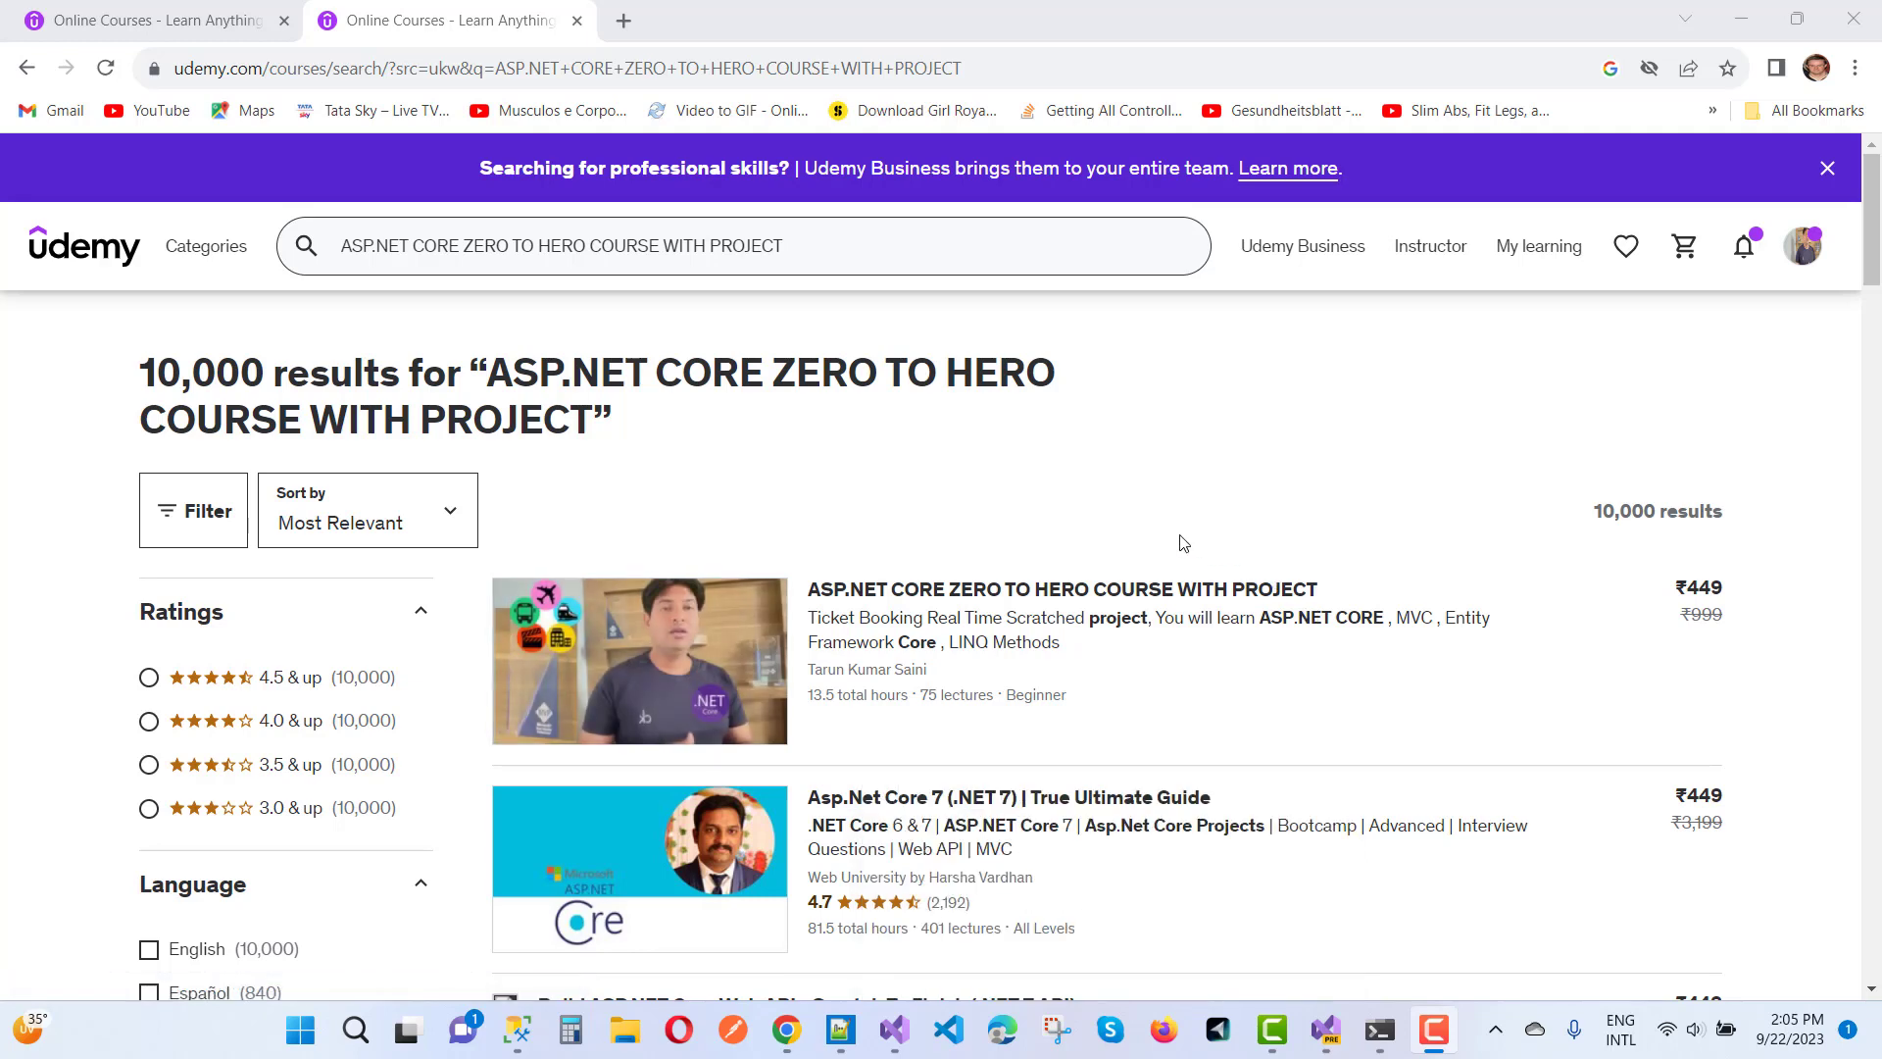
mouse_move(858, 636)
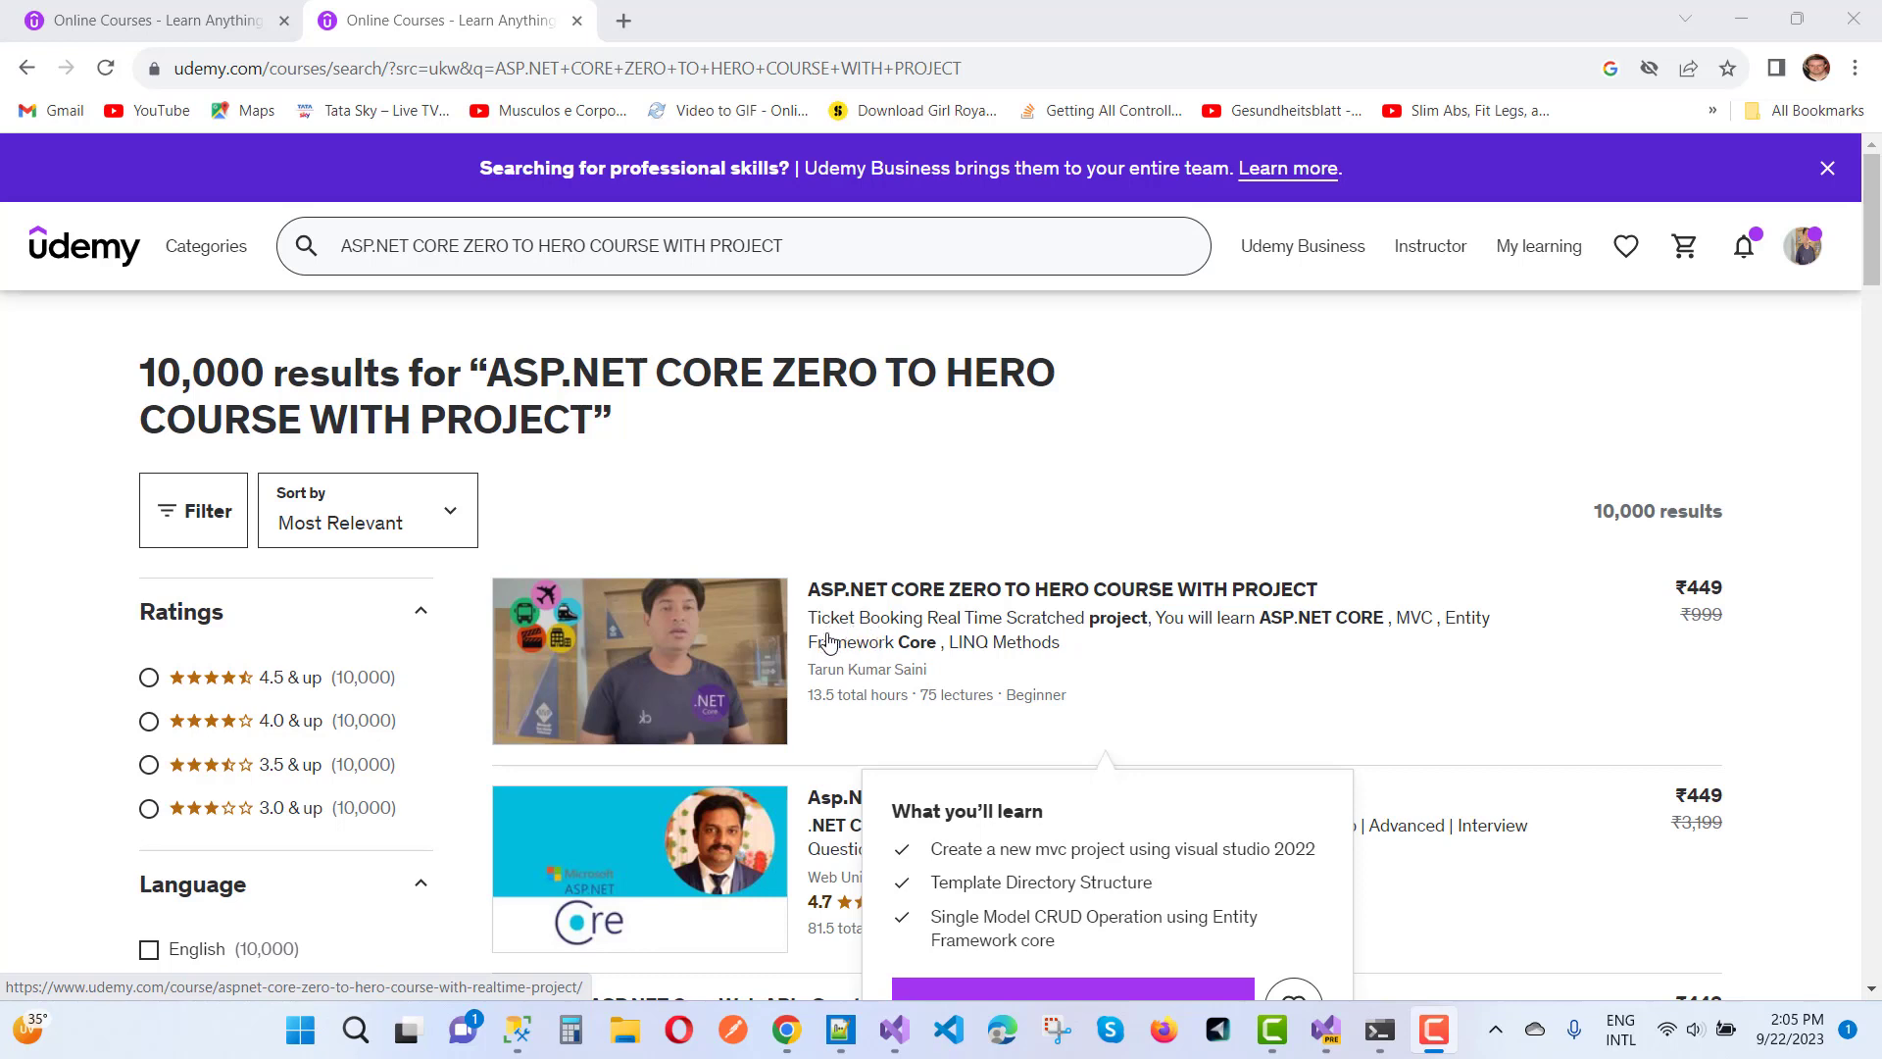
mouse_move(1075, 639)
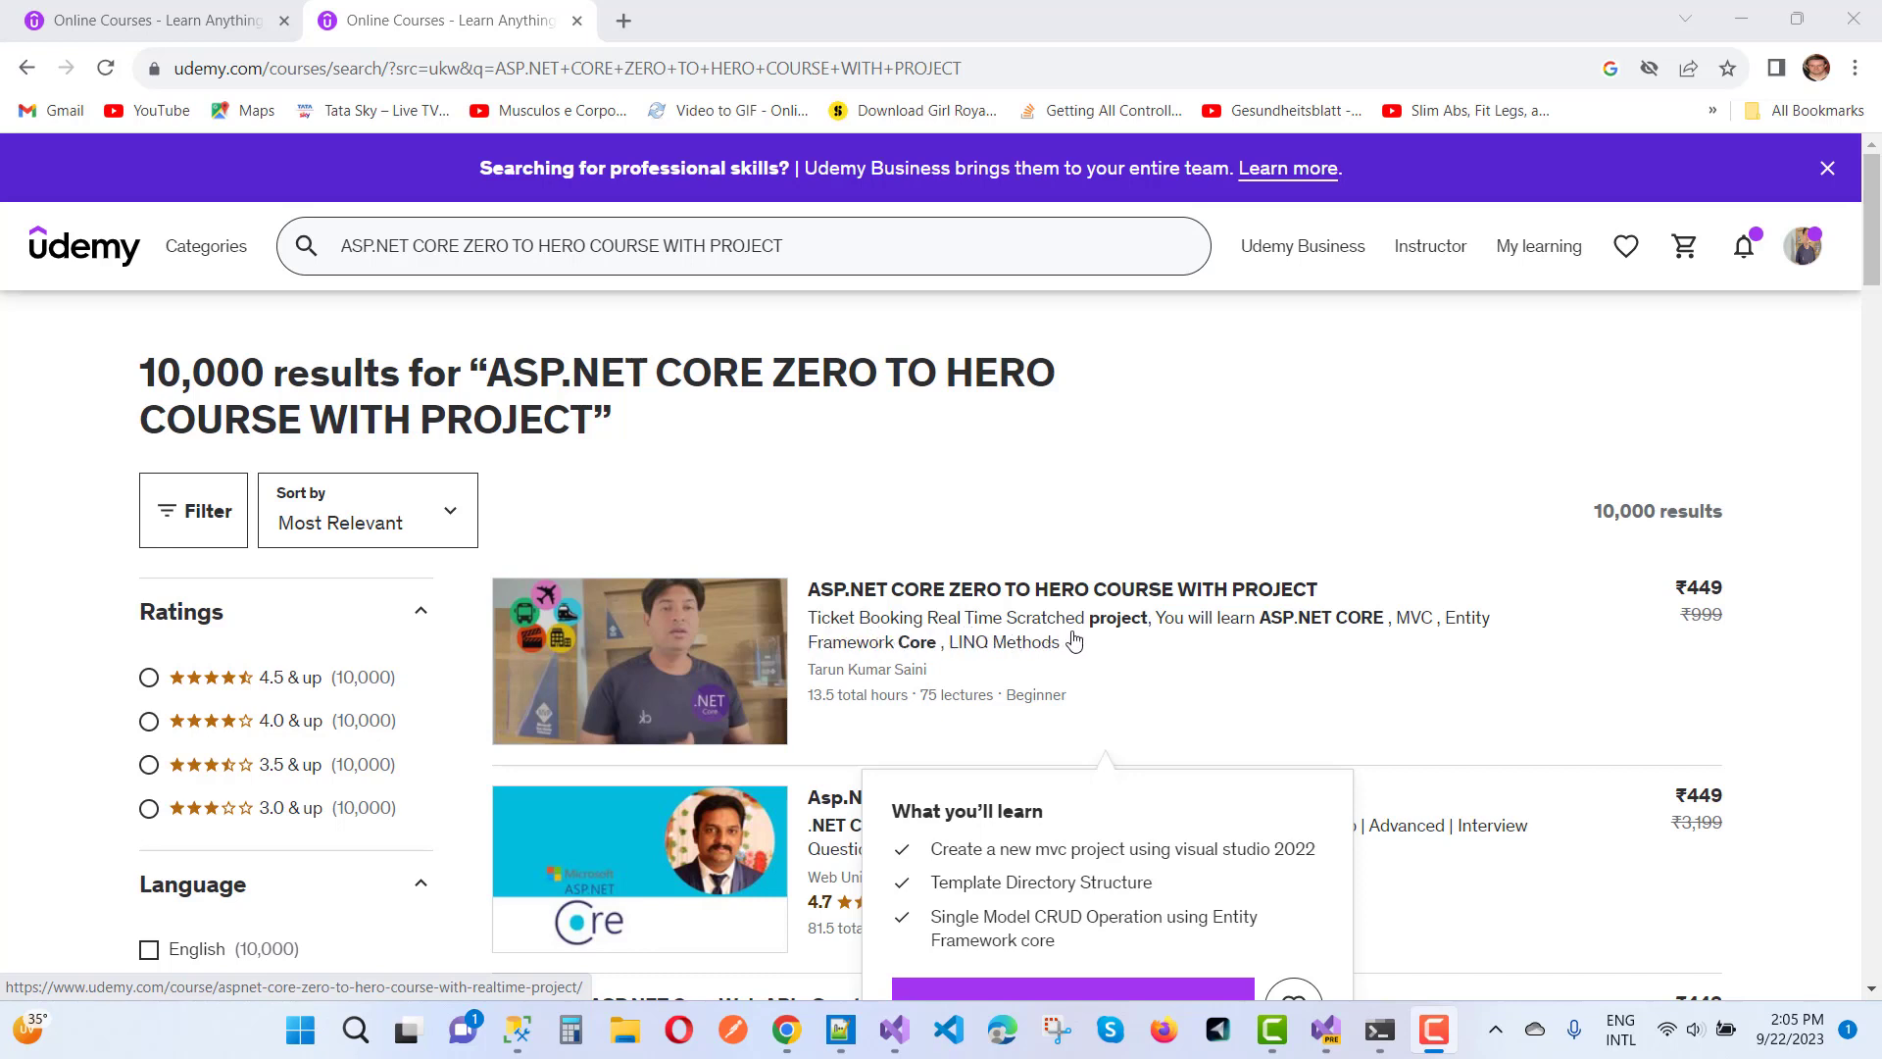
mouse_move(1113, 640)
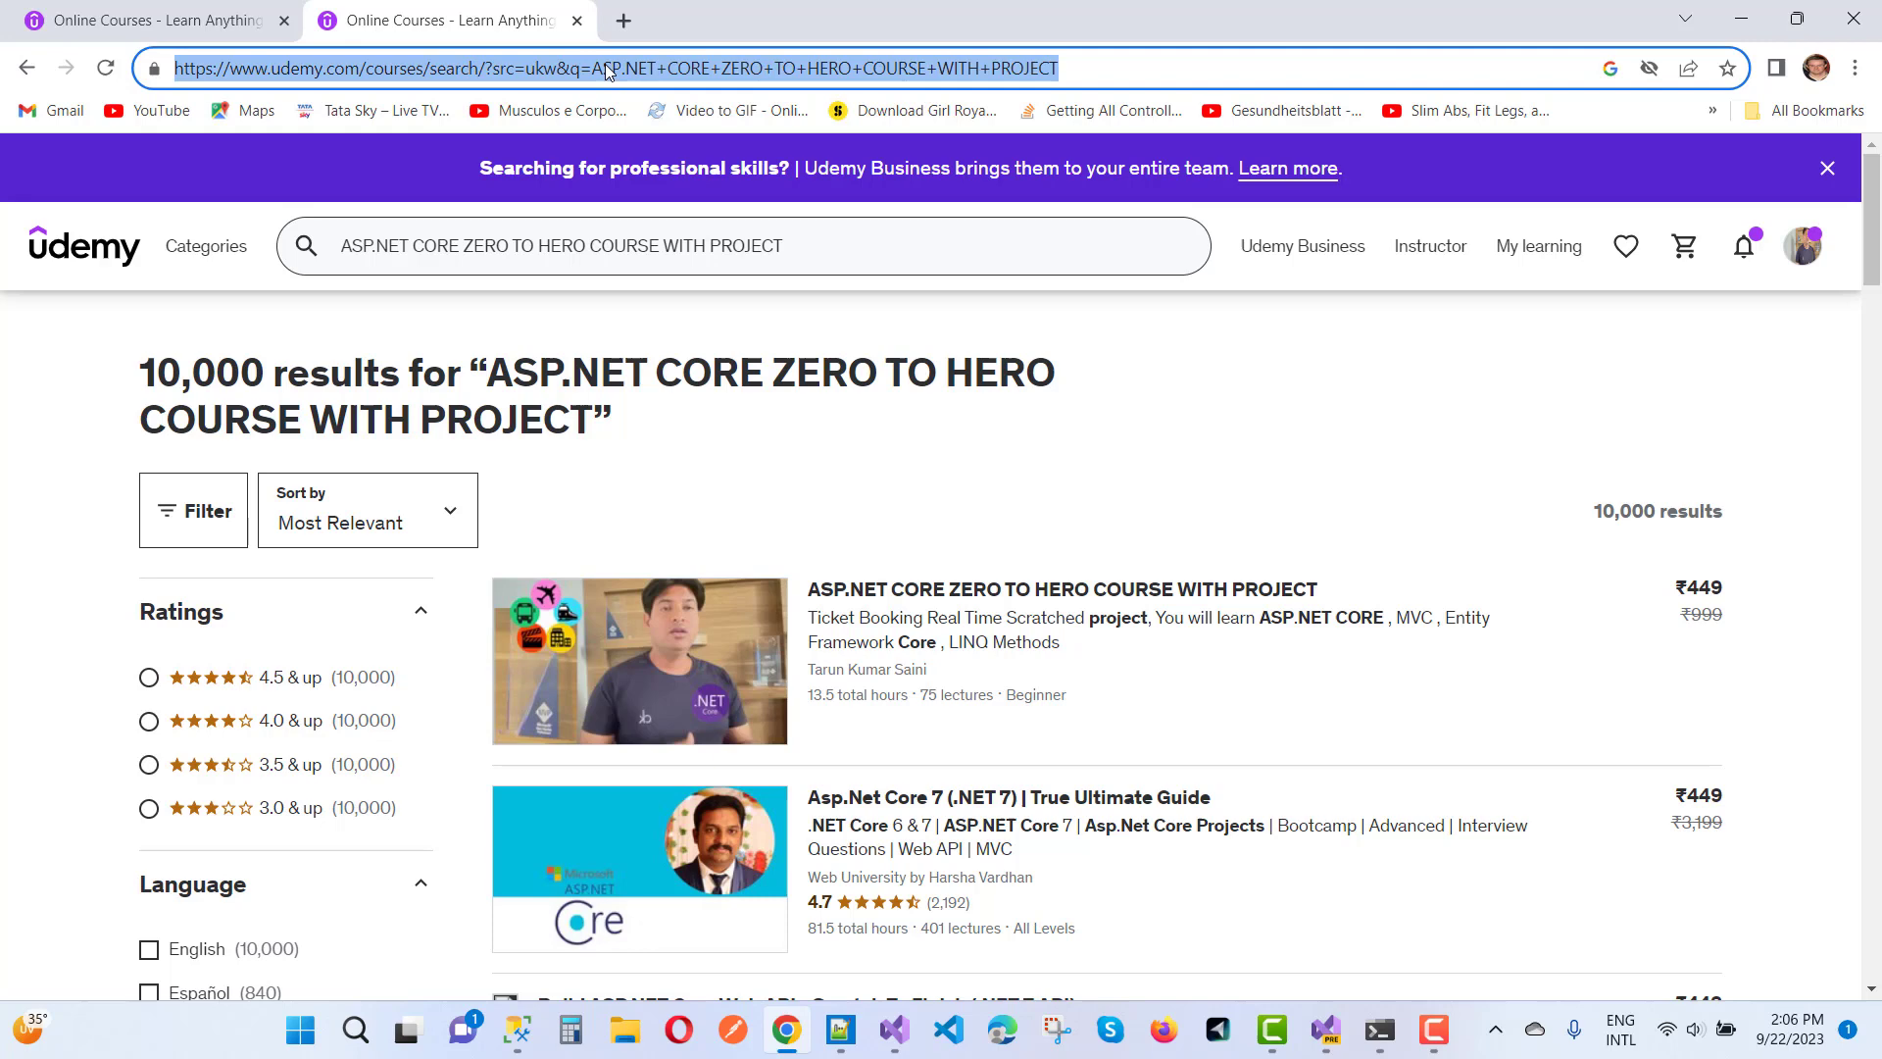
- Open a new incognito window and search Udemy for ASP.NET CORE ZERO TO HERO COURSE WITH PROJECT
click(1853, 69)
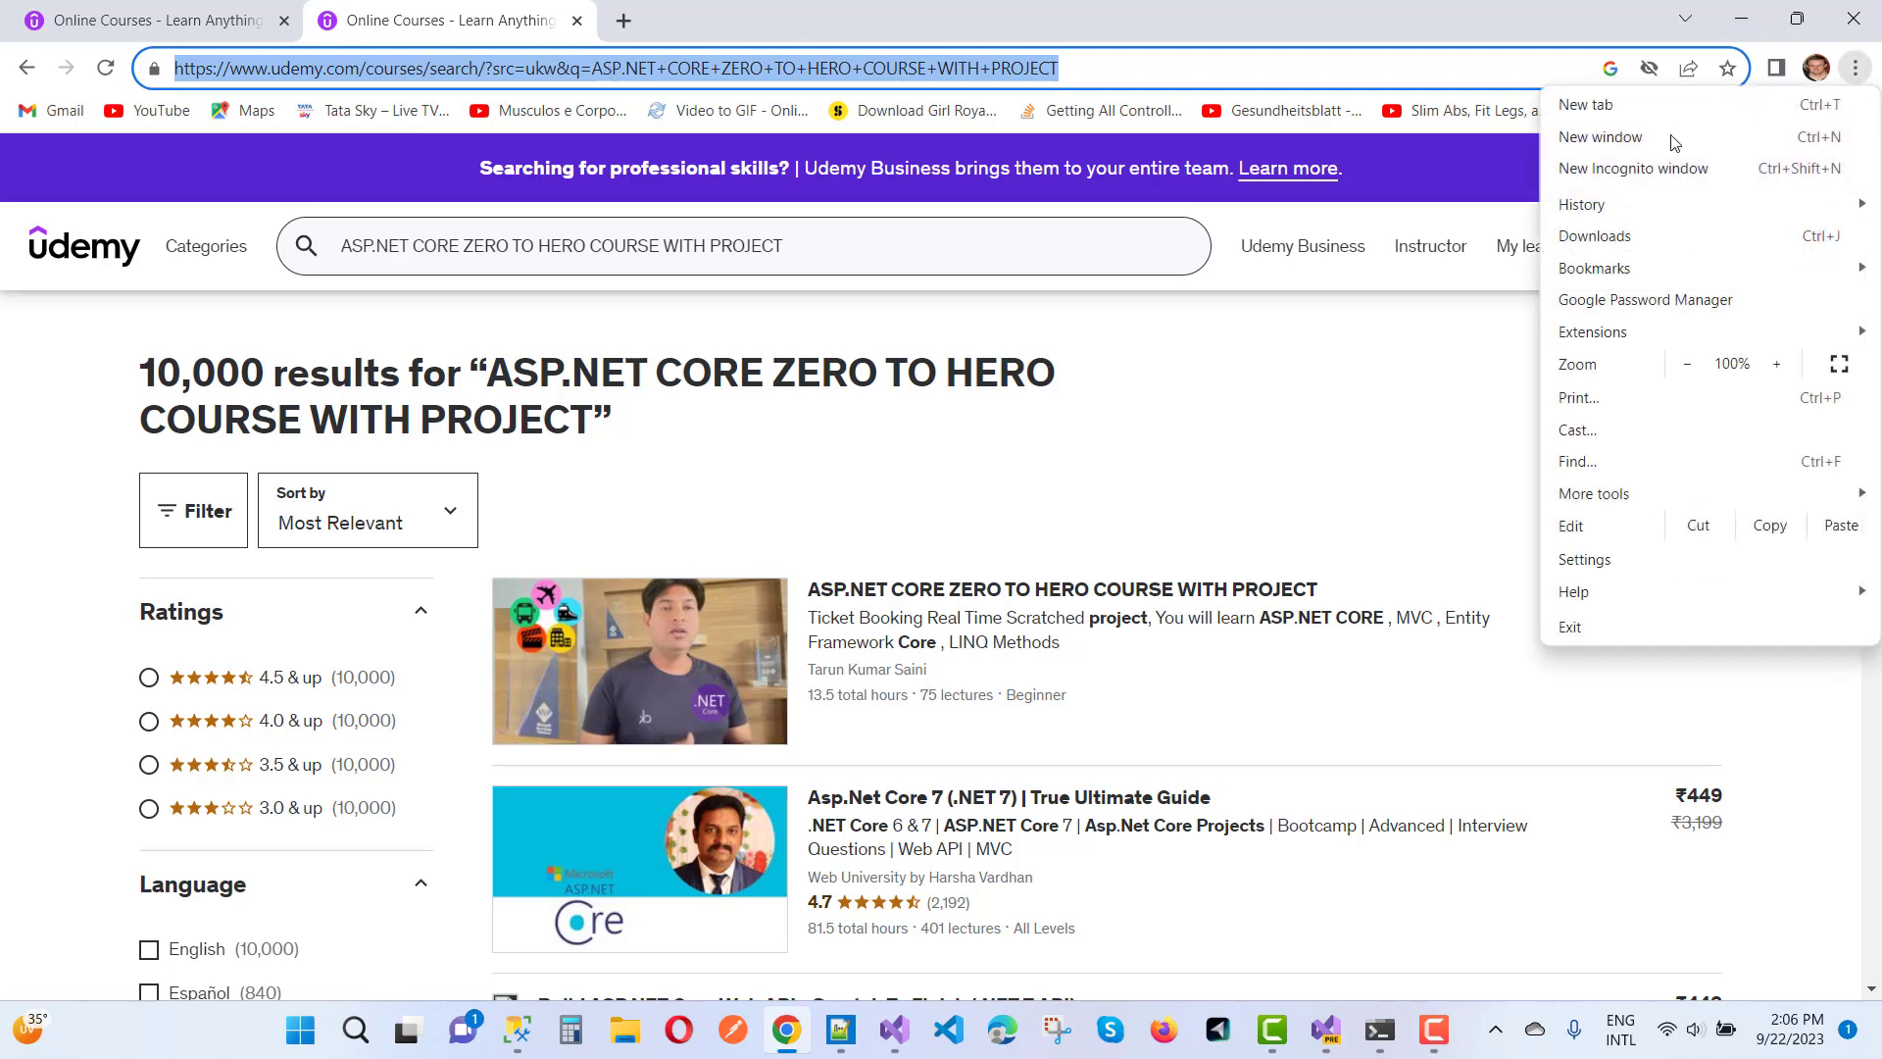
click(1633, 168)
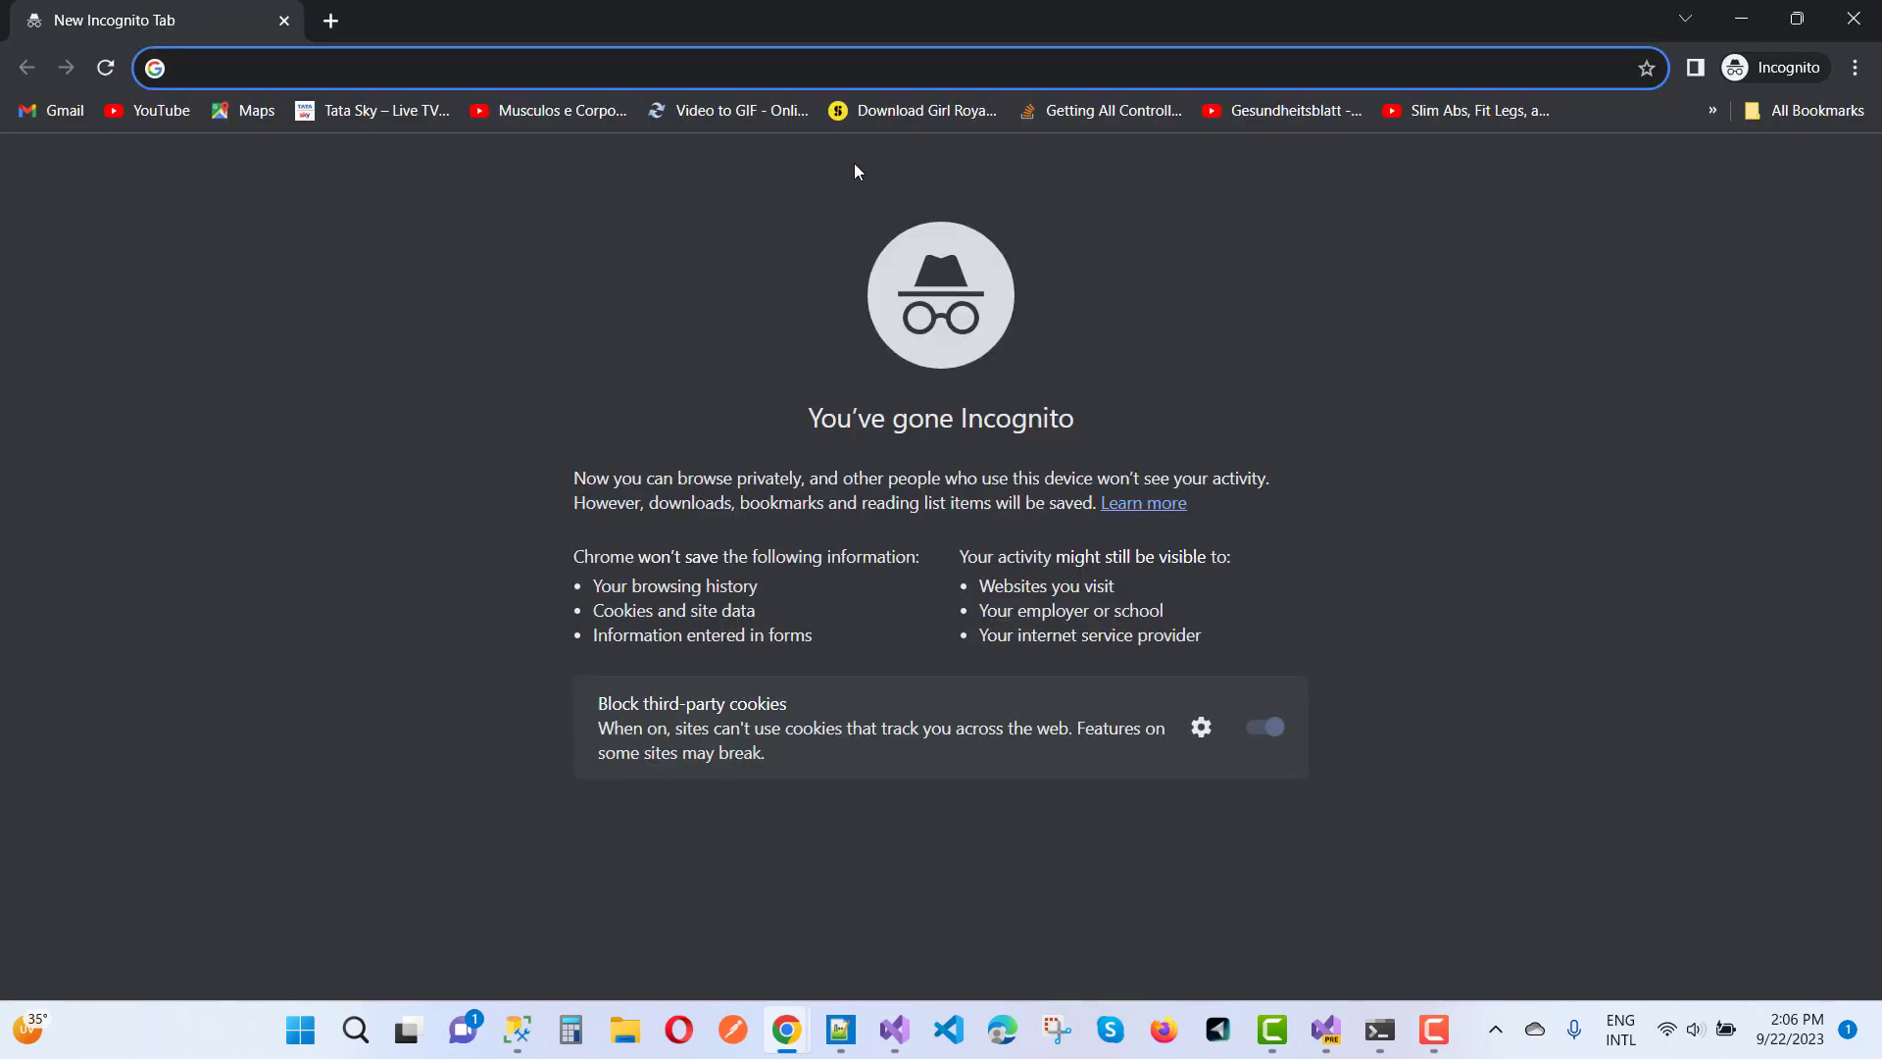
text(ASP.NET CORE ZERO TO HERO COURSE WITH PROJECT)
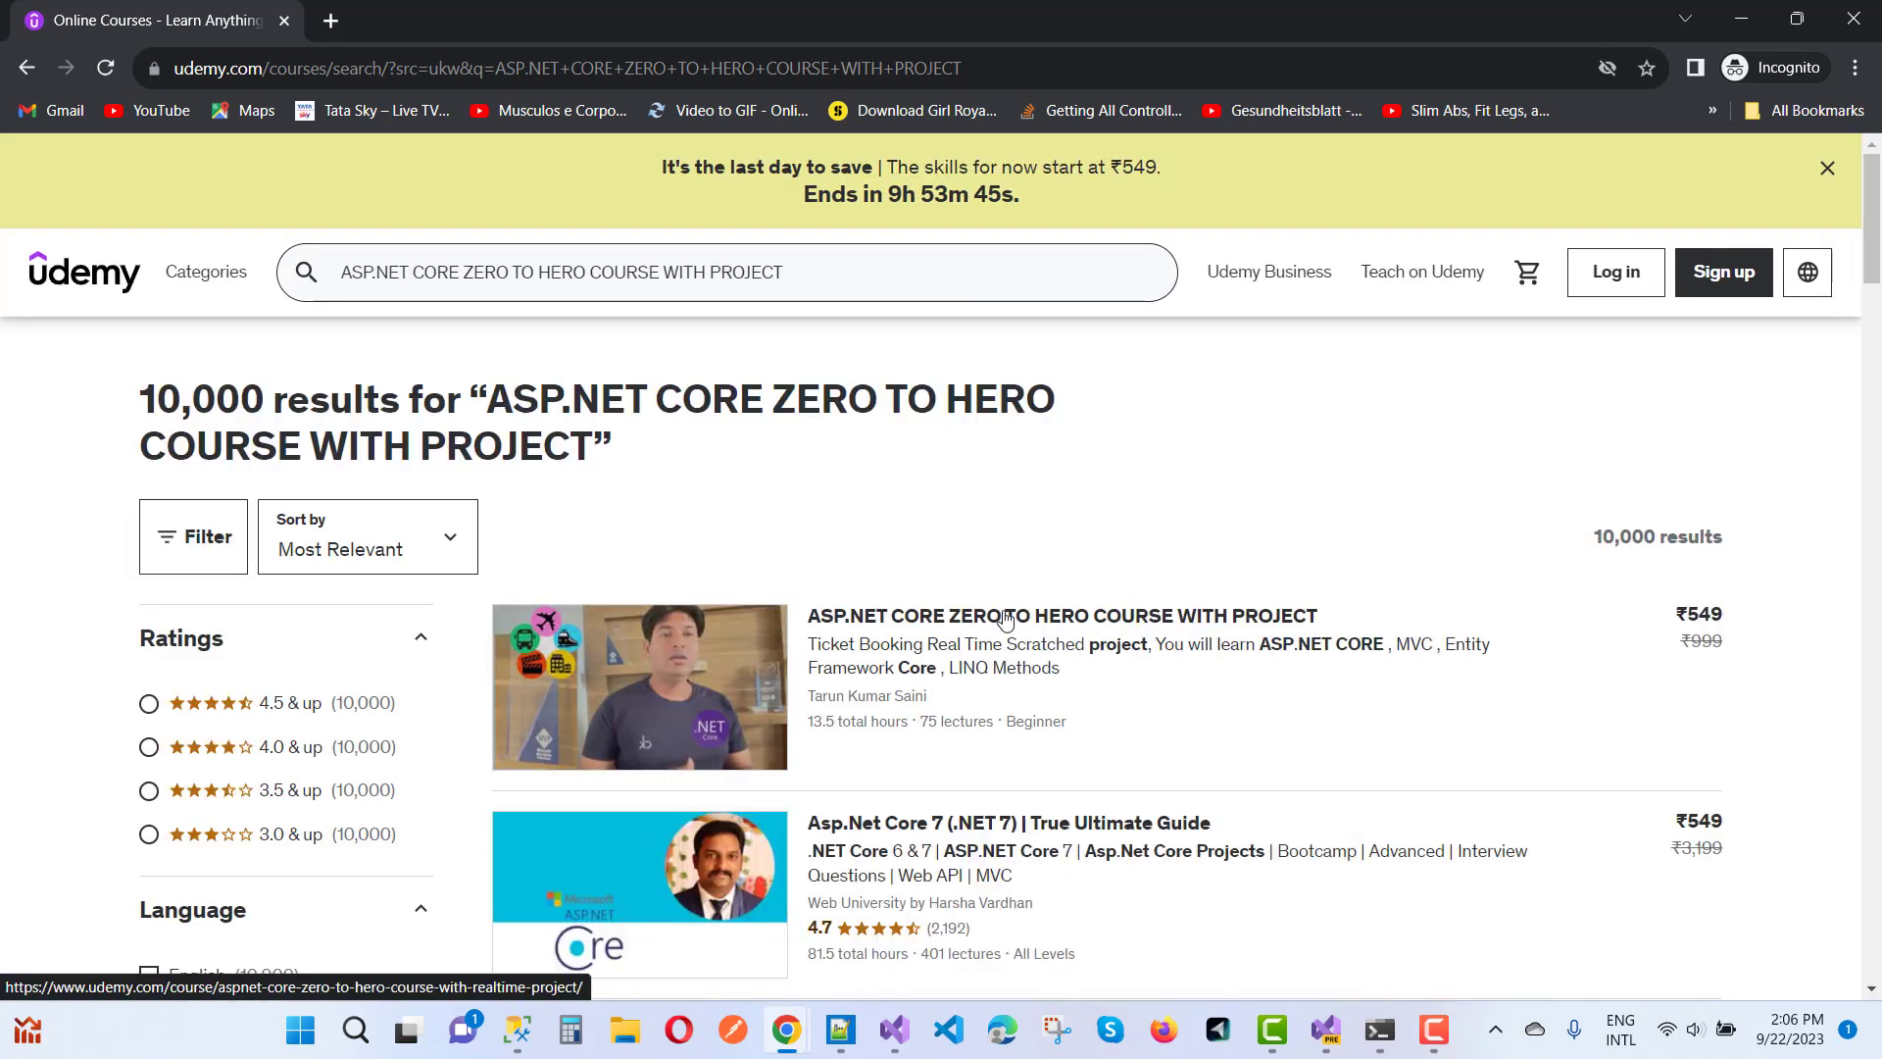
mouse_move(975, 624)
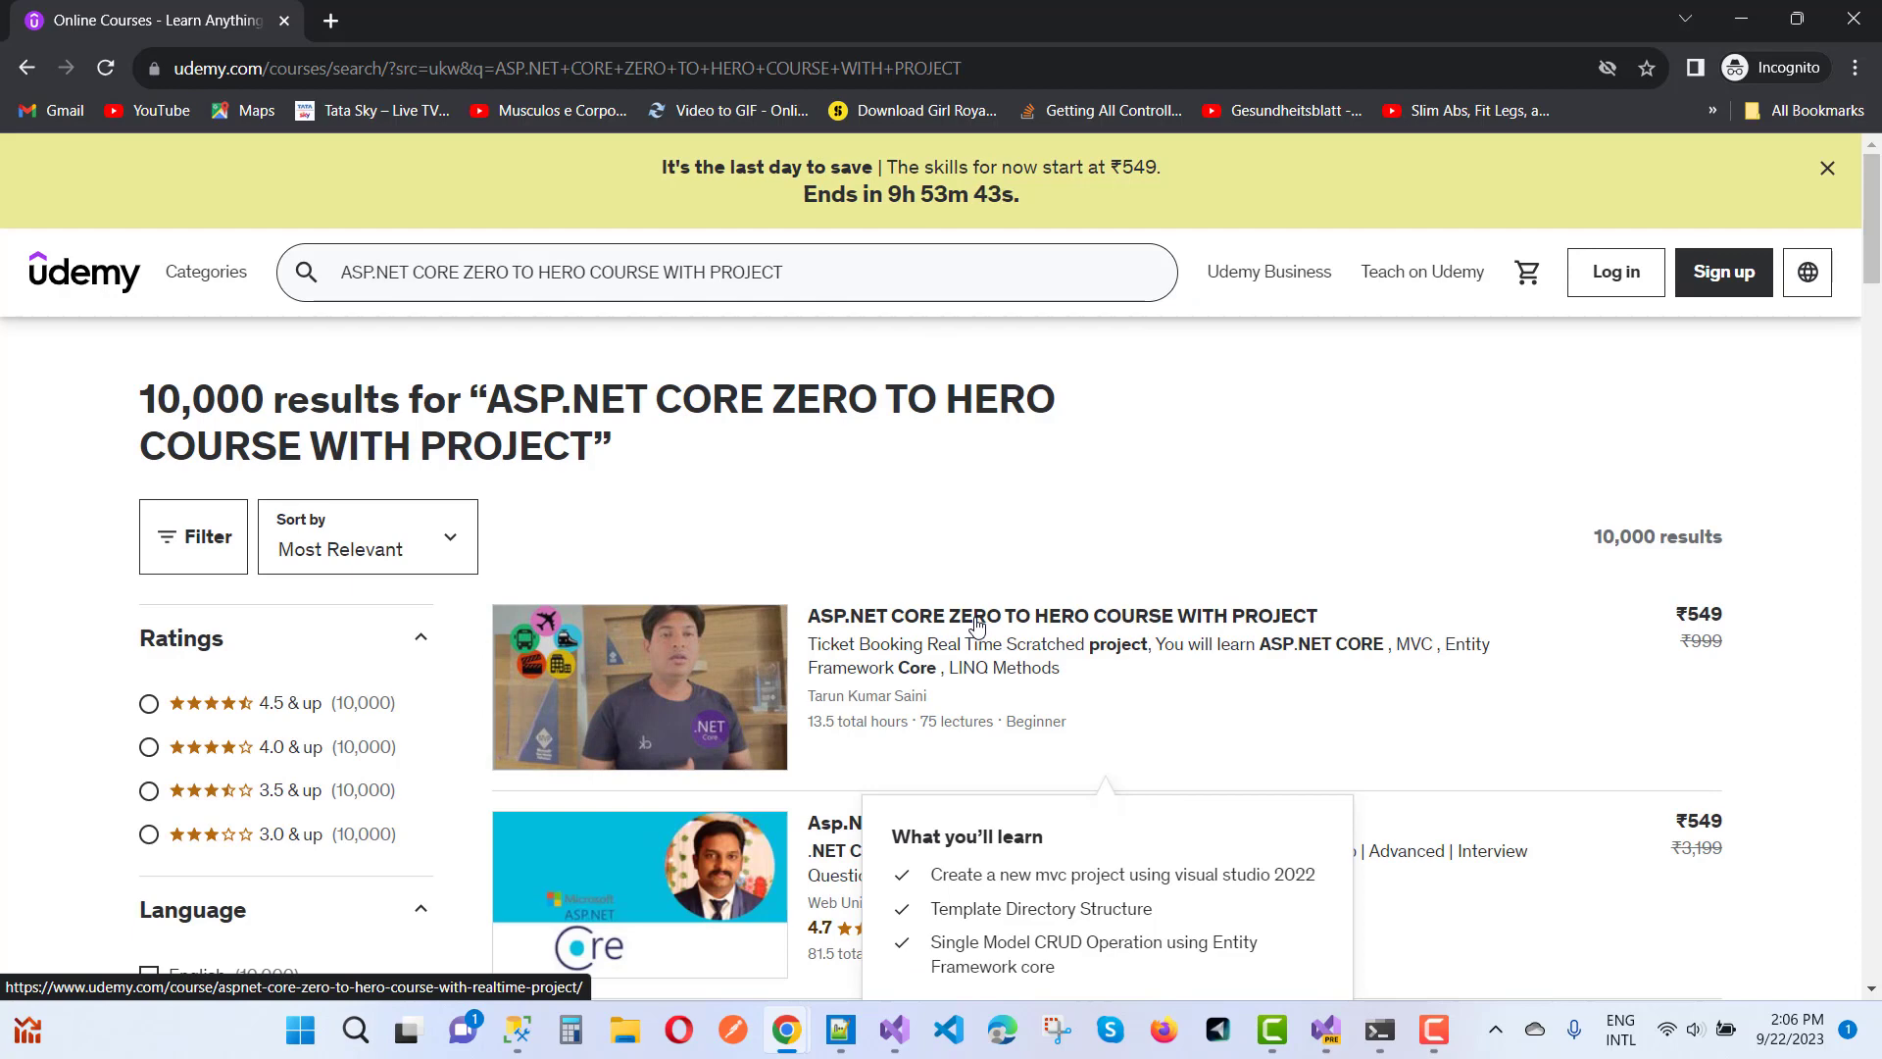
- Open the ASP.NET CORE ZERO TO HERO course page and scroll to its Course content section
click(1061, 613)
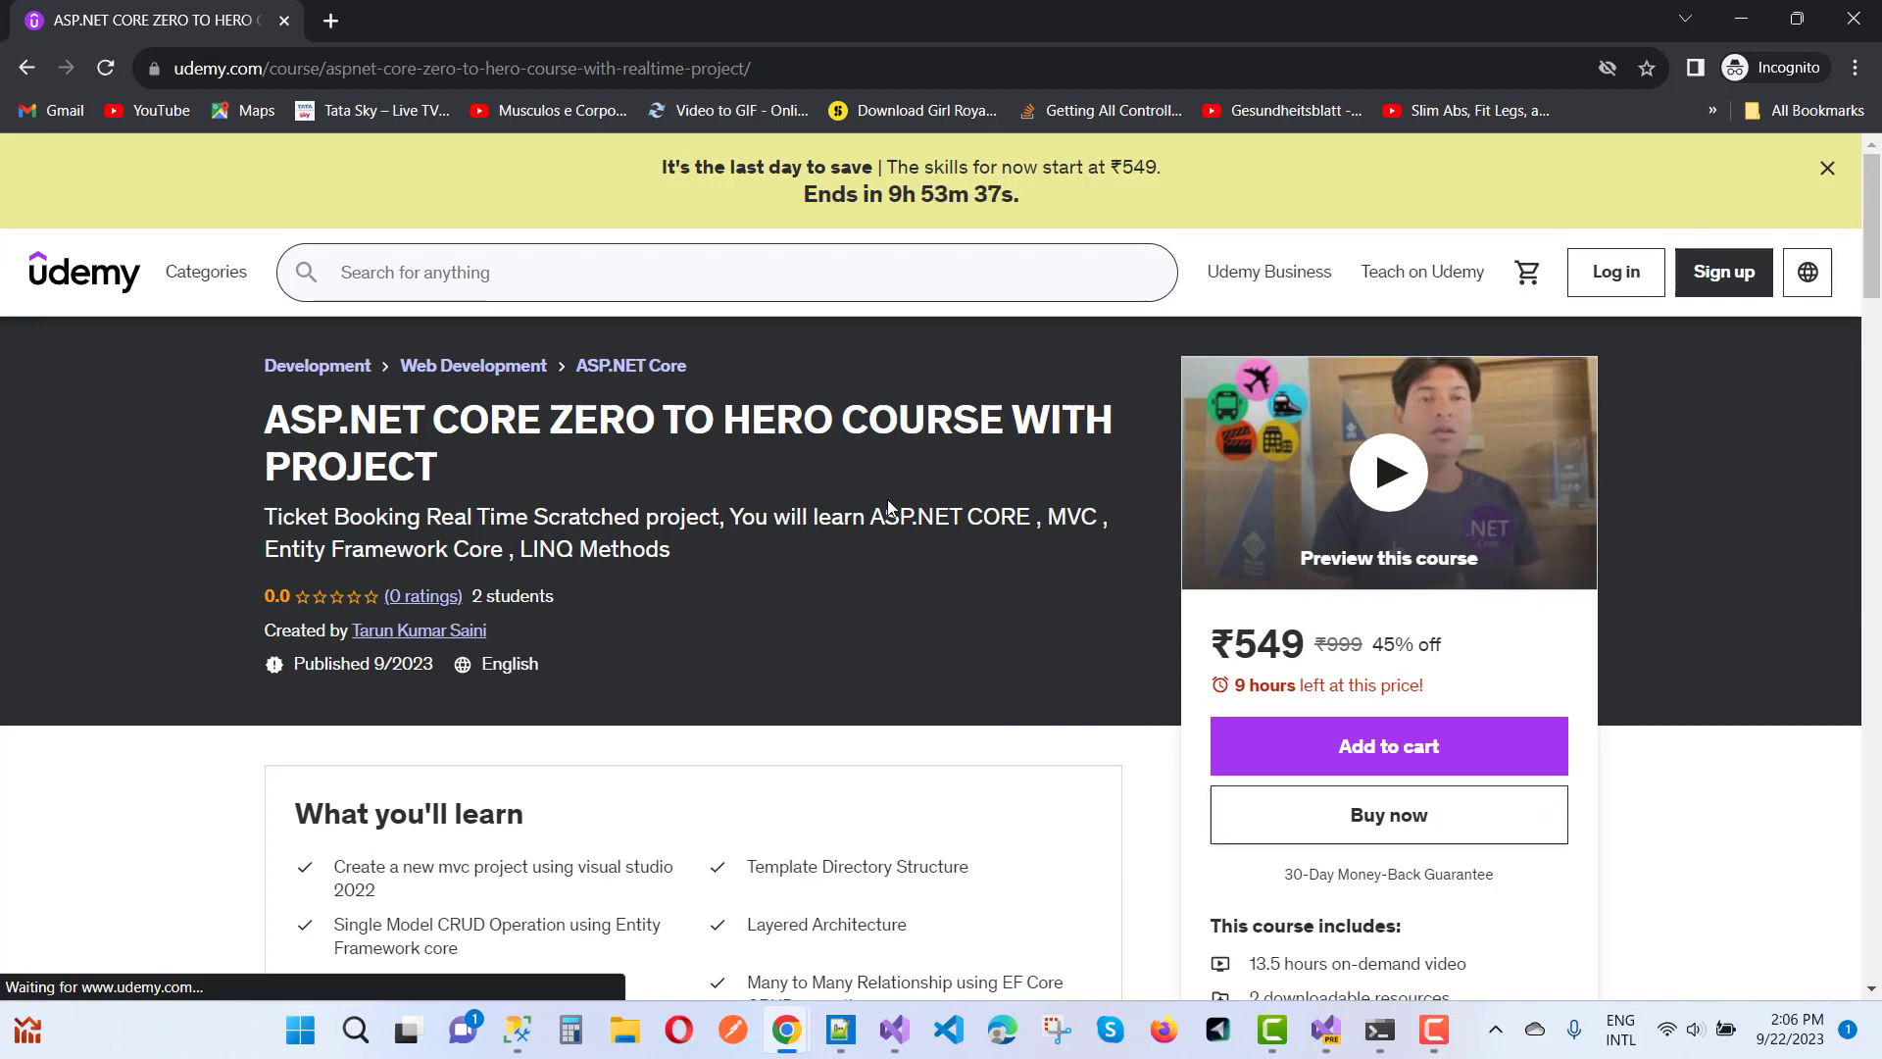
scroll(down, 3)
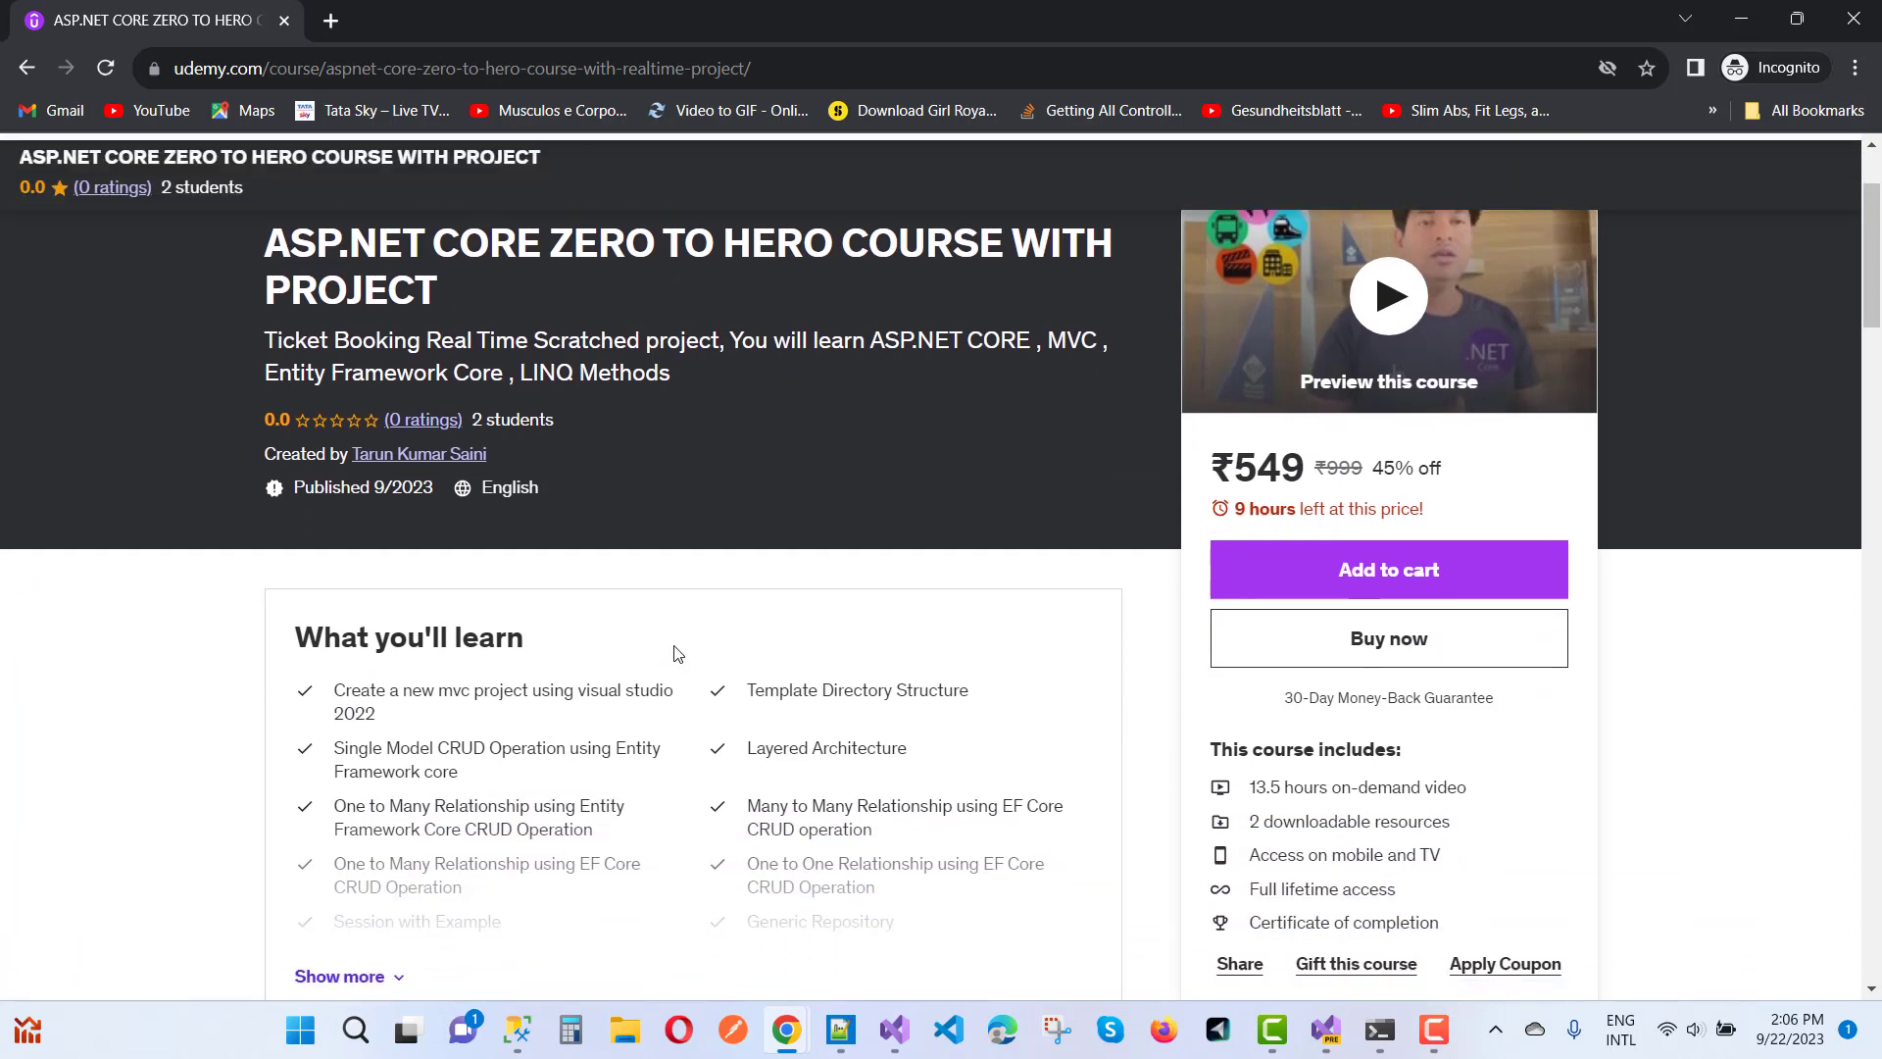
scroll(down, 3)
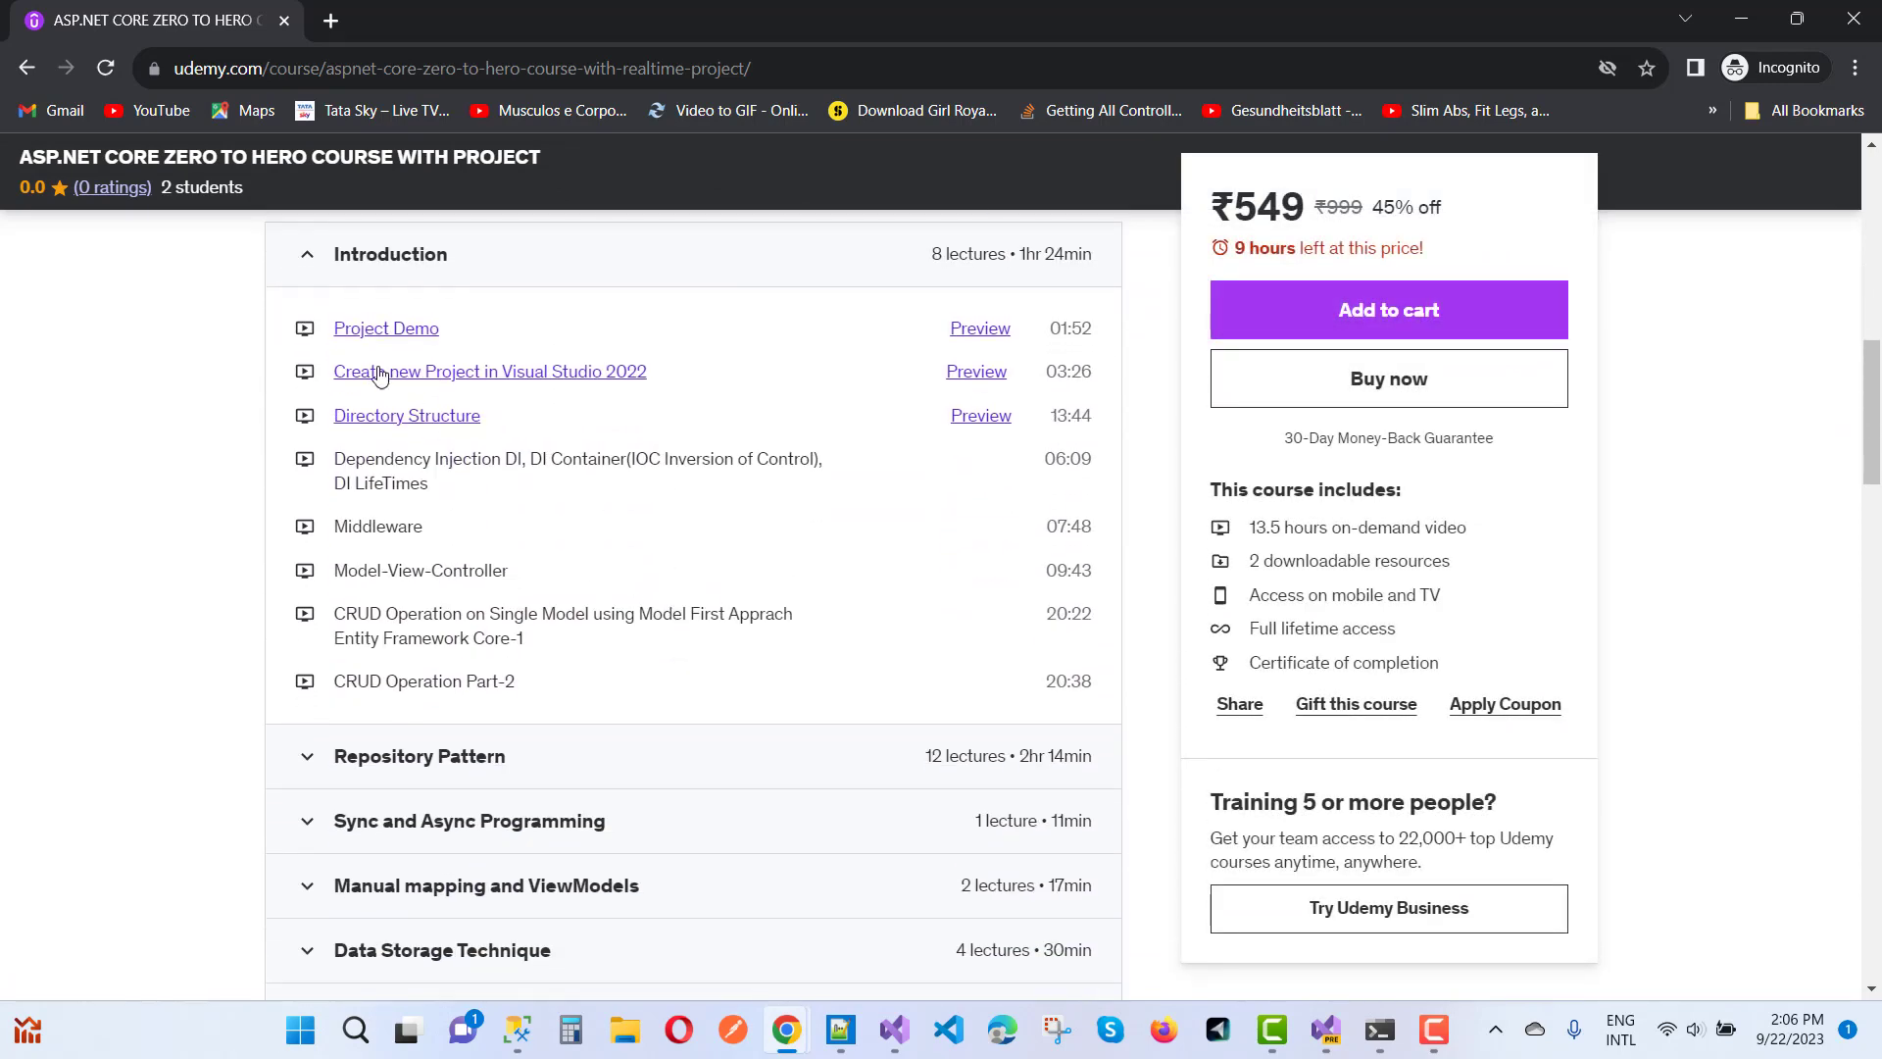
- Start the Project Demo preview video muted and let the bus-booking demo play
click(394, 327)
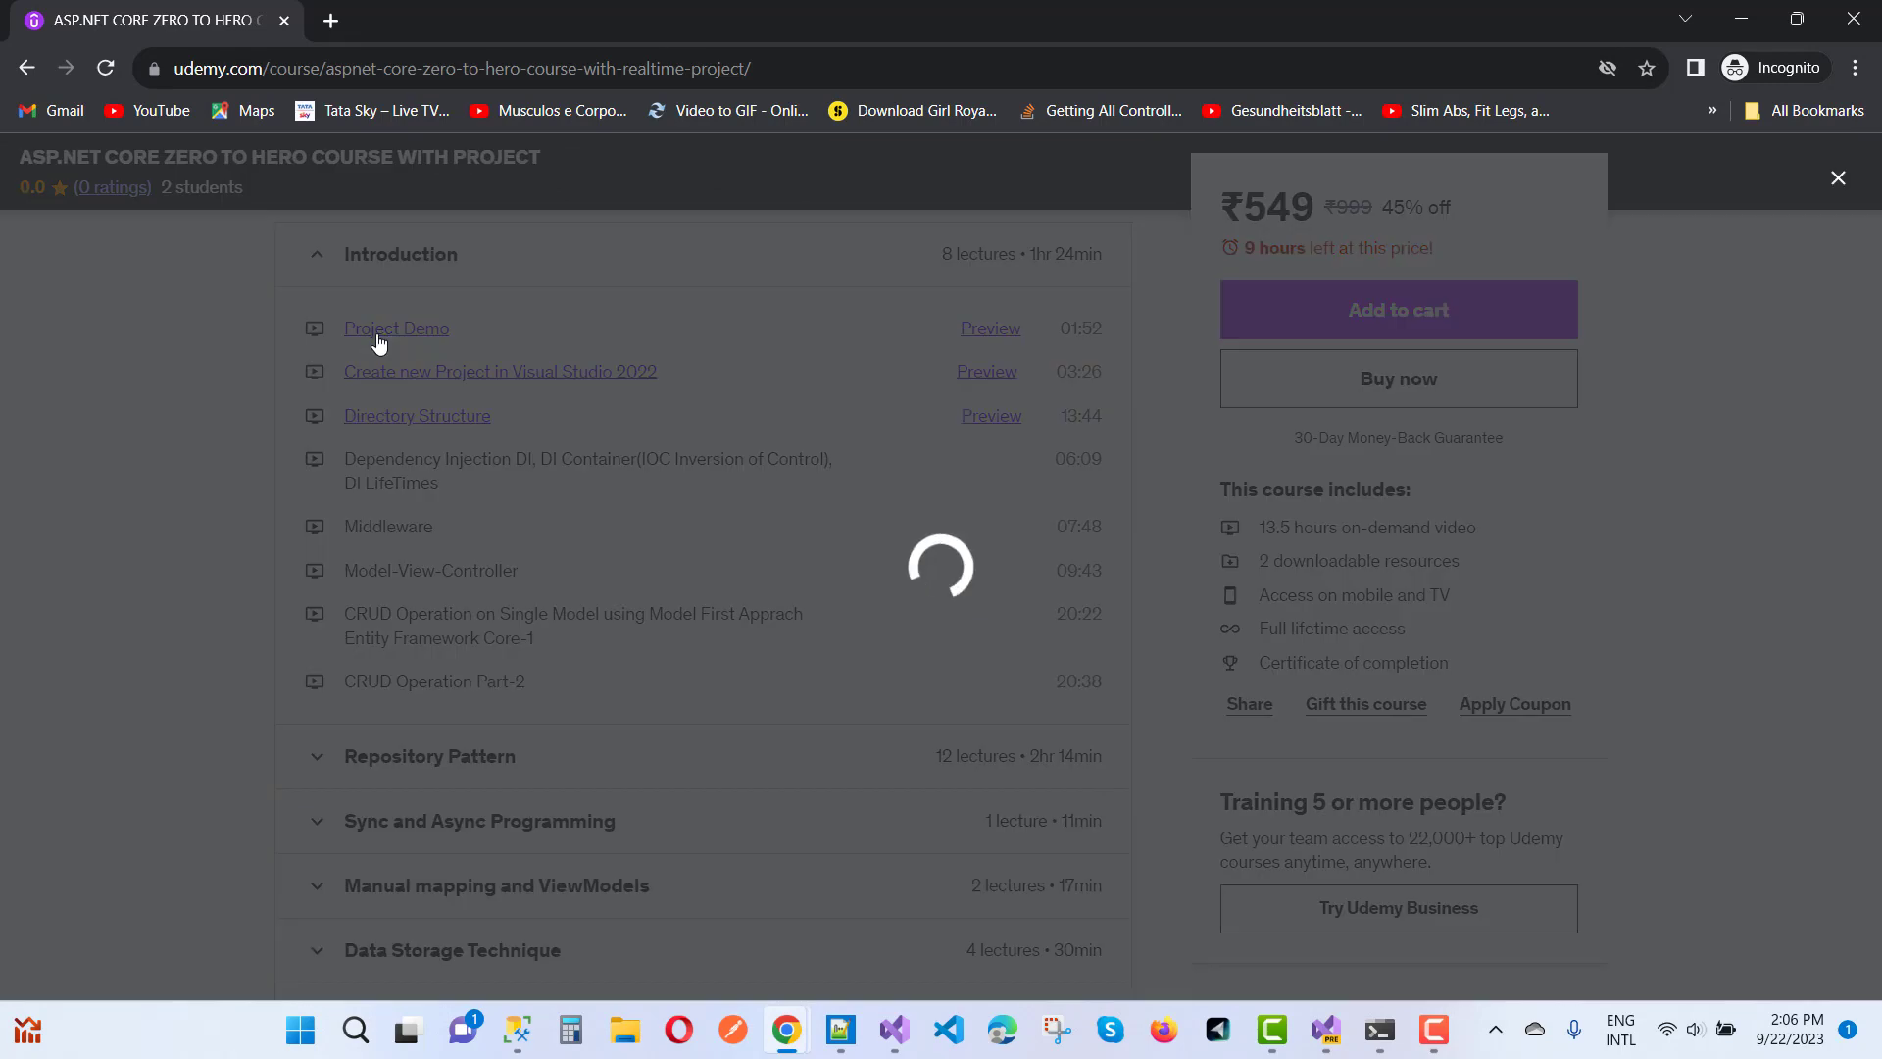
click(394, 328)
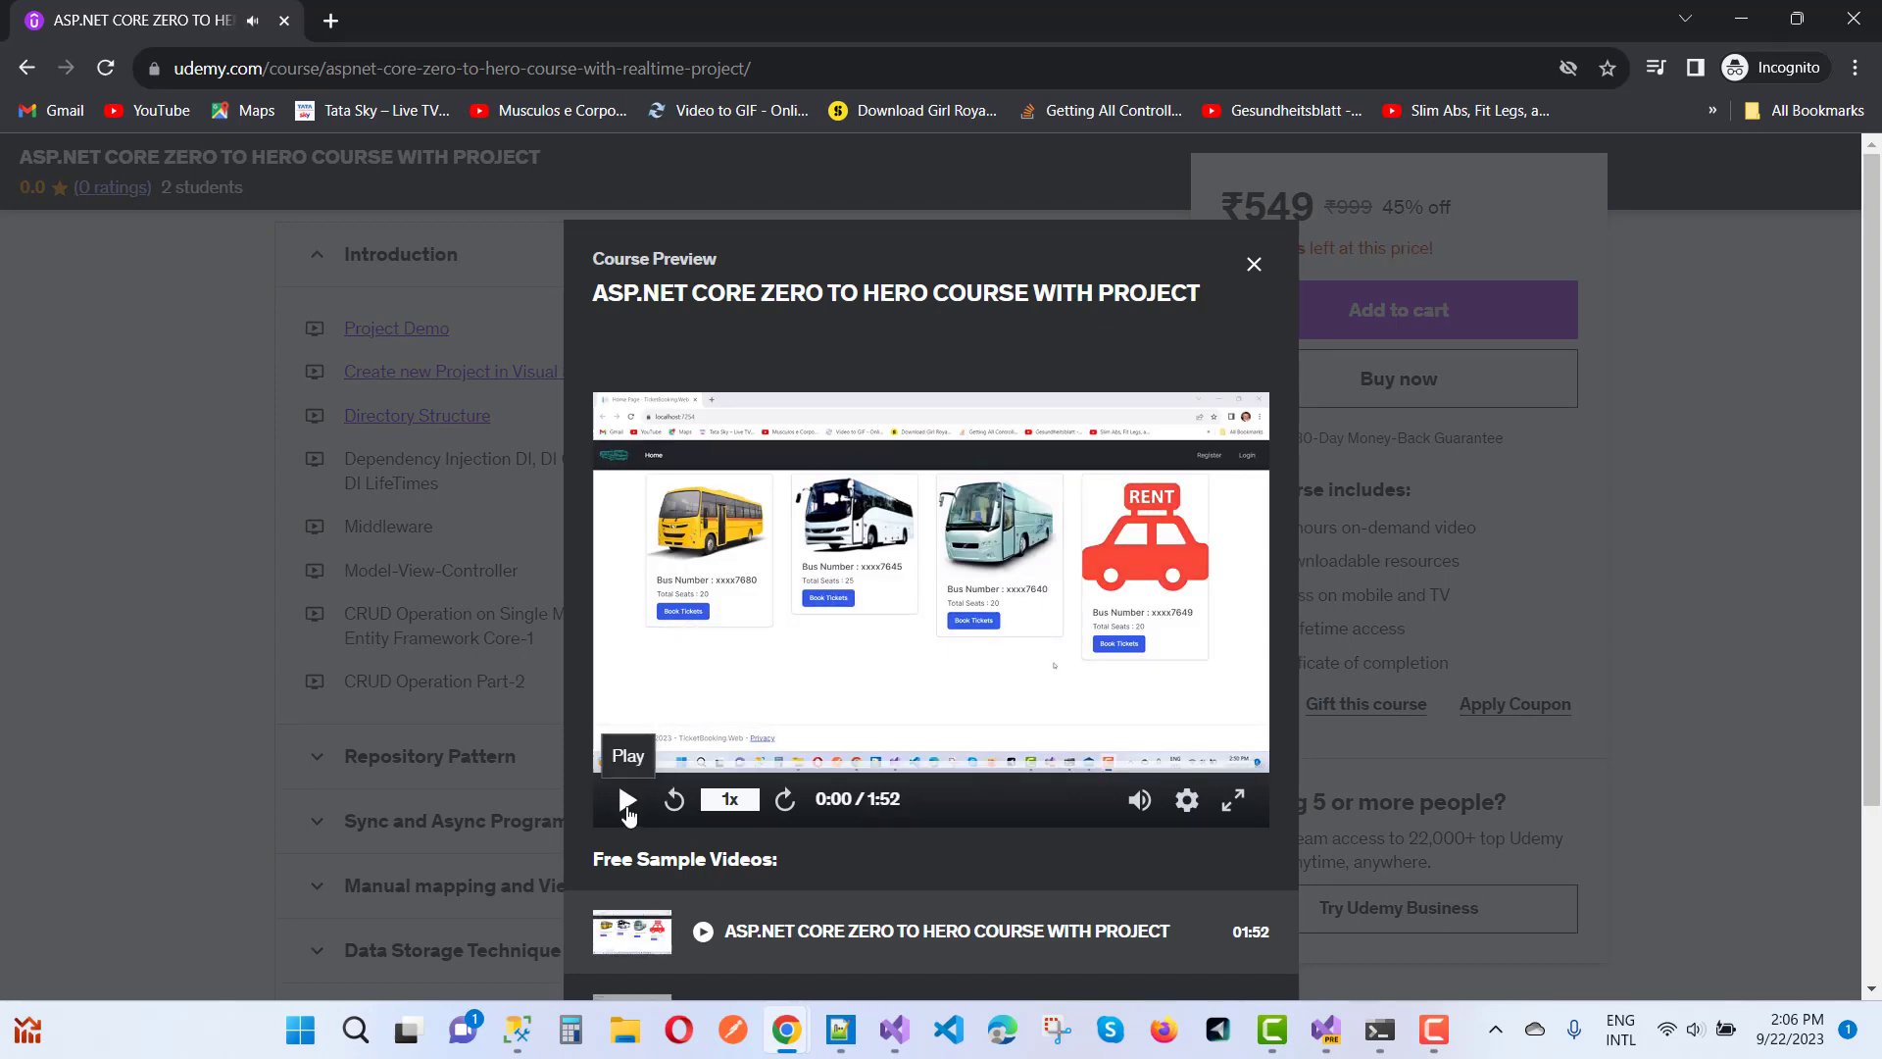
mouse_move(1163, 825)
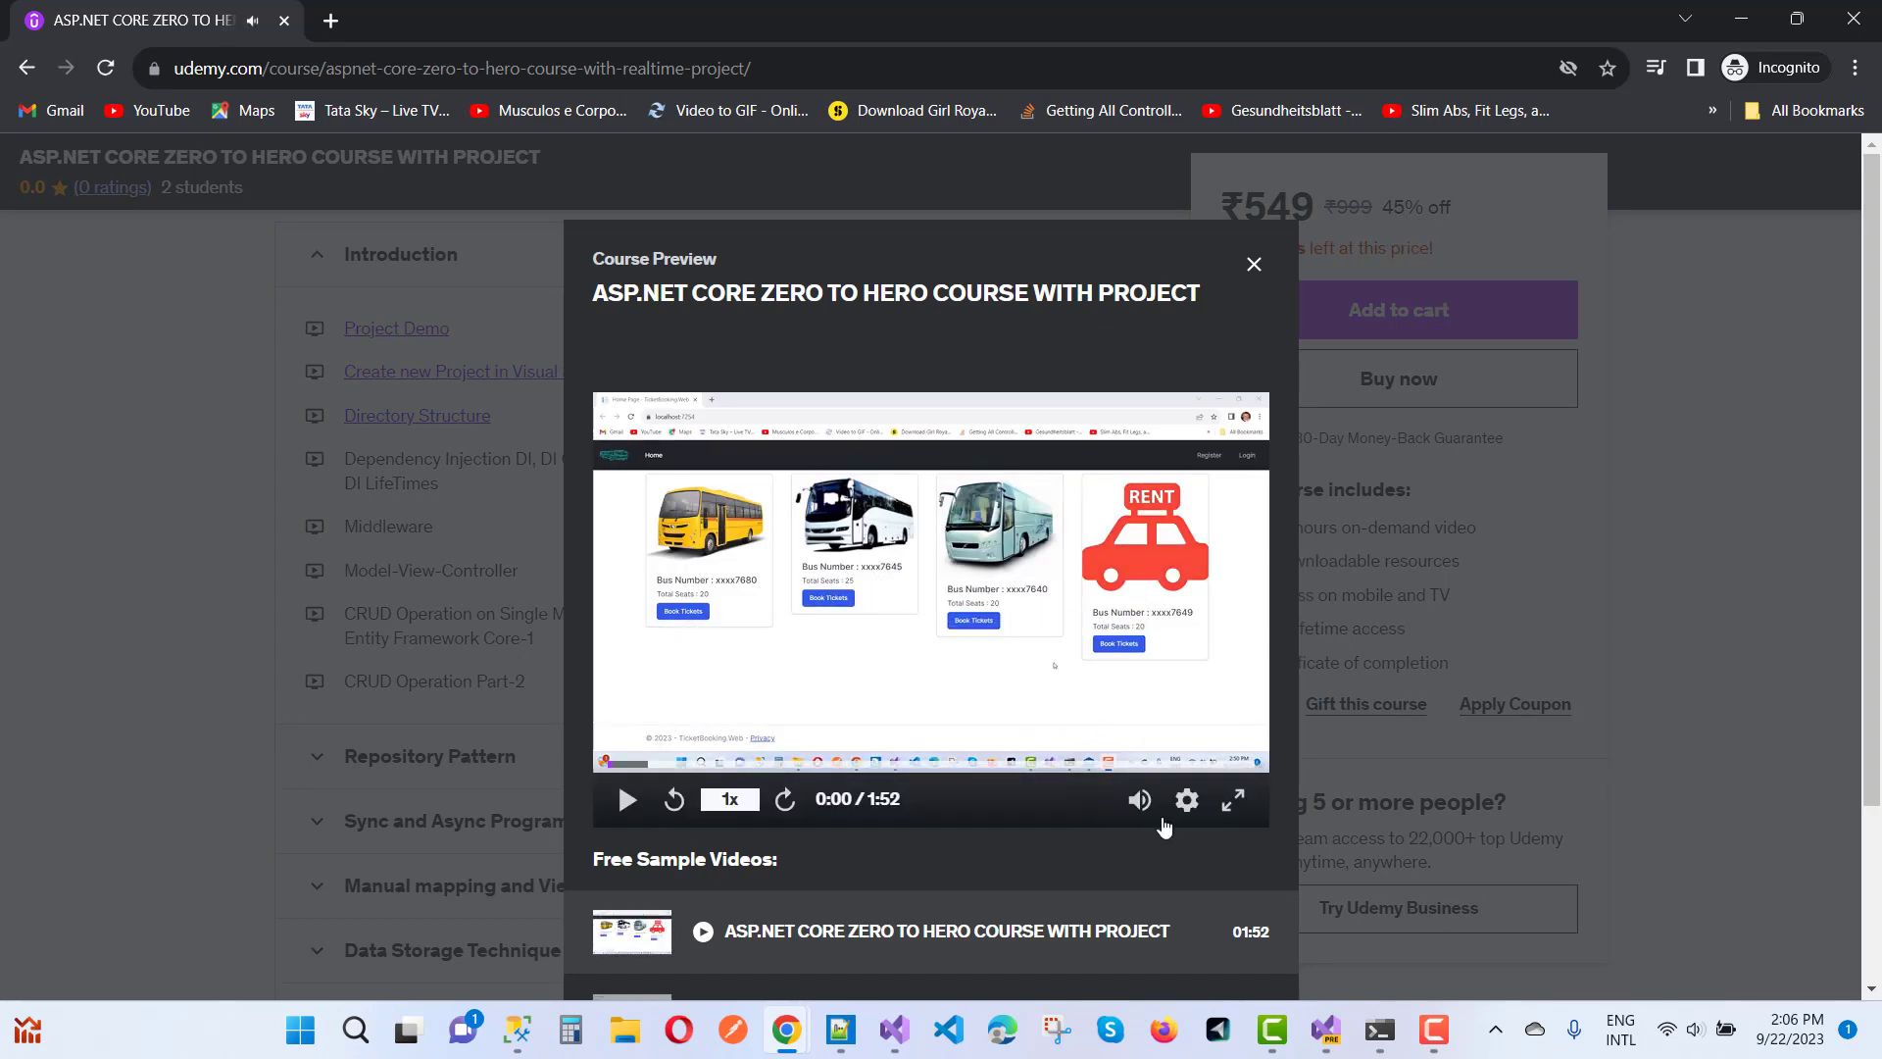
mouse_move(617, 762)
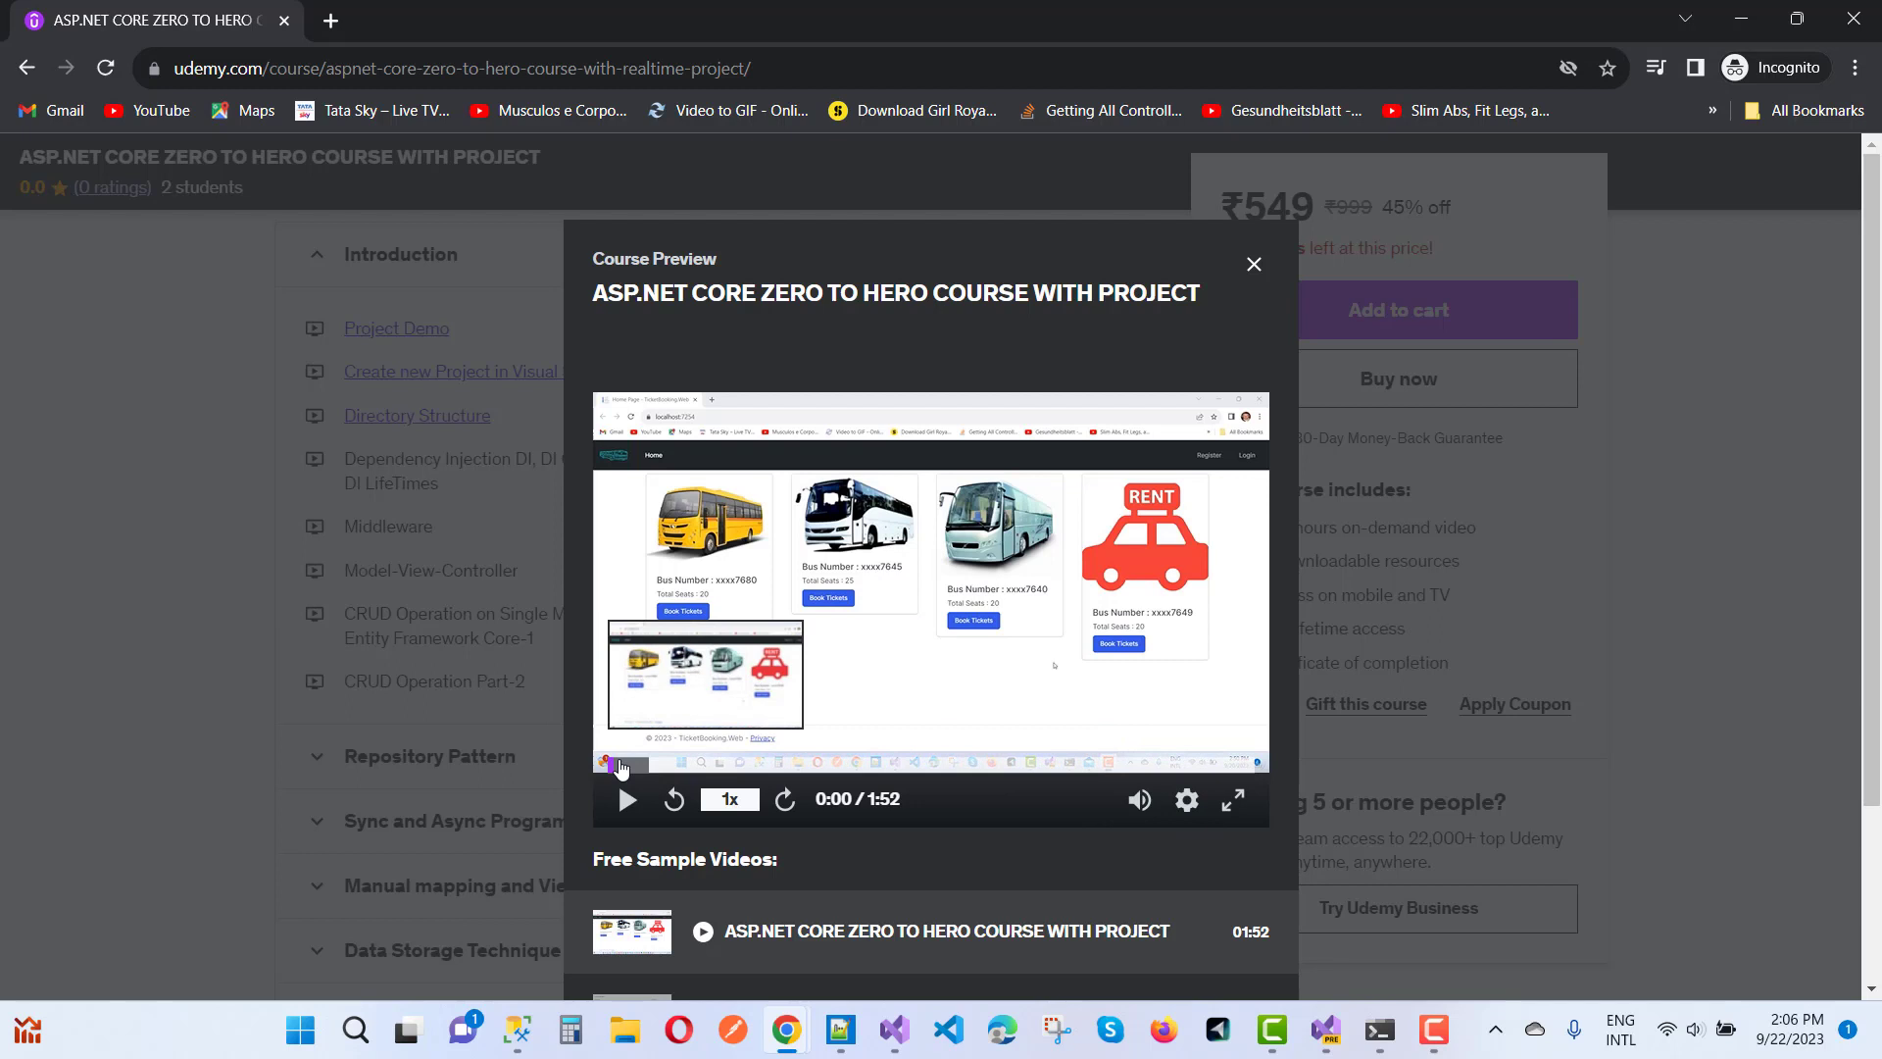
click(1138, 798)
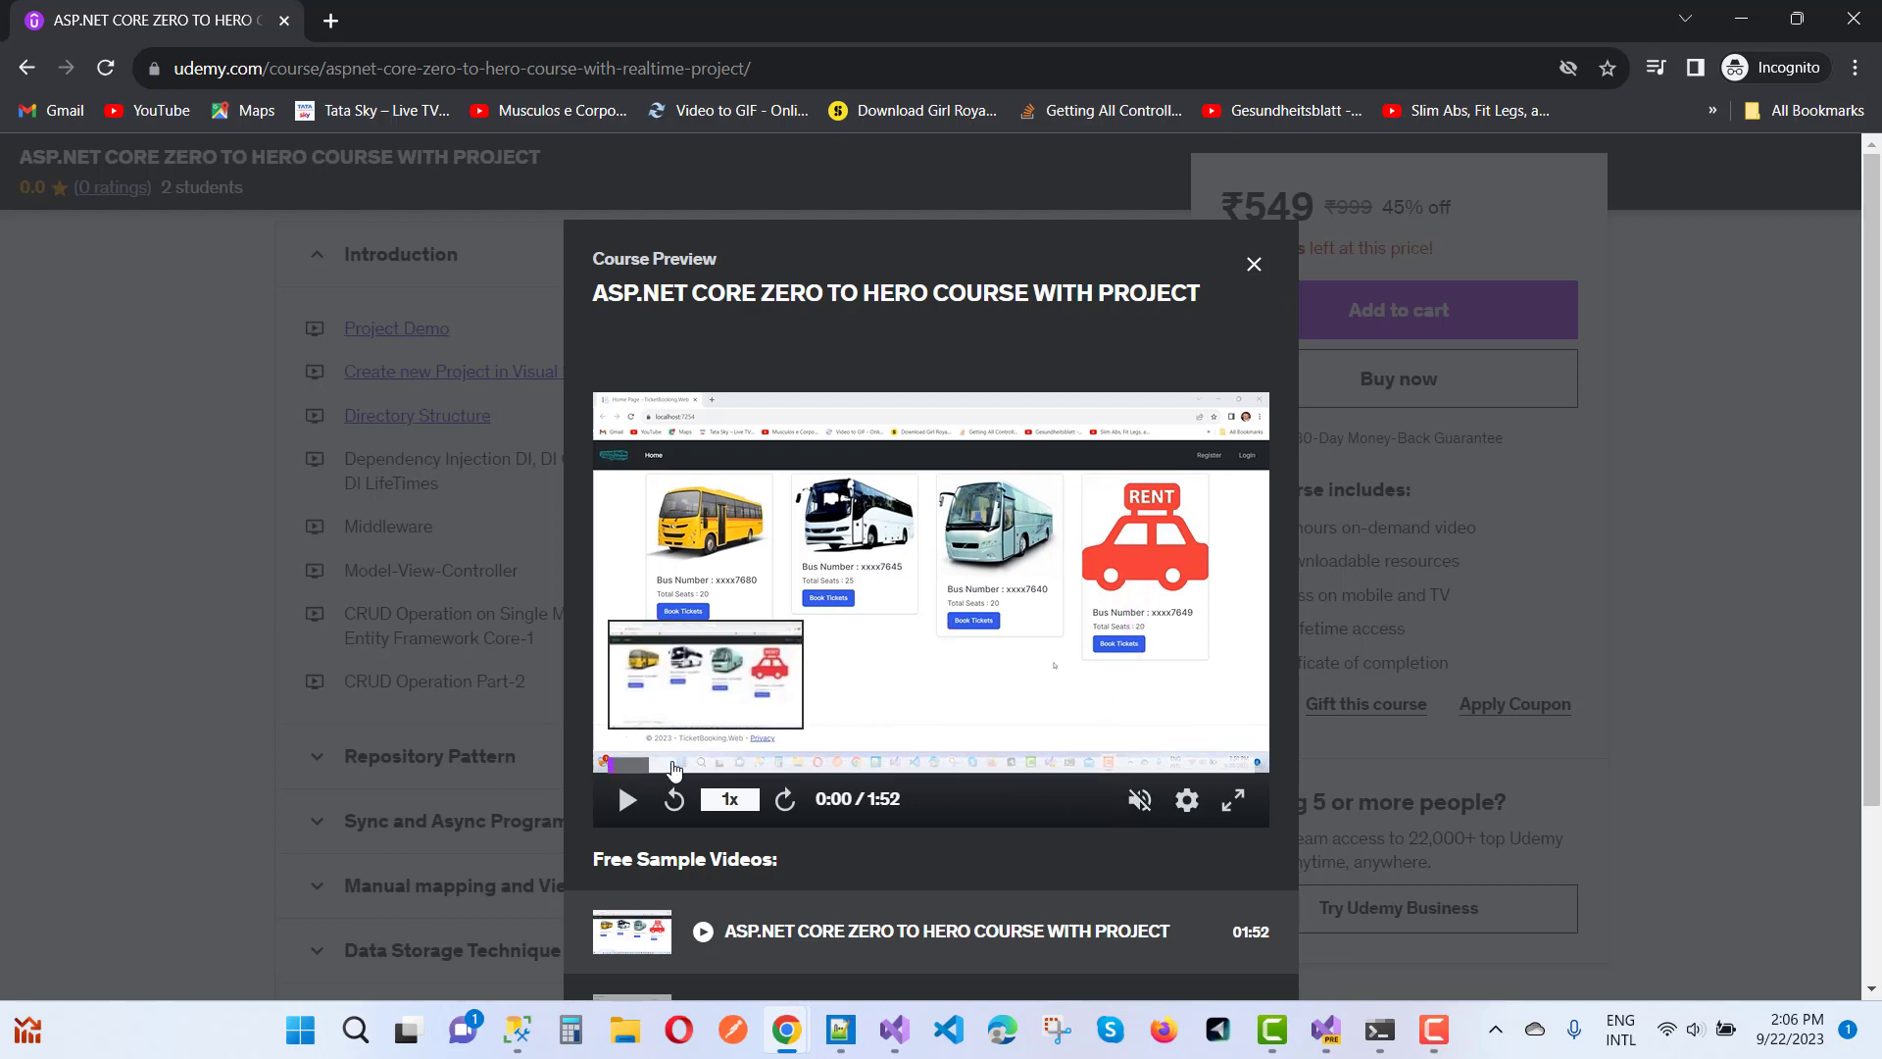
click(625, 798)
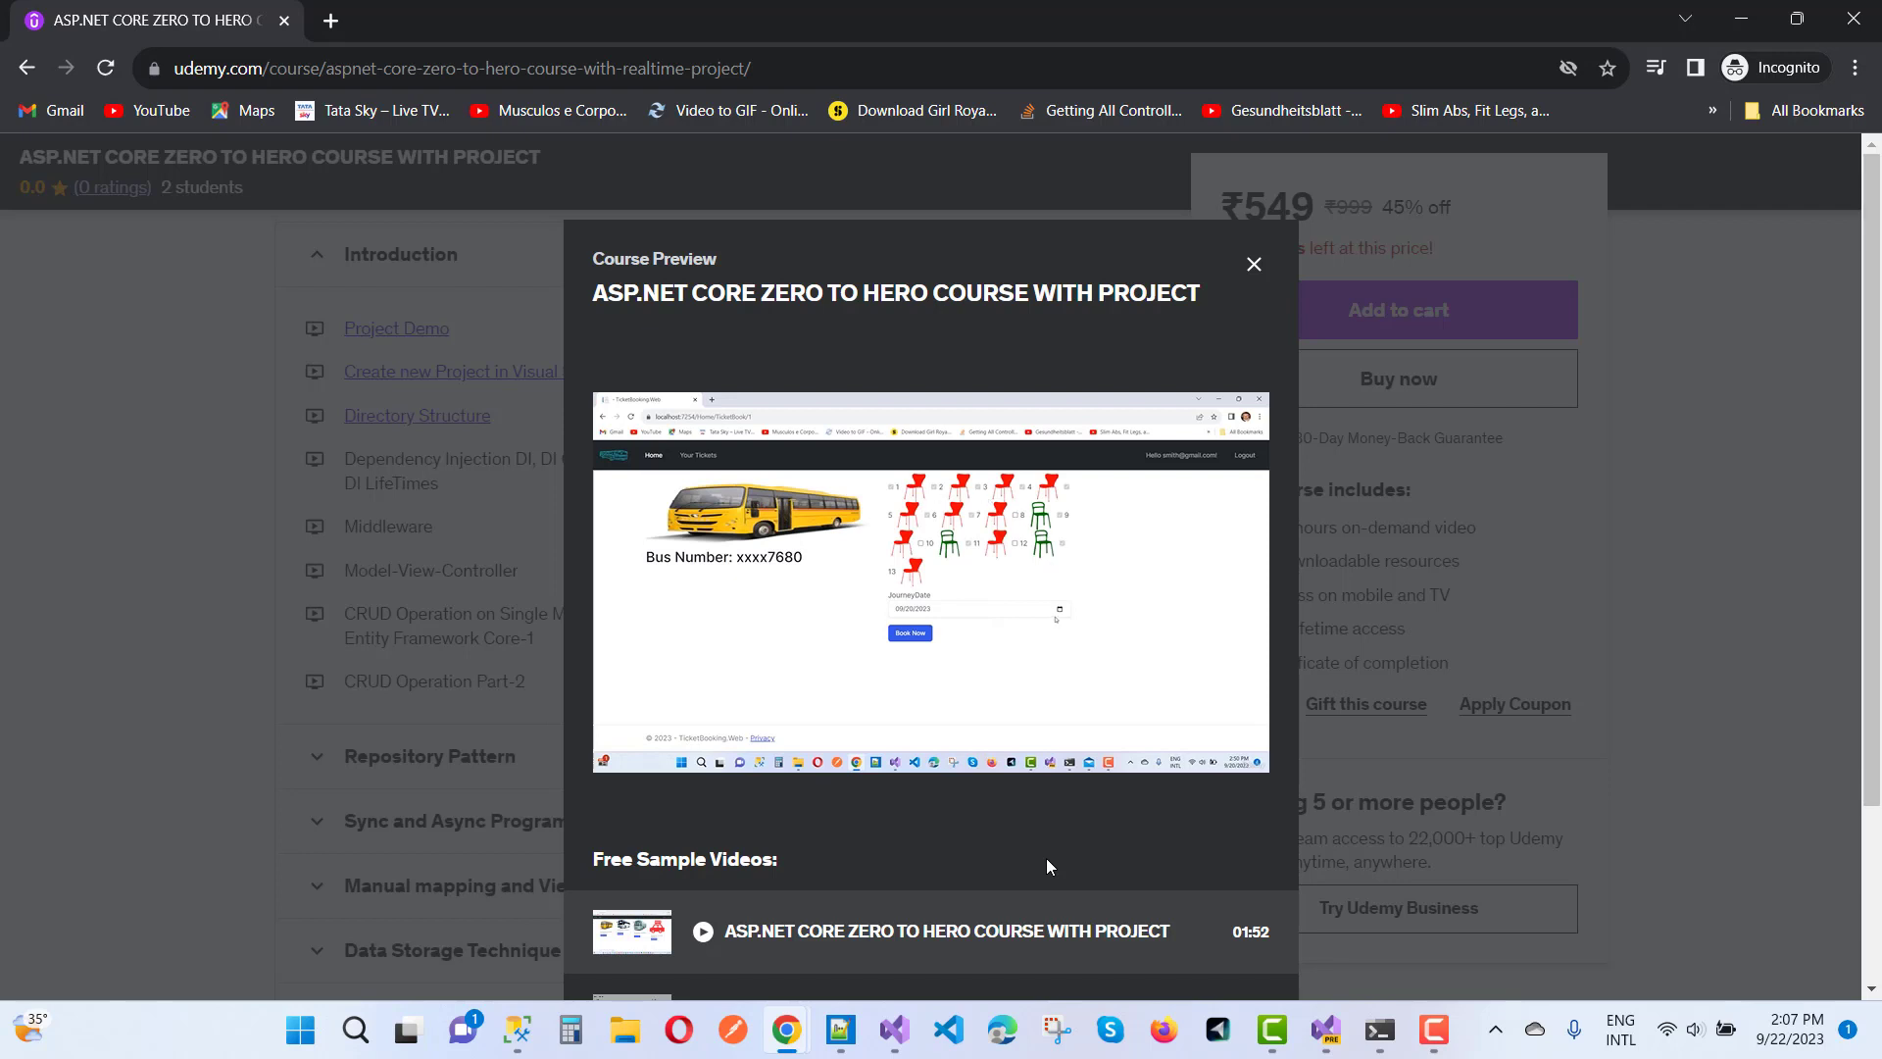
- Pause the preview partway through and close the Course Preview window
click(1059, 608)
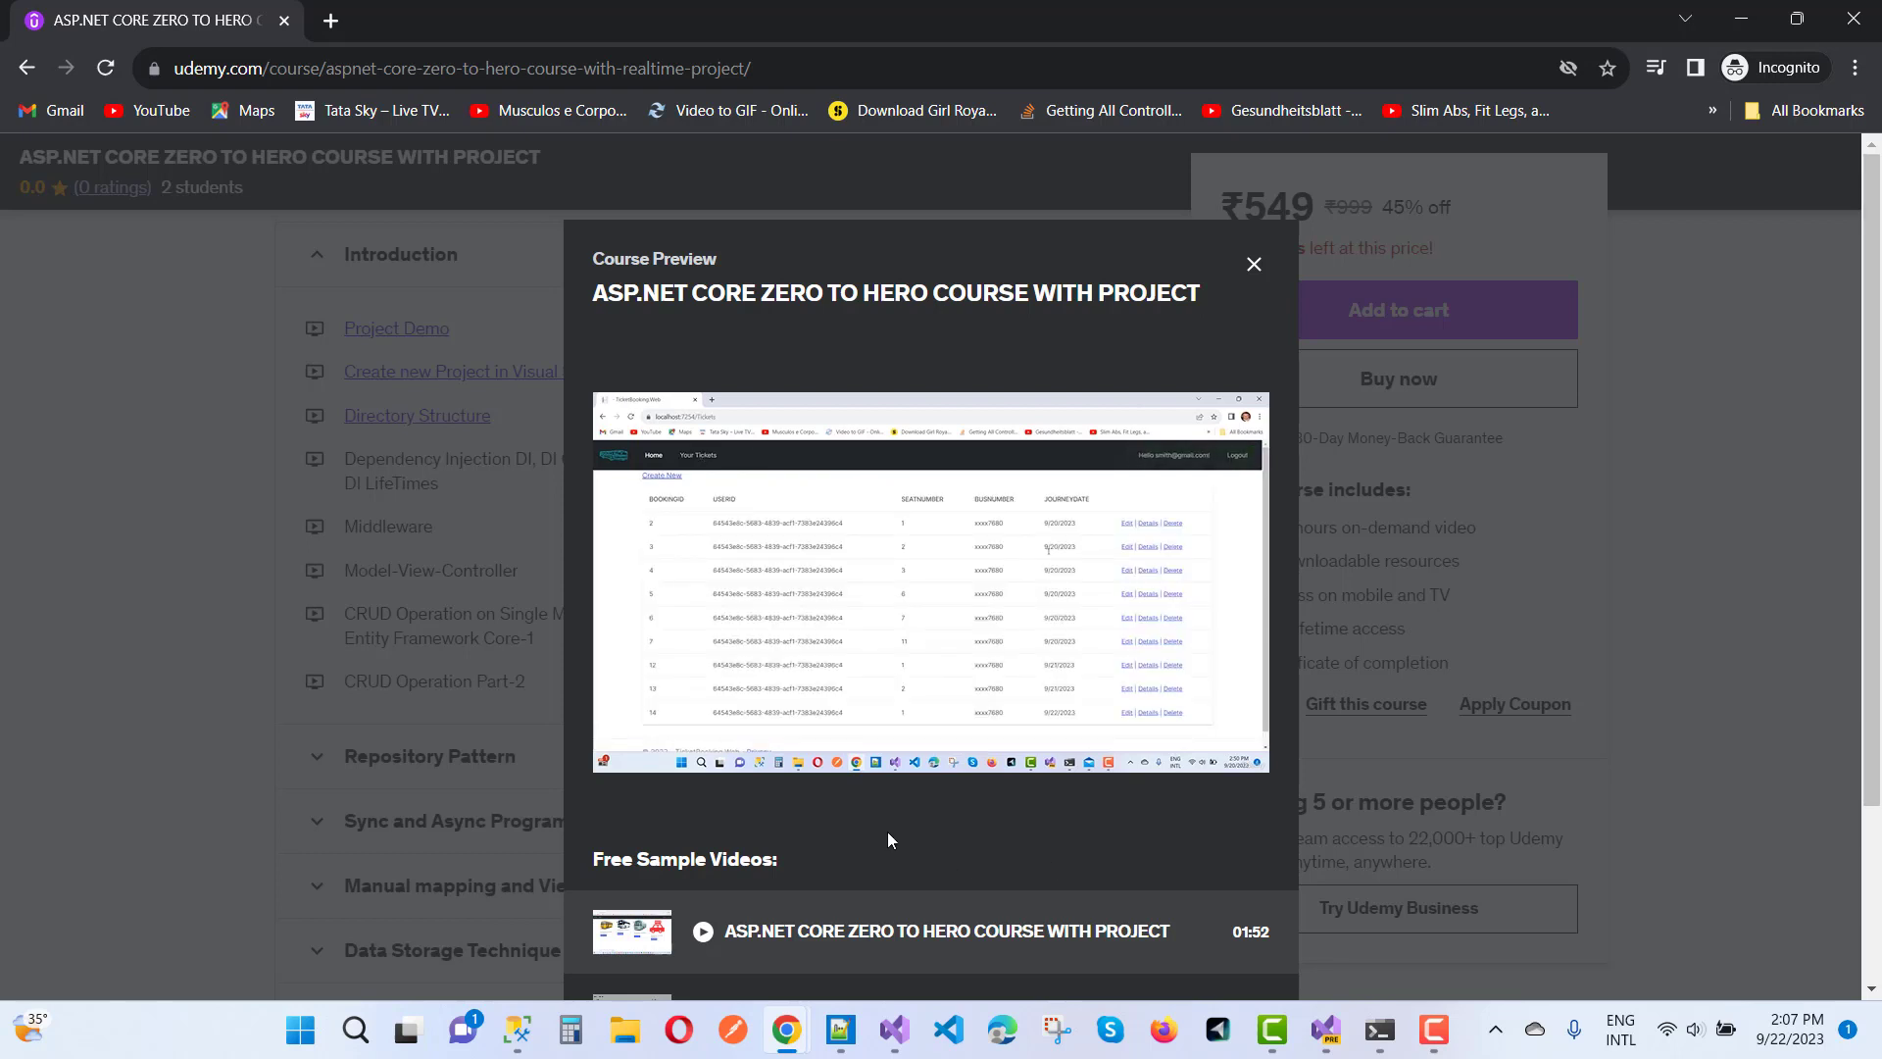
click(961, 764)
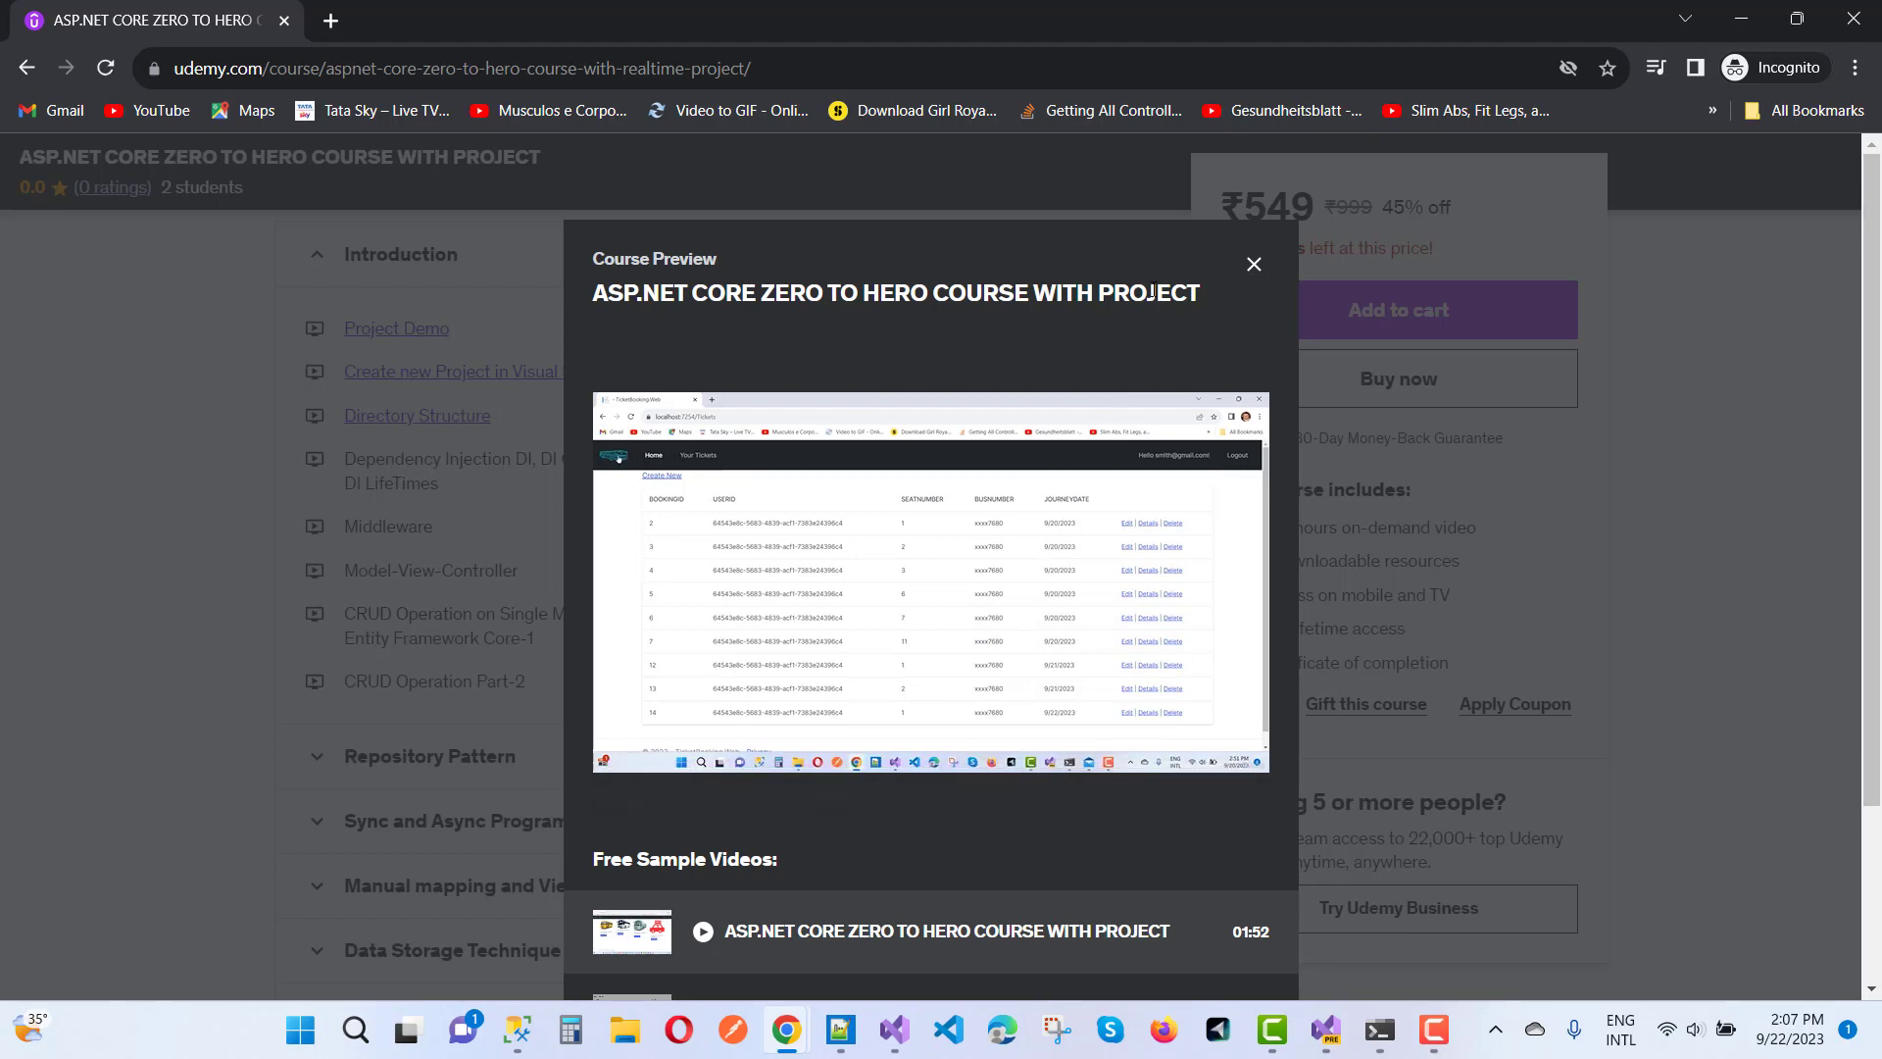
click(1252, 265)
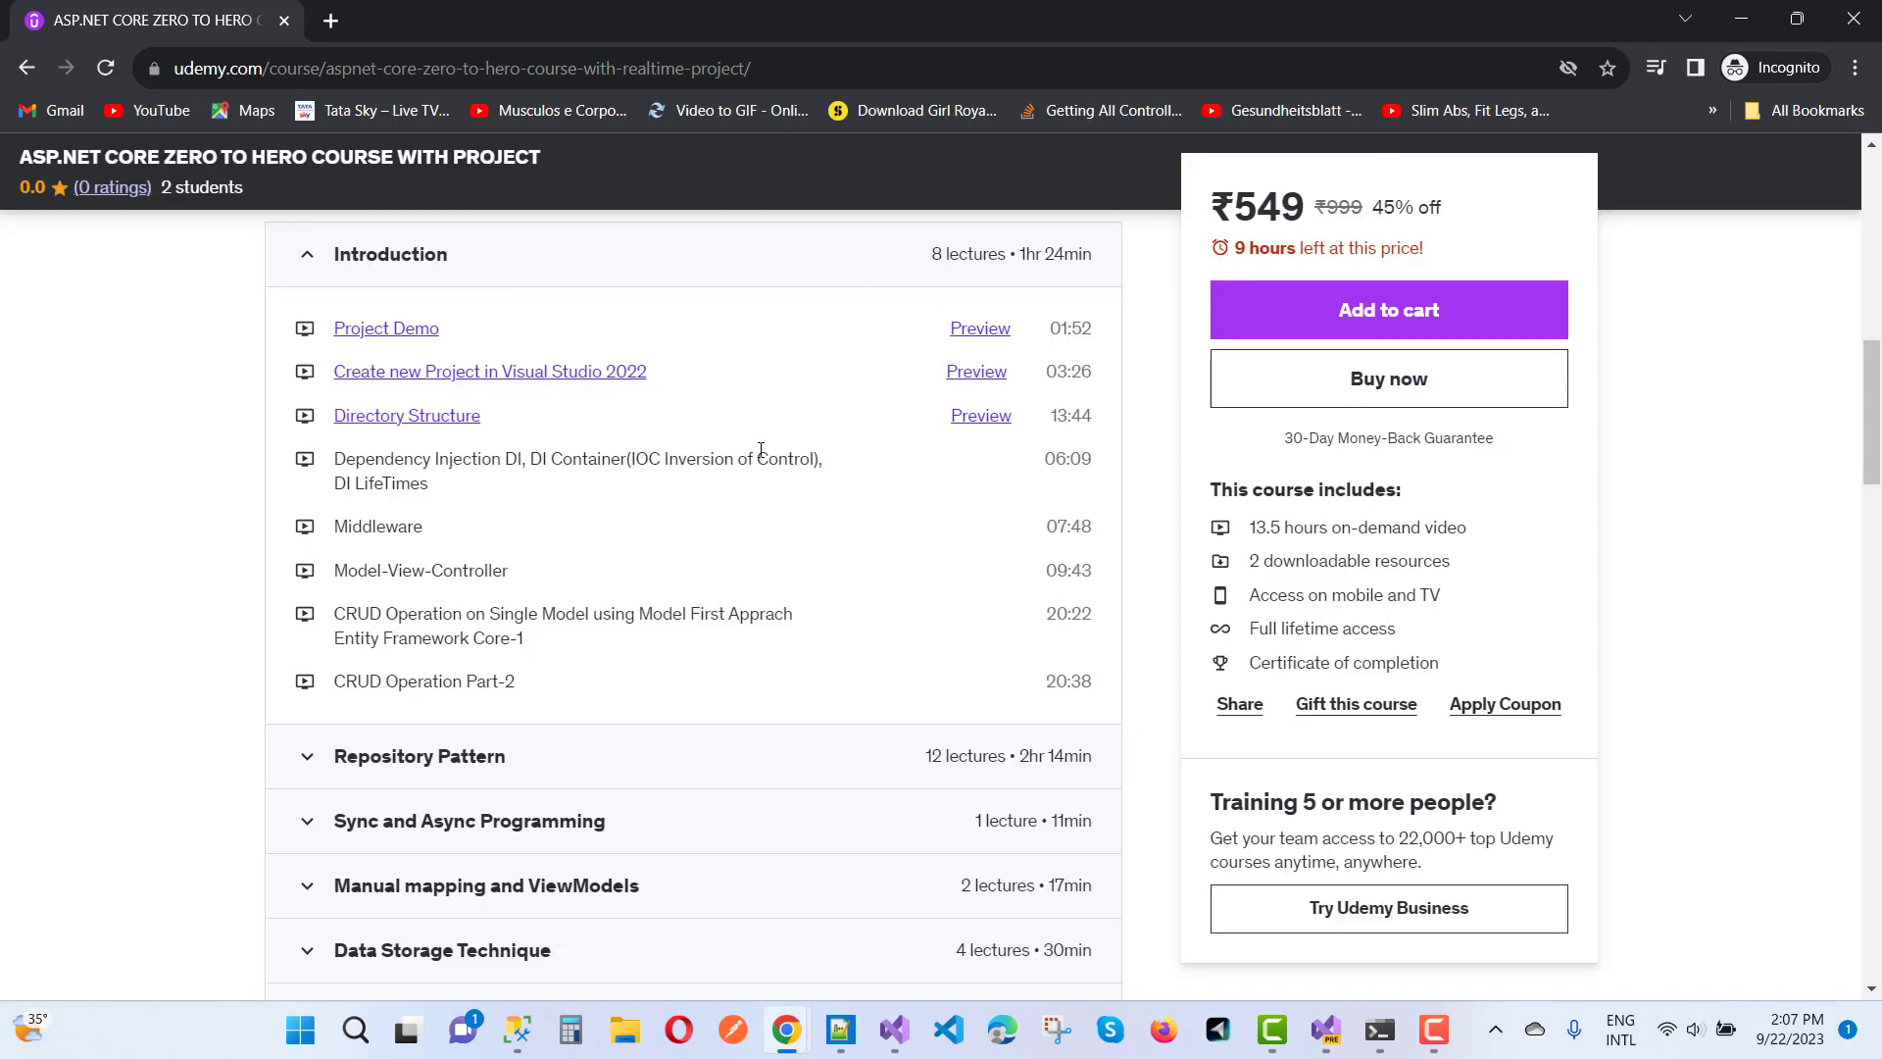
- Expand the Partial Page and ViewComponent and AutoMapper sections and reveal the five remaining sections
scroll(up, 3)
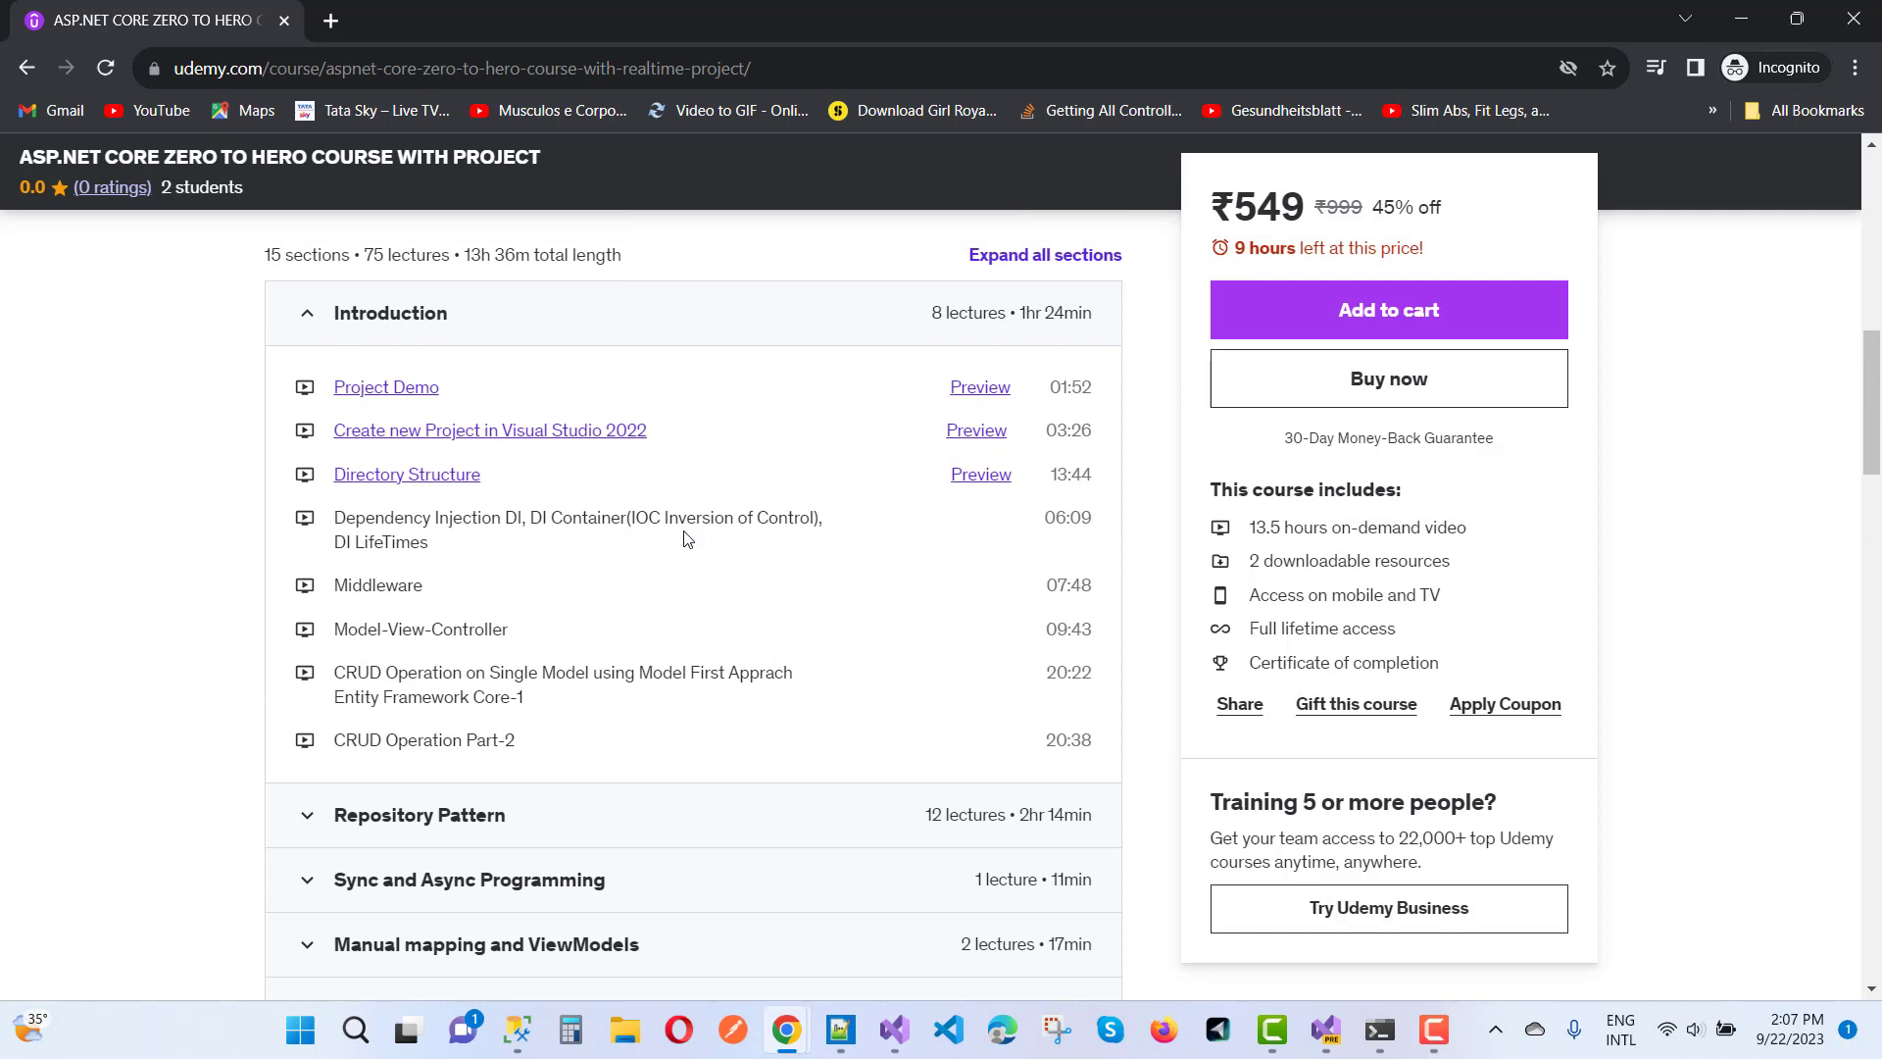
scroll(down, 3)
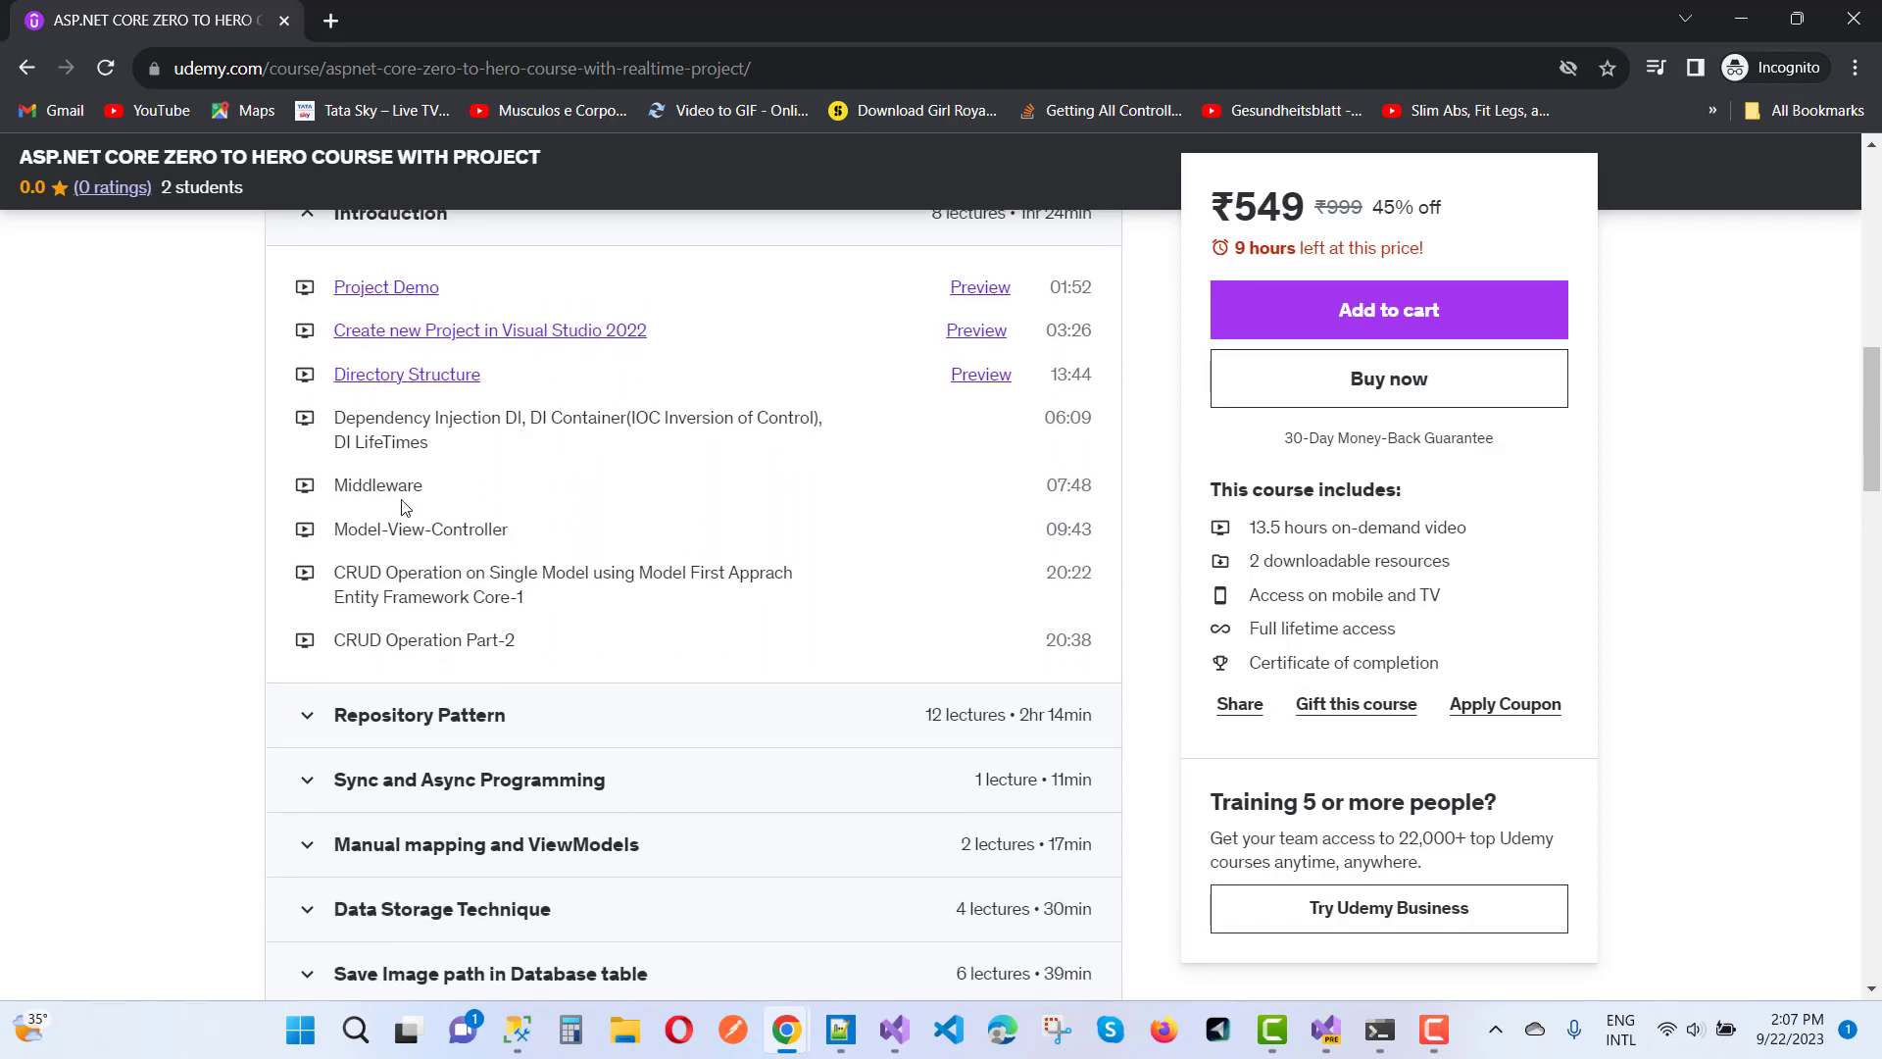
scroll(down, 3)
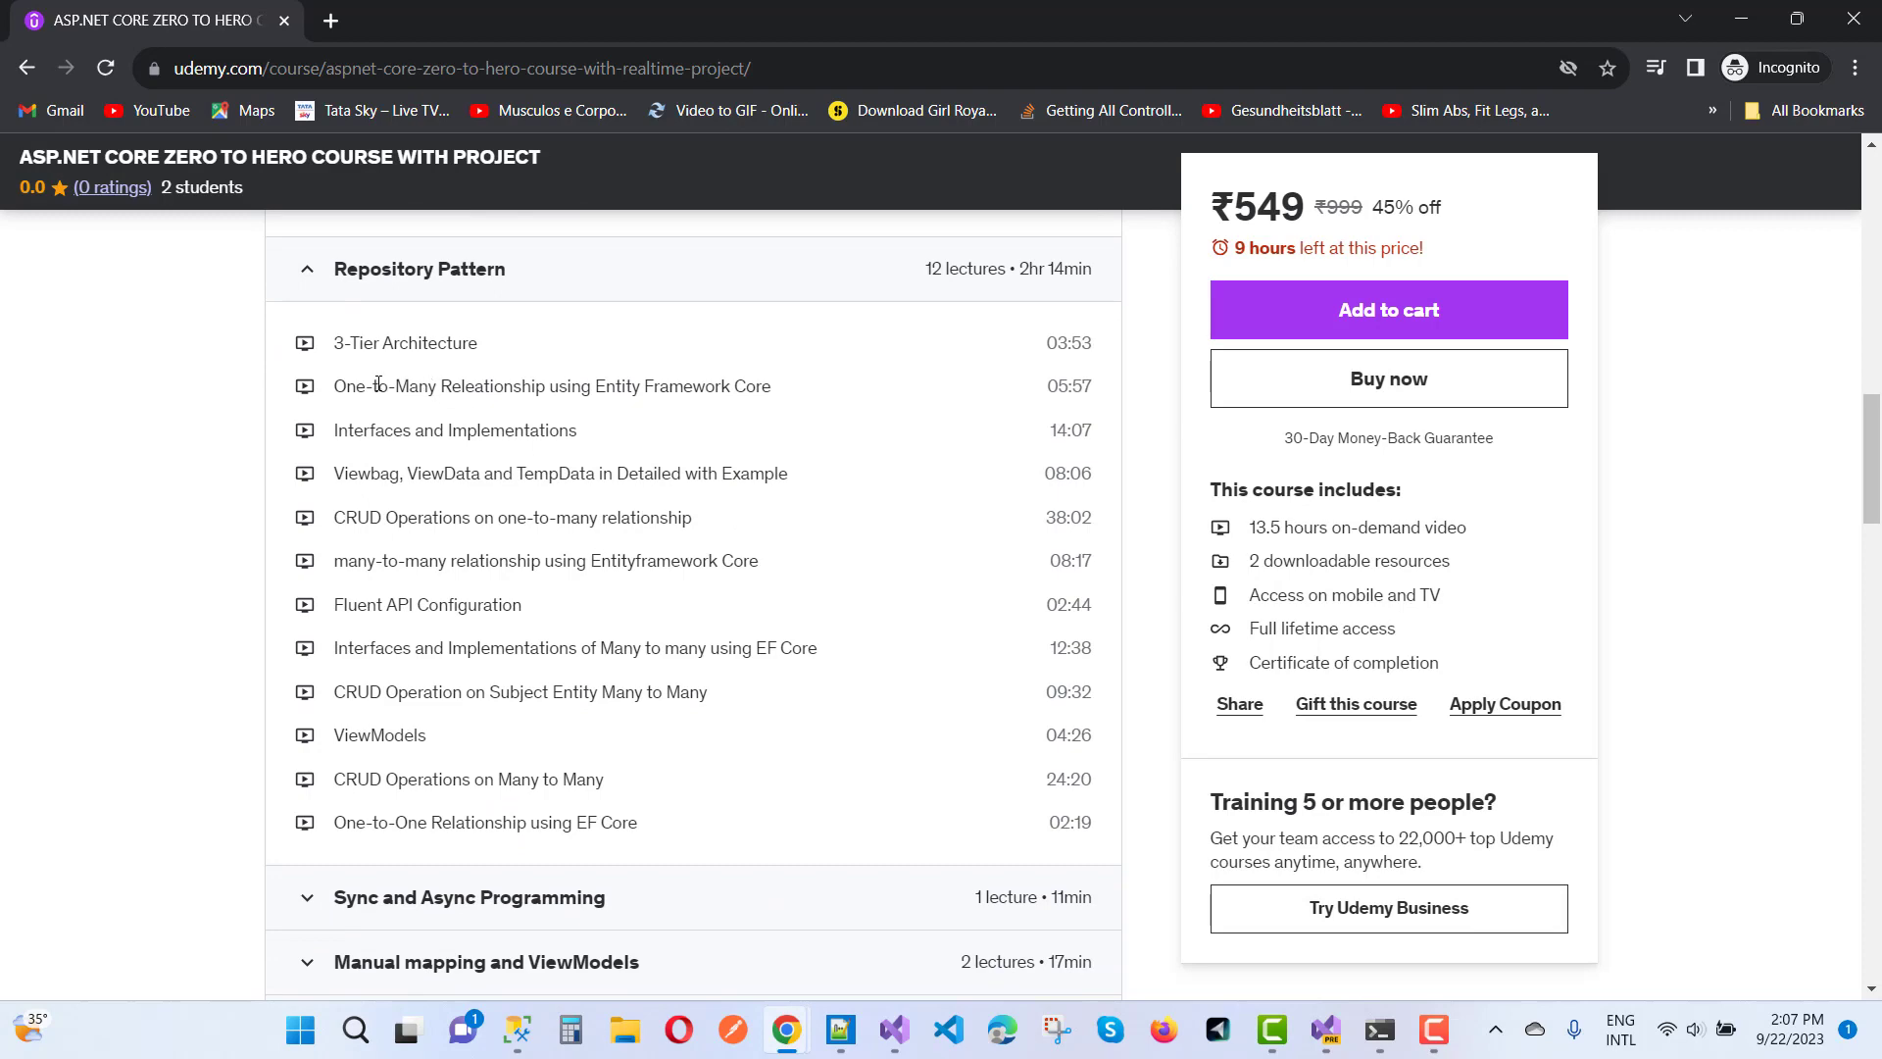
mouse_move(643, 636)
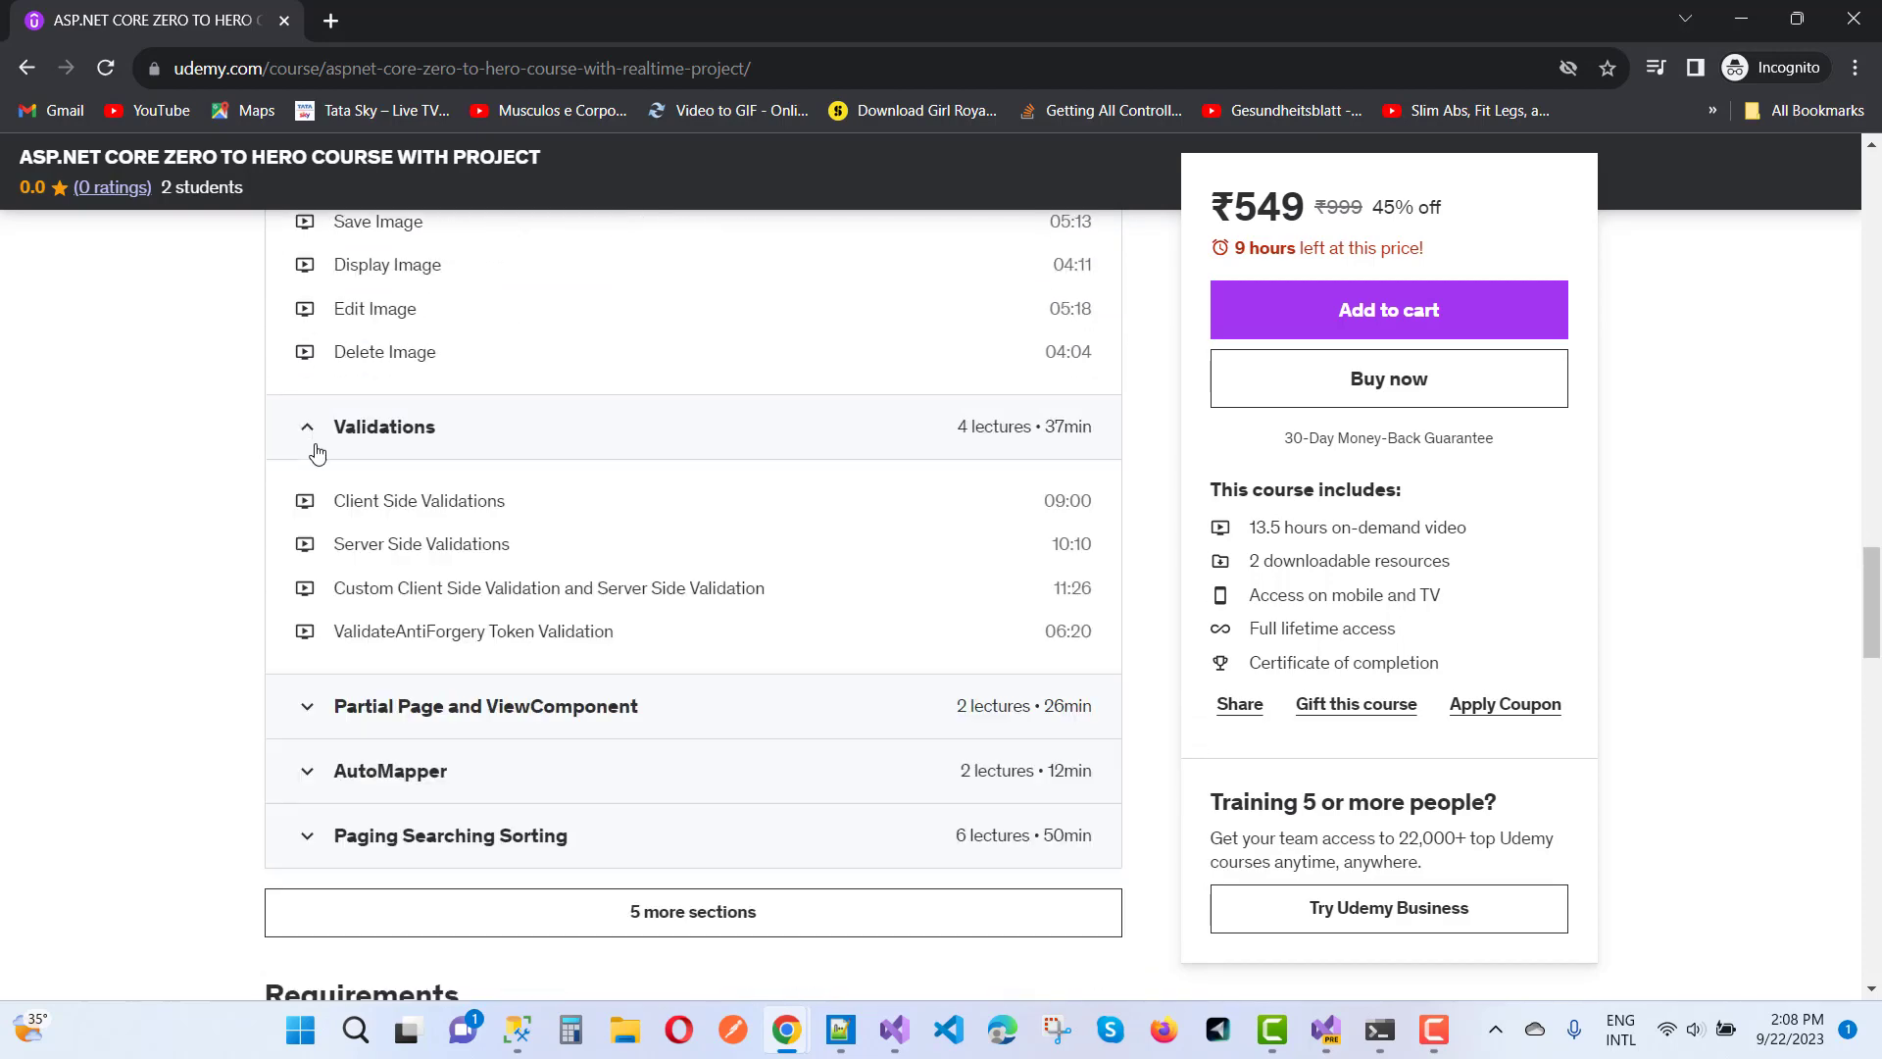
click(486, 706)
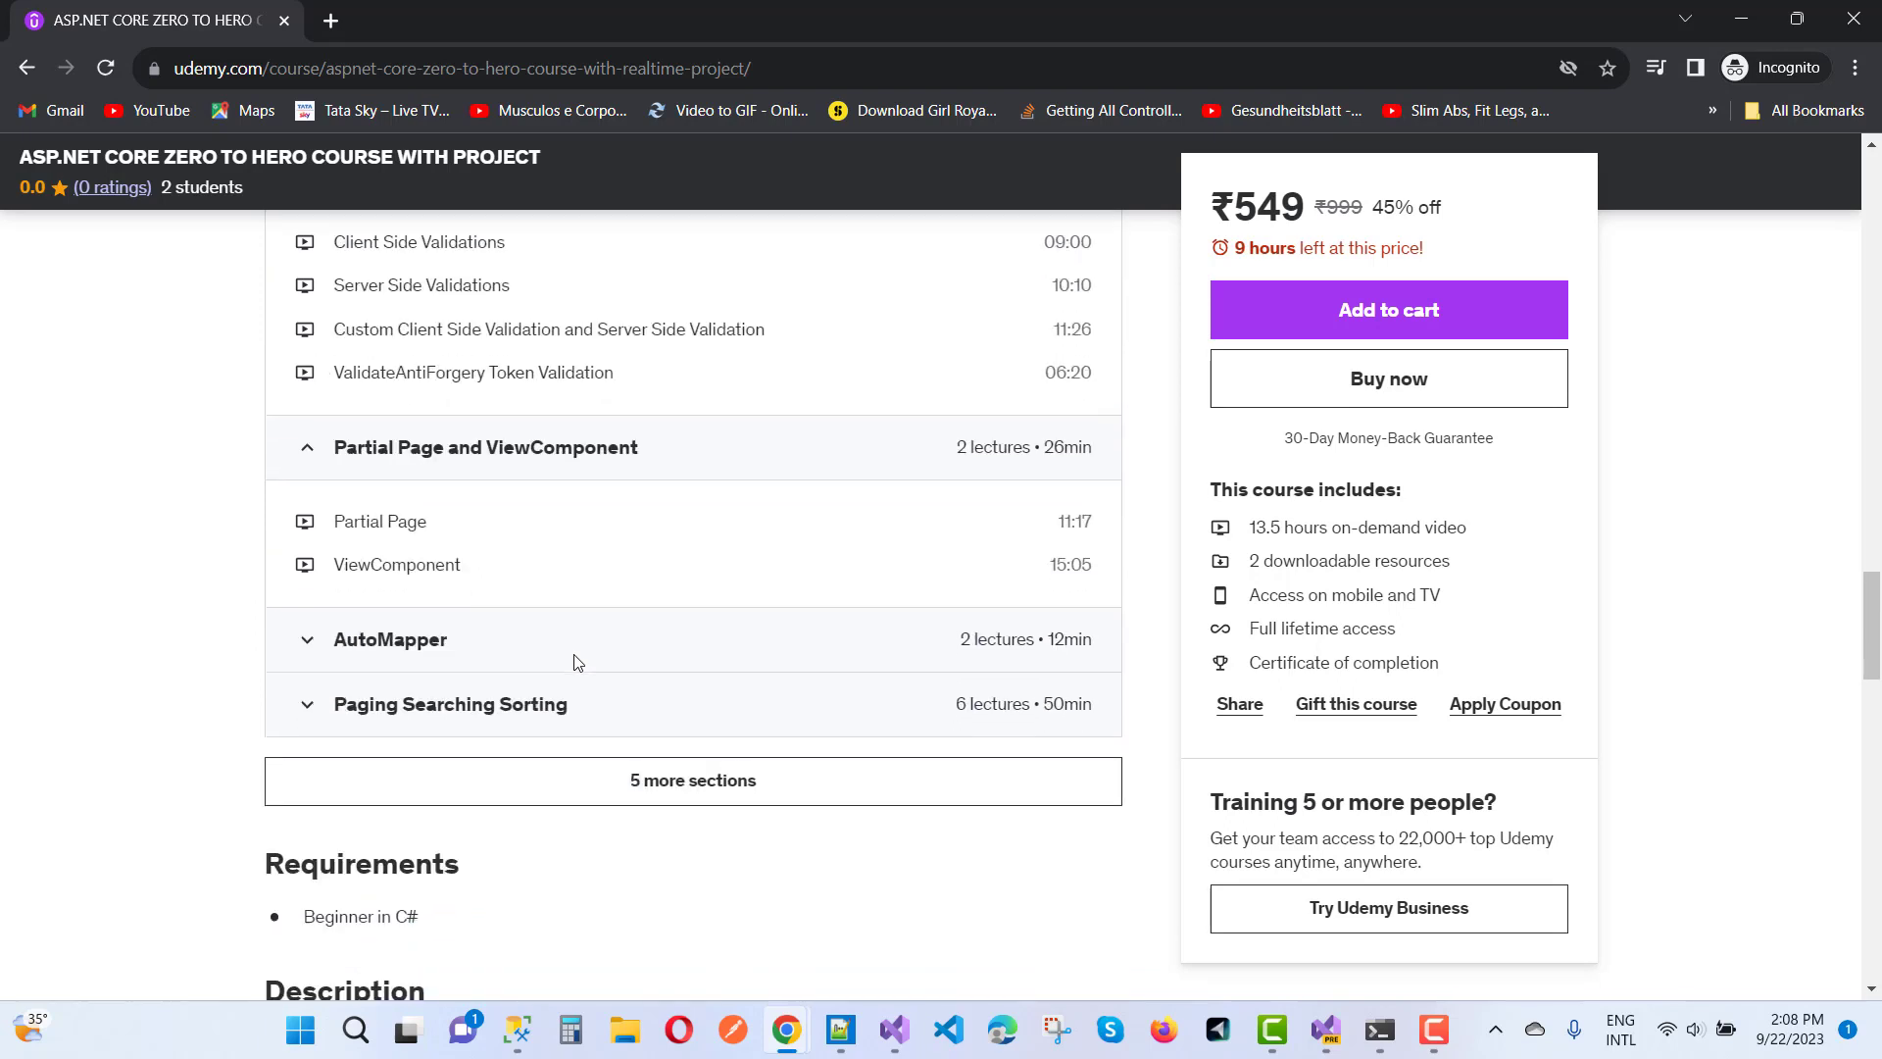
click(390, 640)
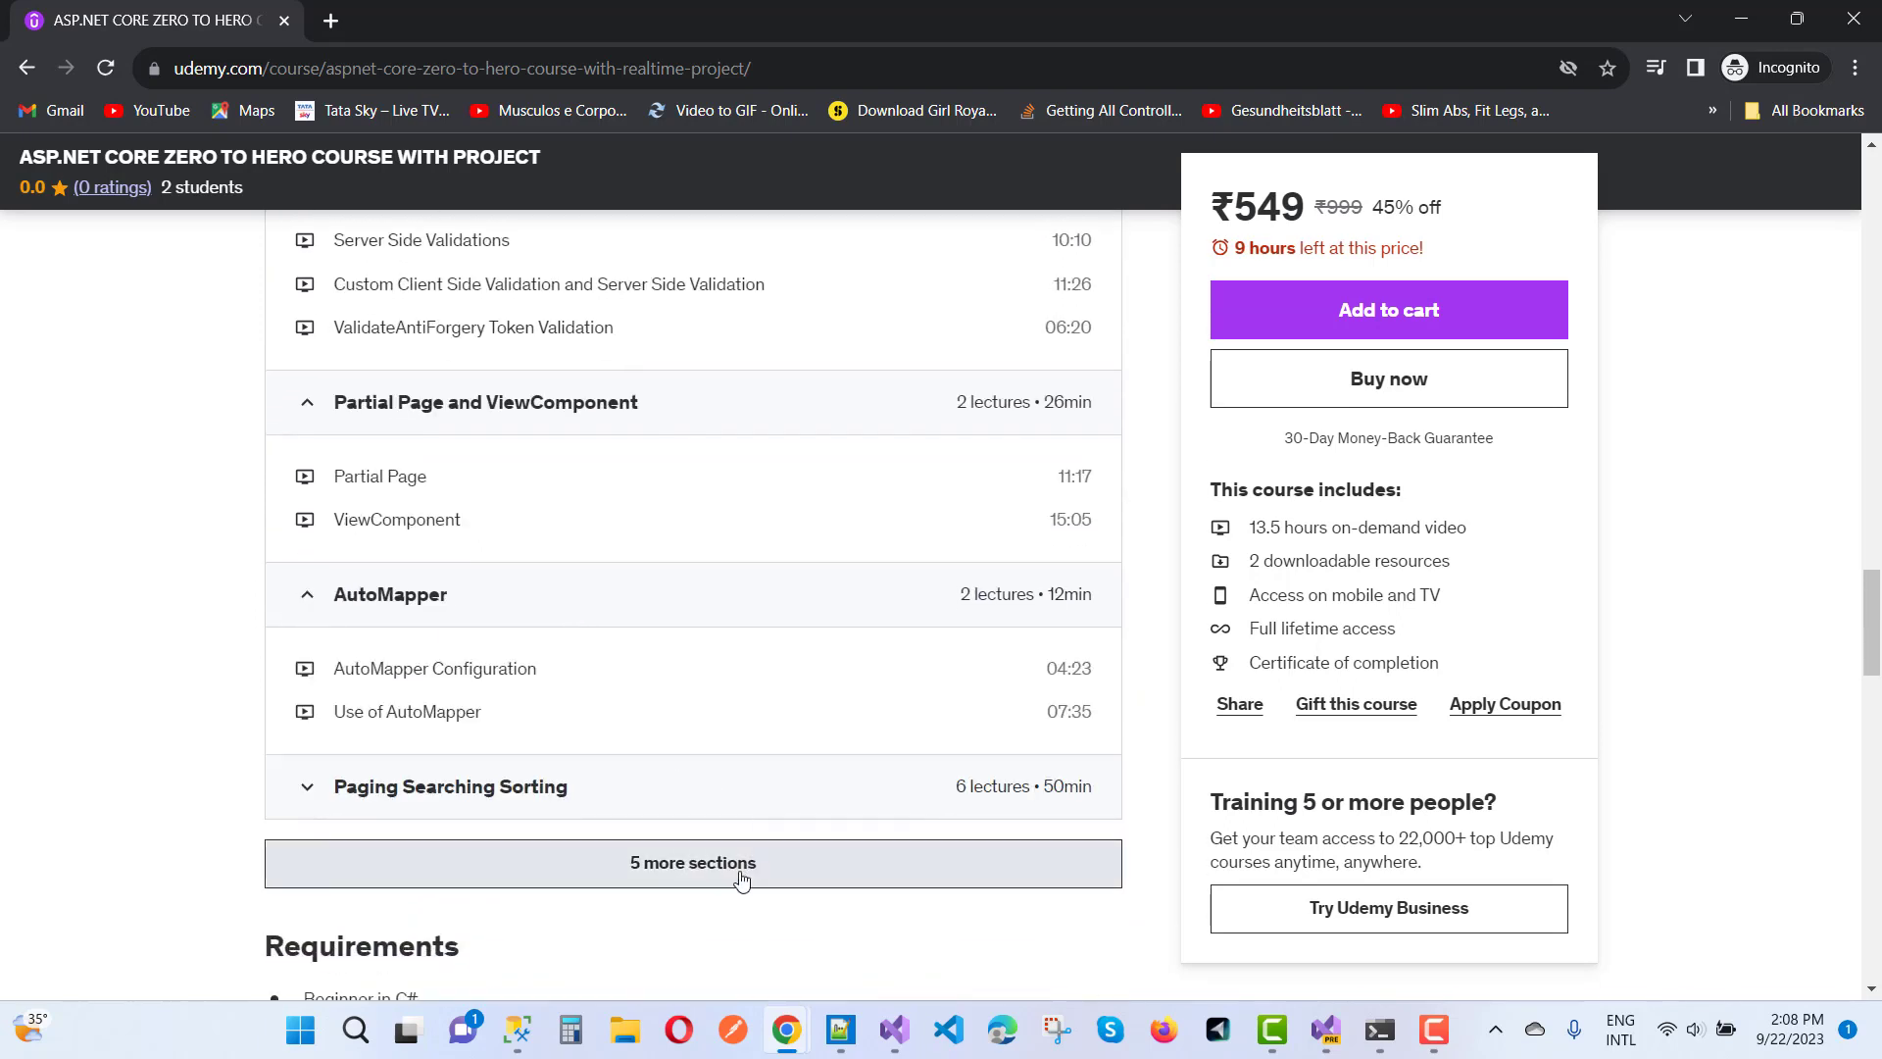
click(692, 863)
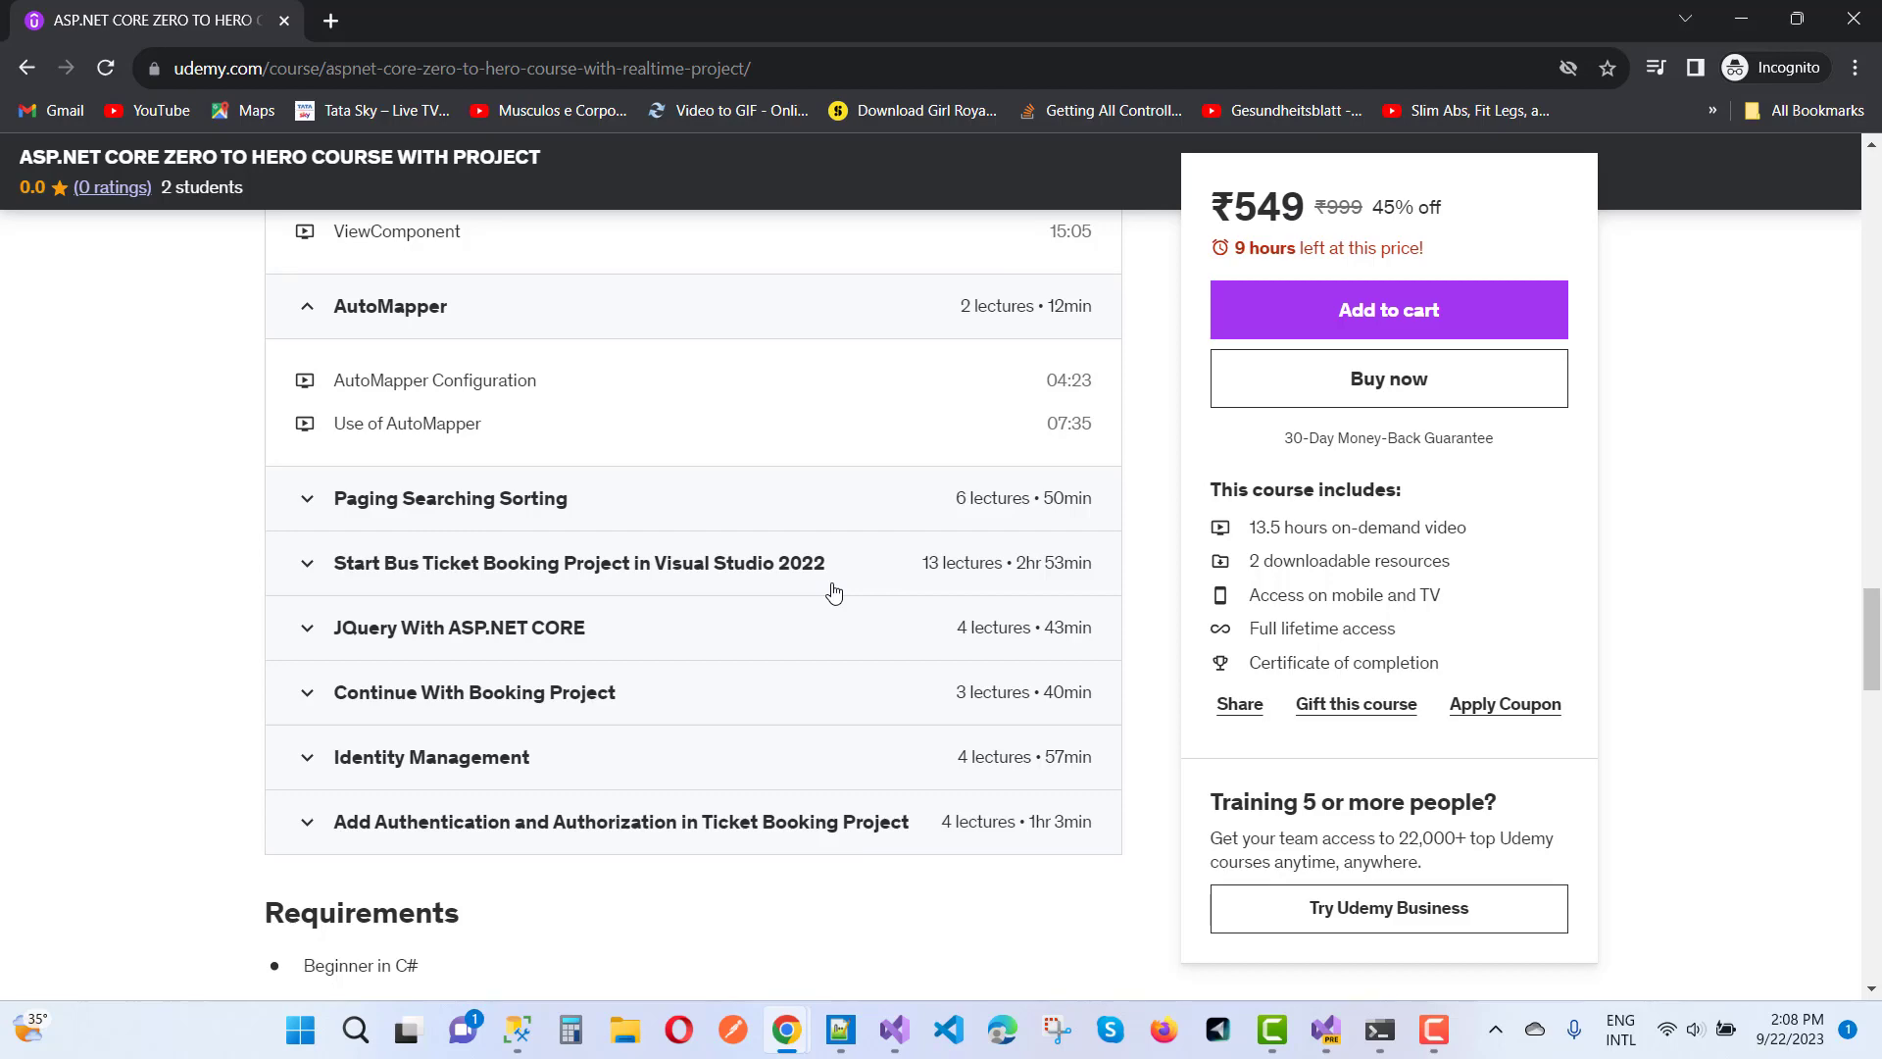
- Scroll back up the curriculum to the course page header
scroll(up, 3)
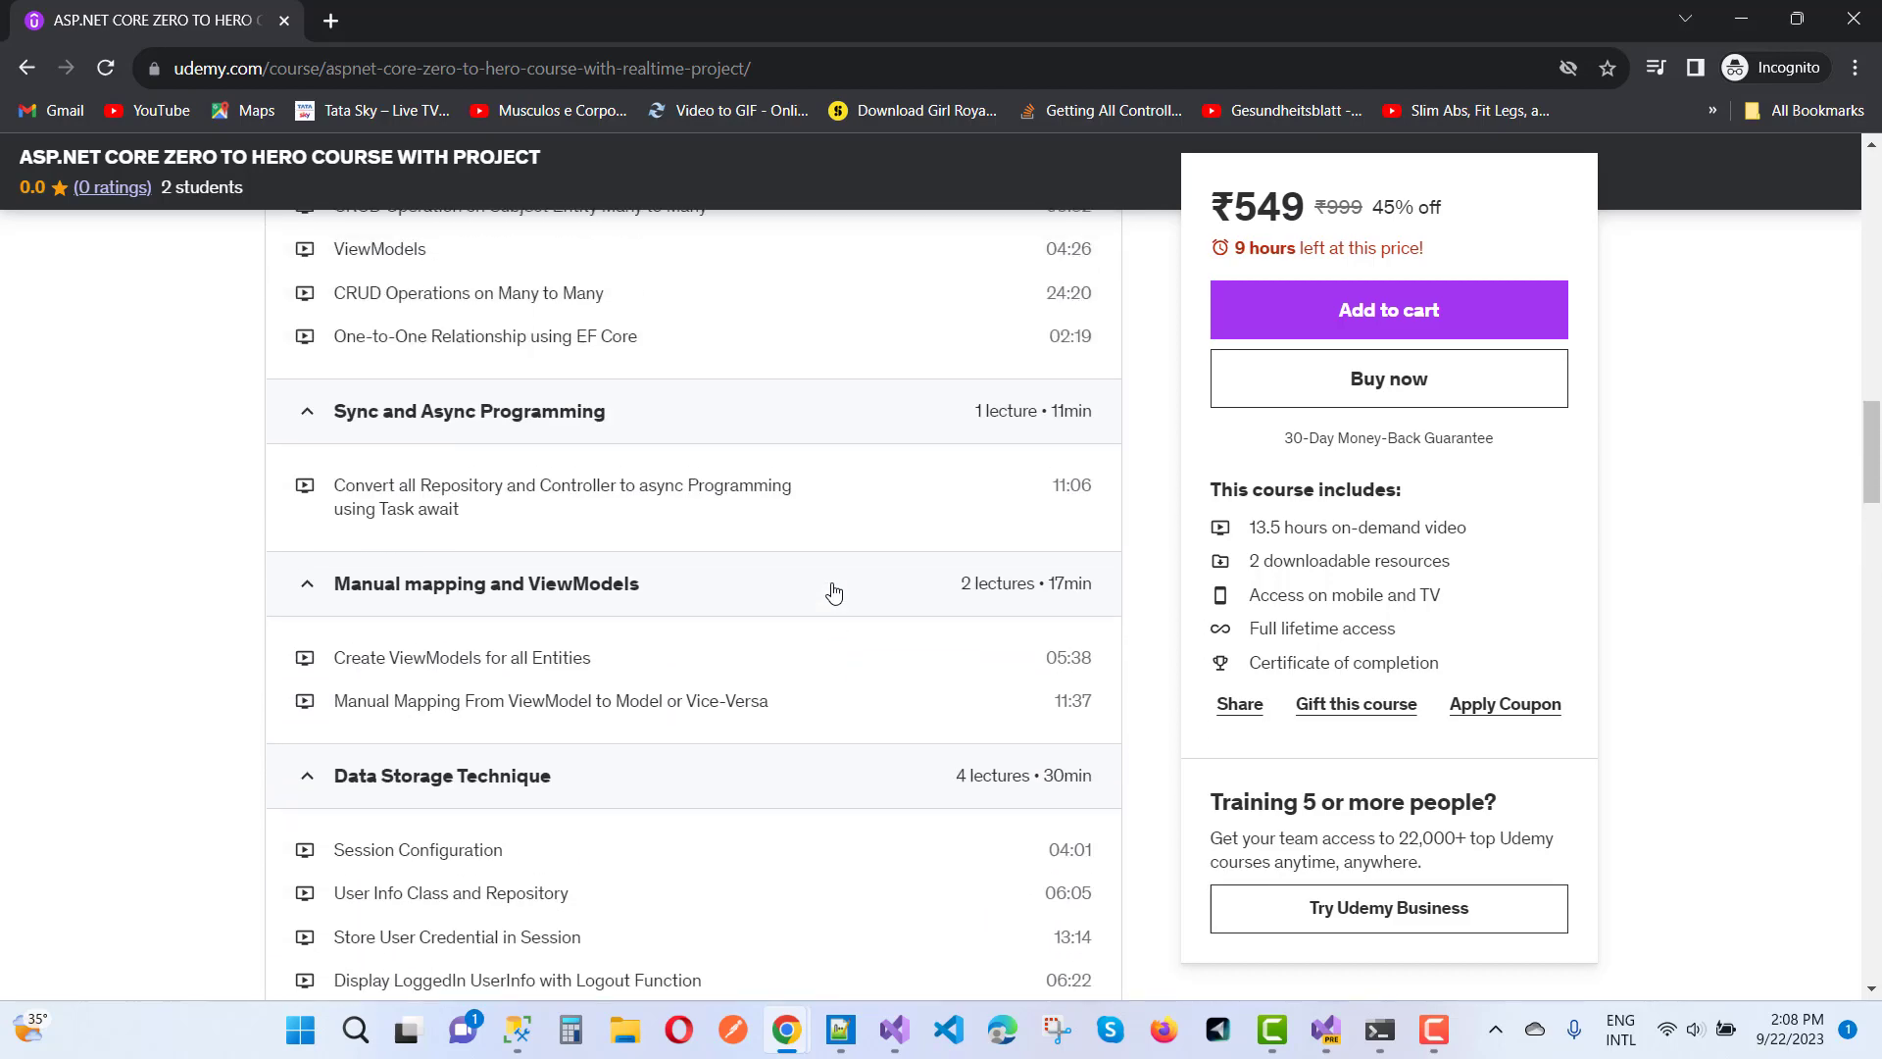
scroll(up, 3)
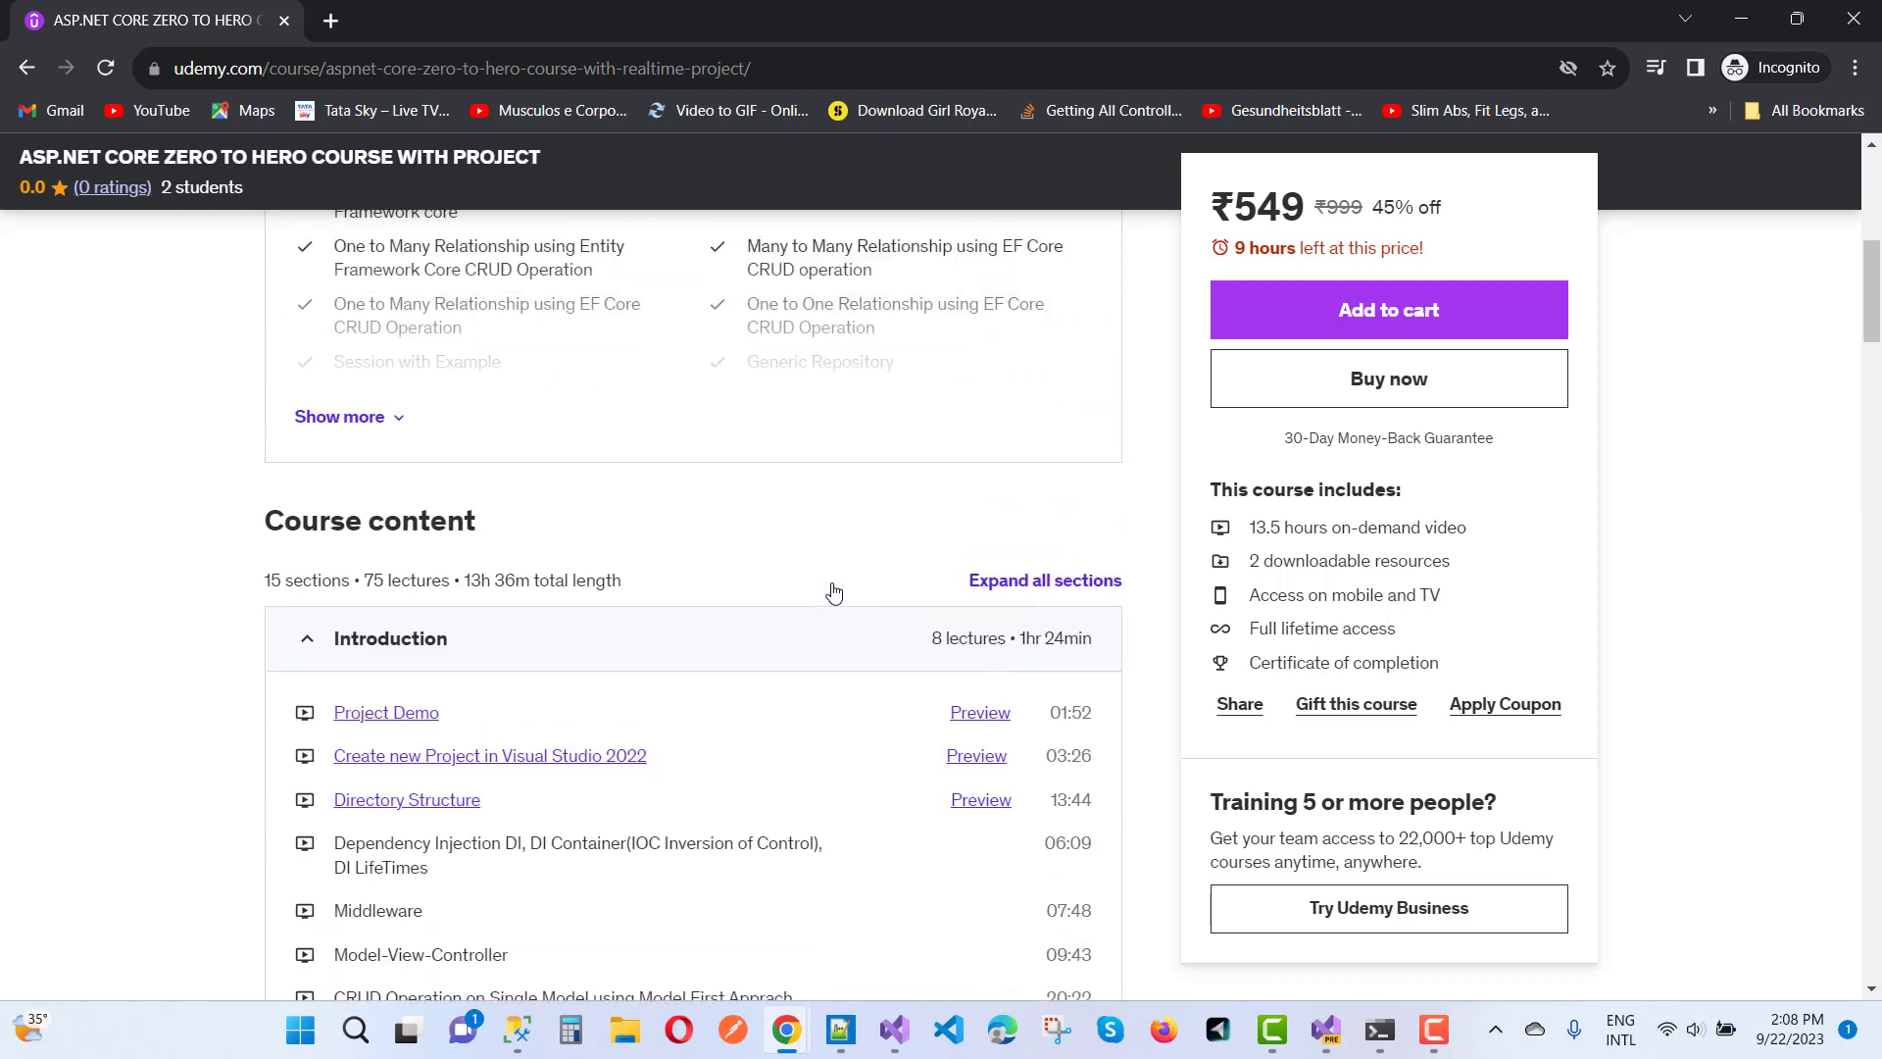
scroll(up, 3)
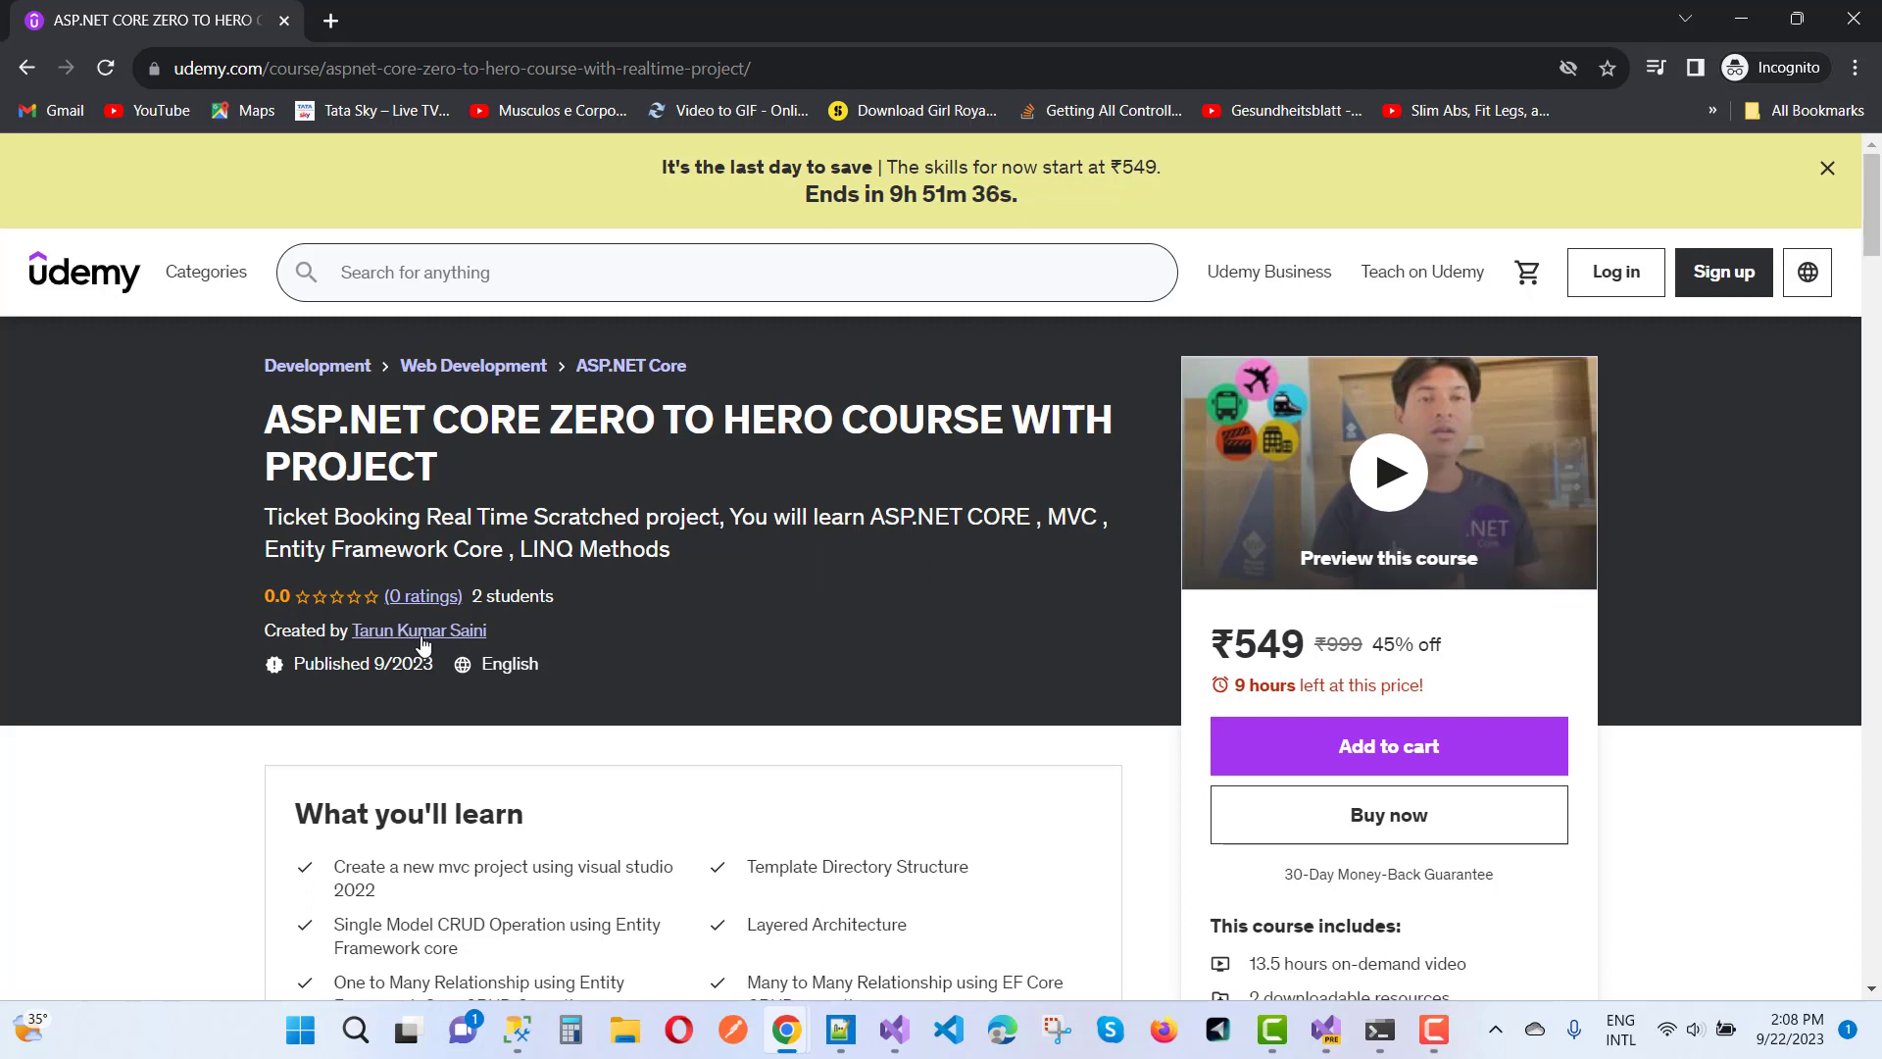
mouse_move(775, 623)
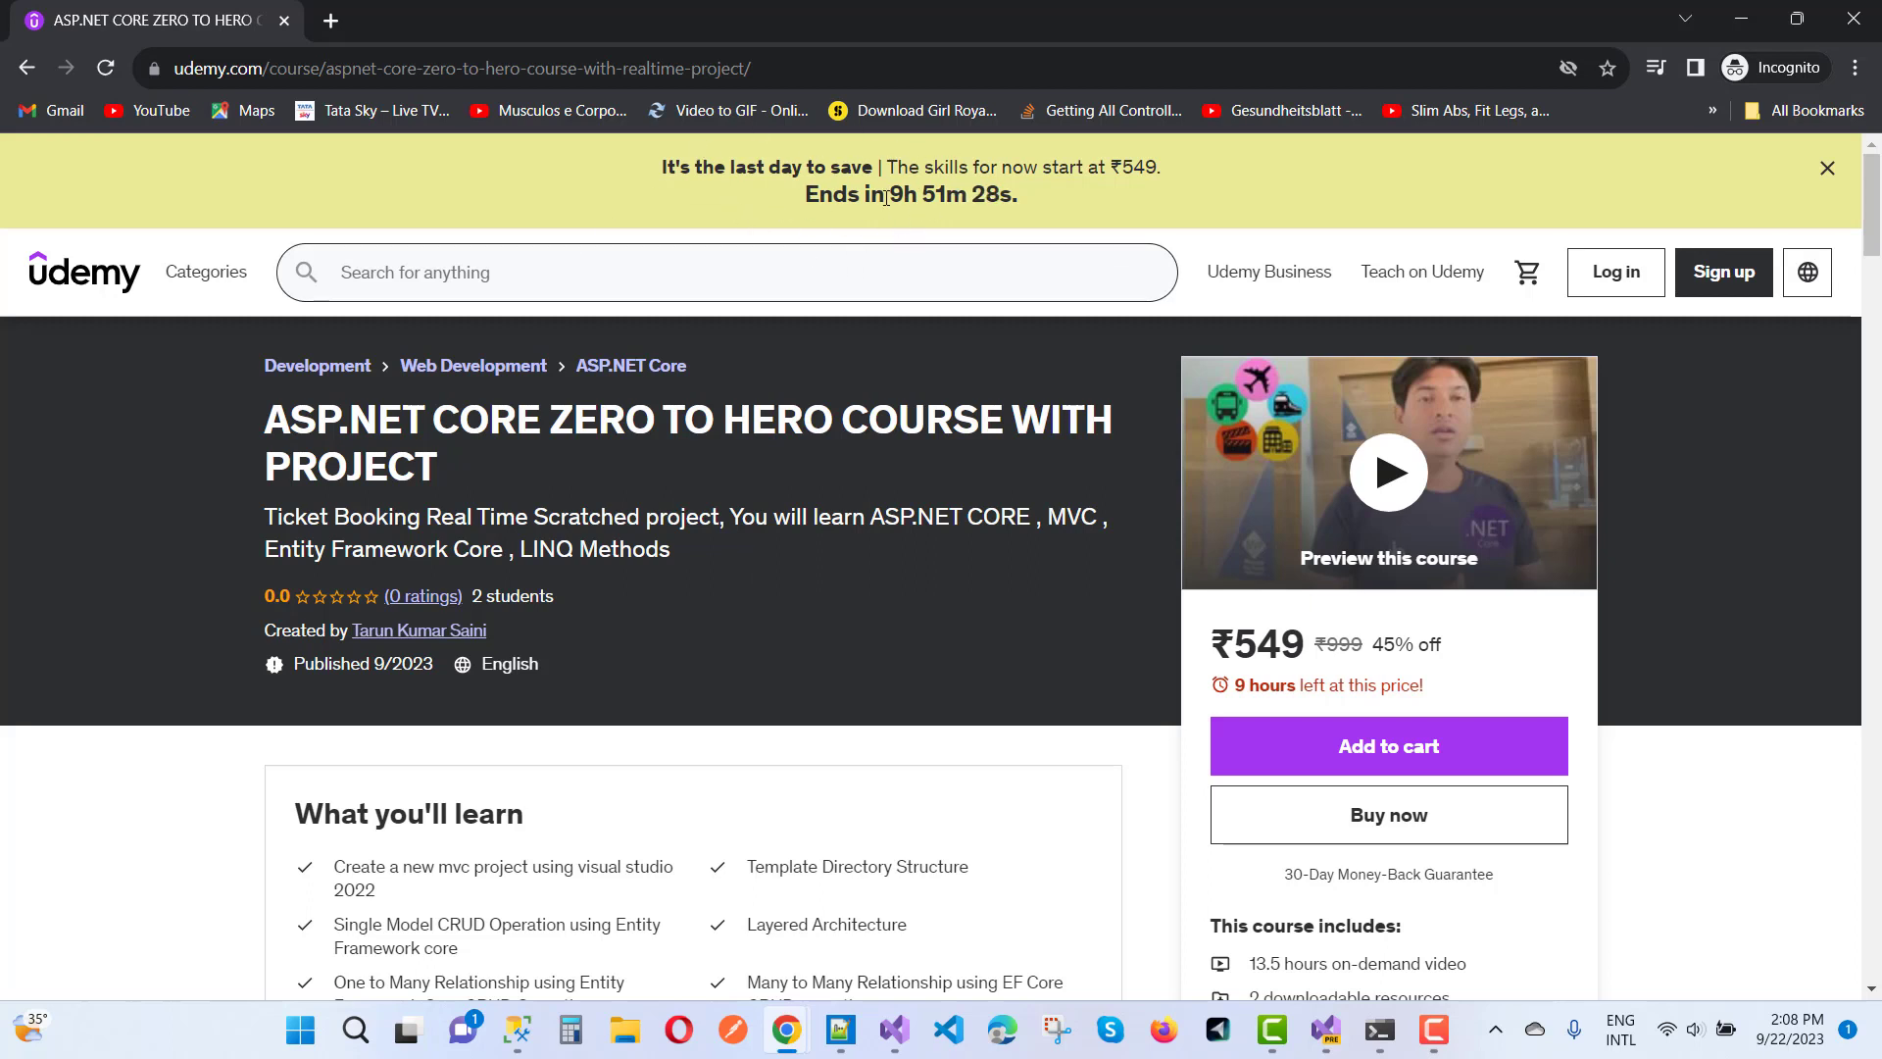
mouse_move(923, 175)
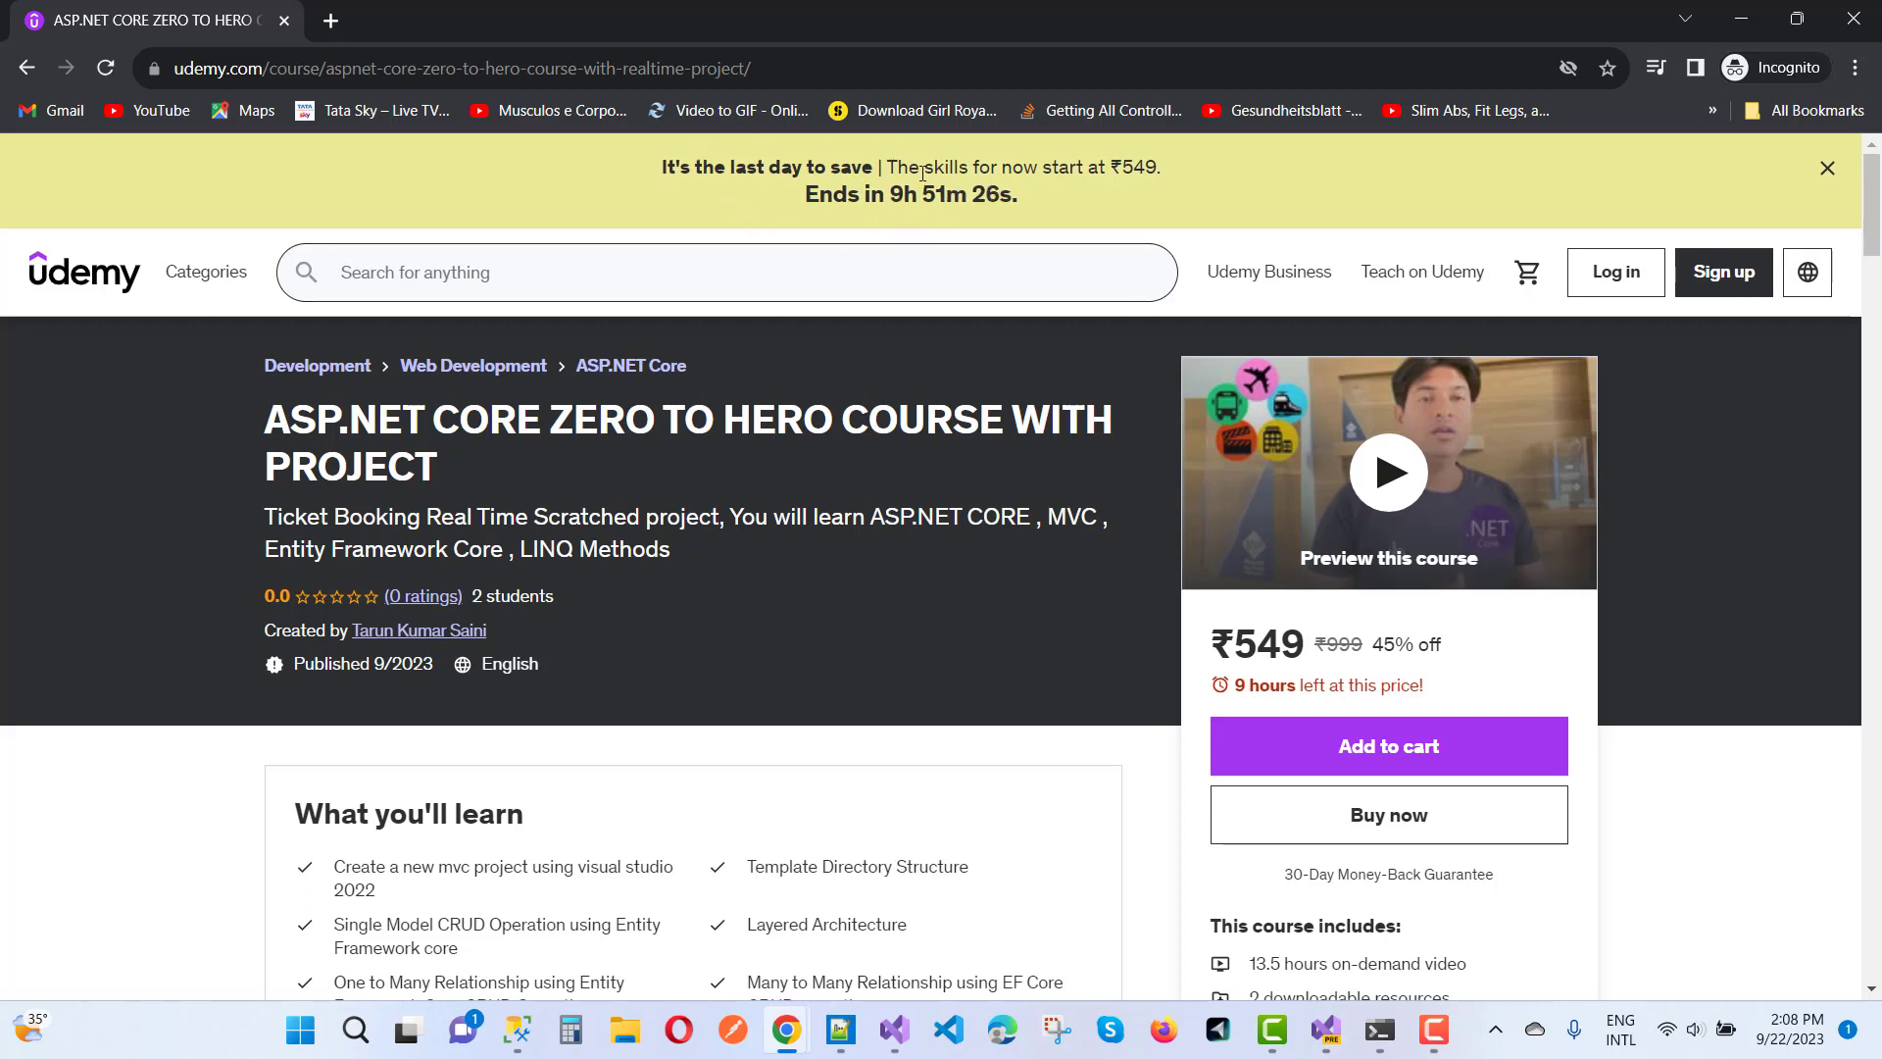
scroll(down, 3)
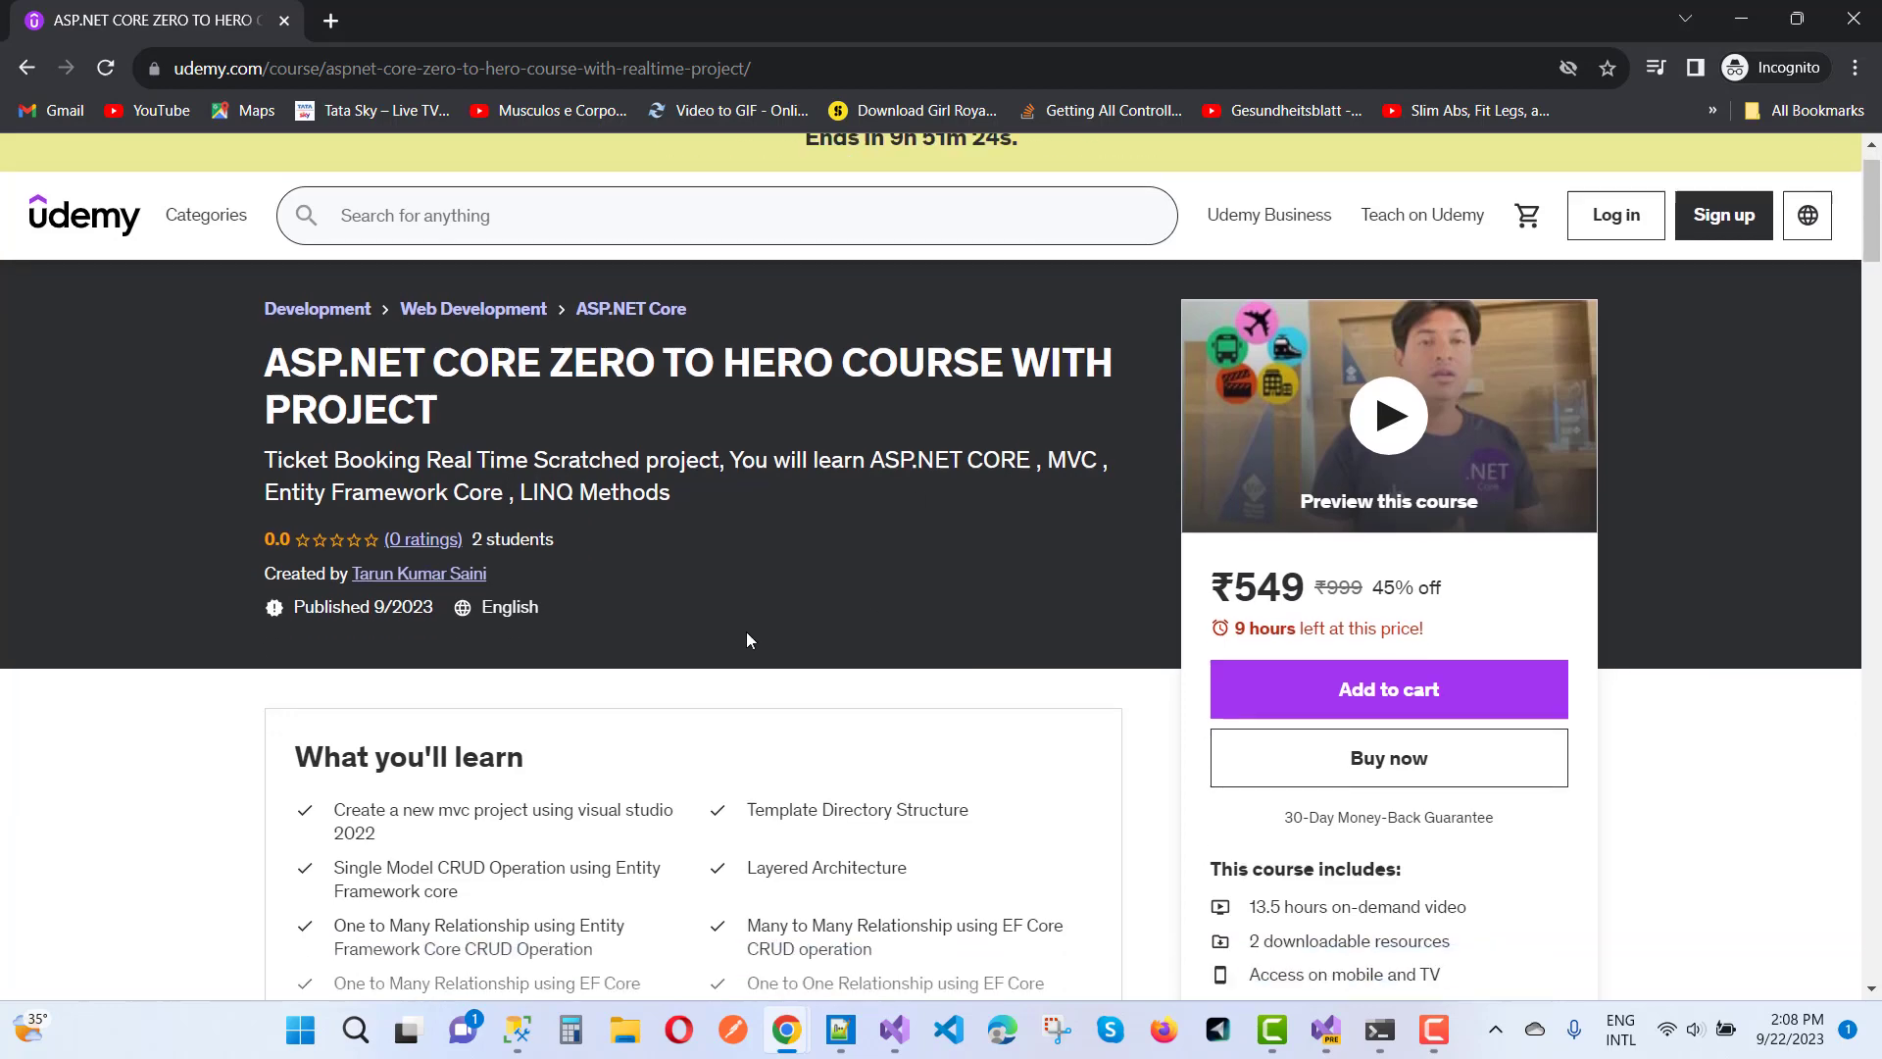
scroll(down, 3)
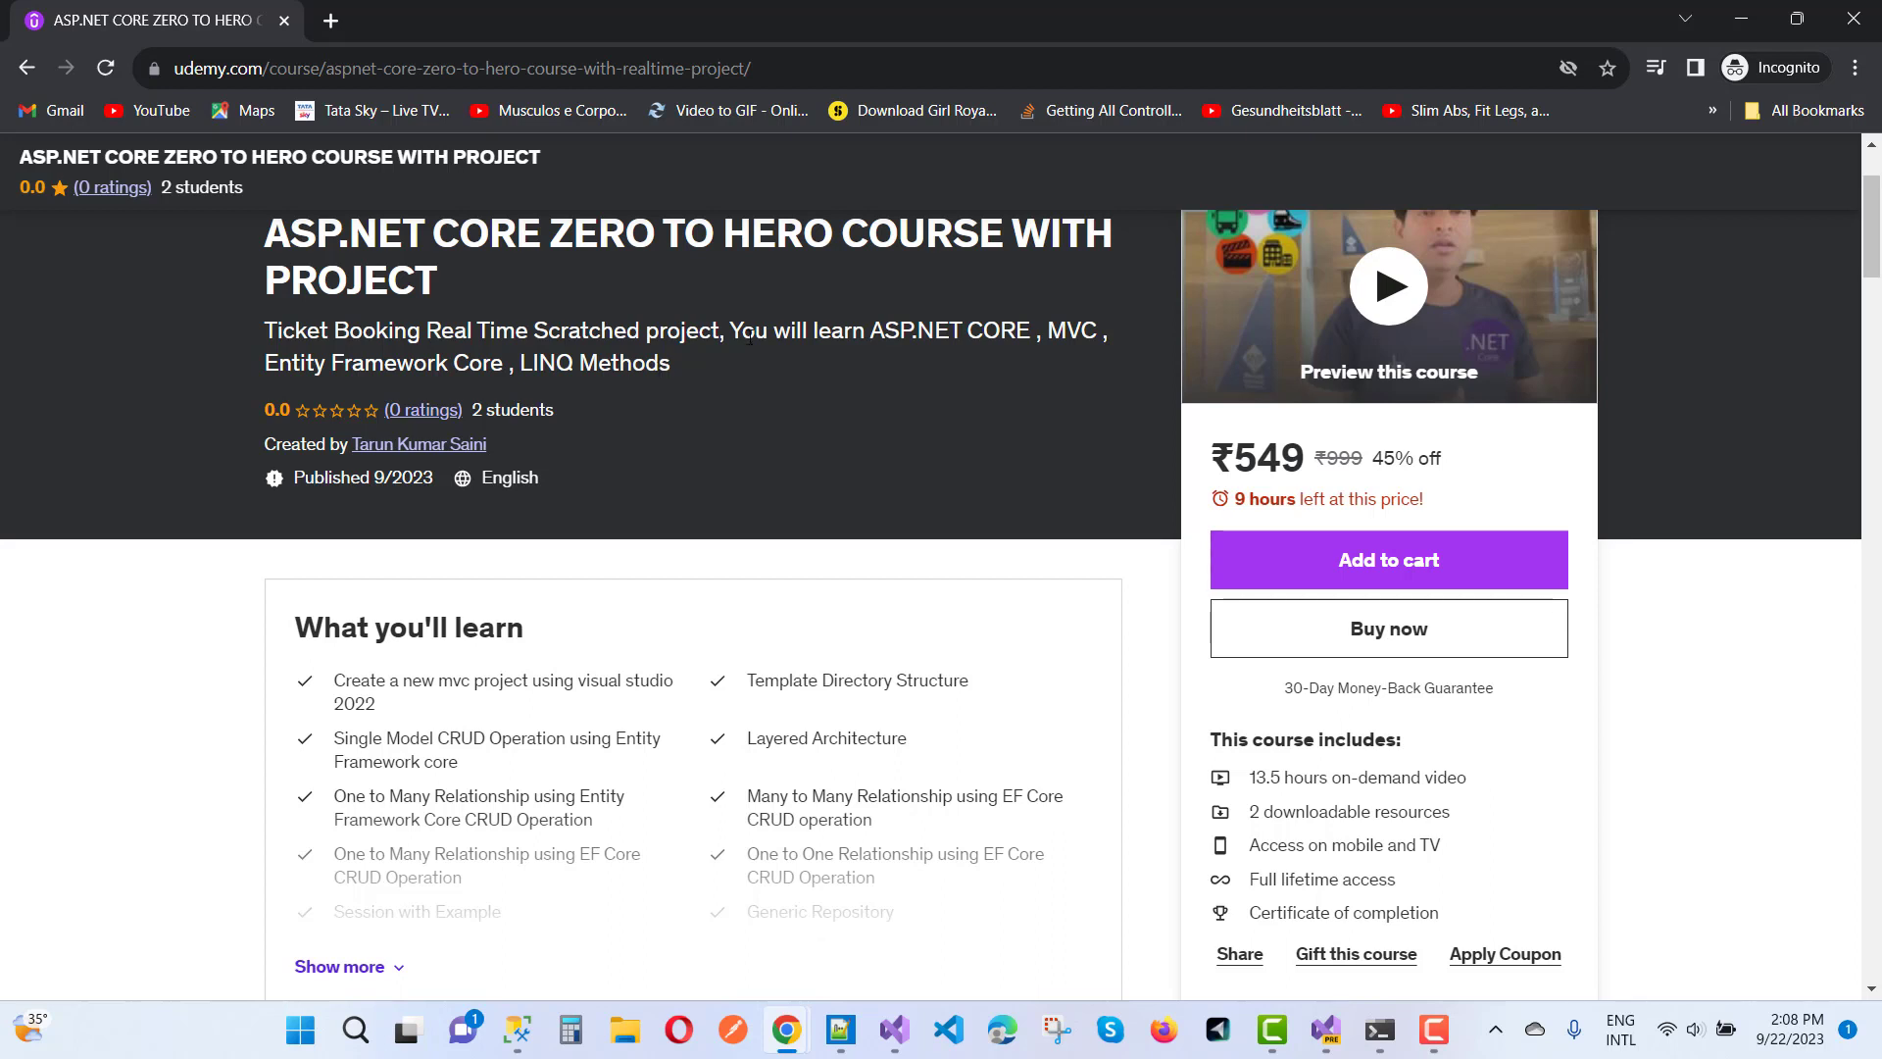
mouse_move(734, 453)
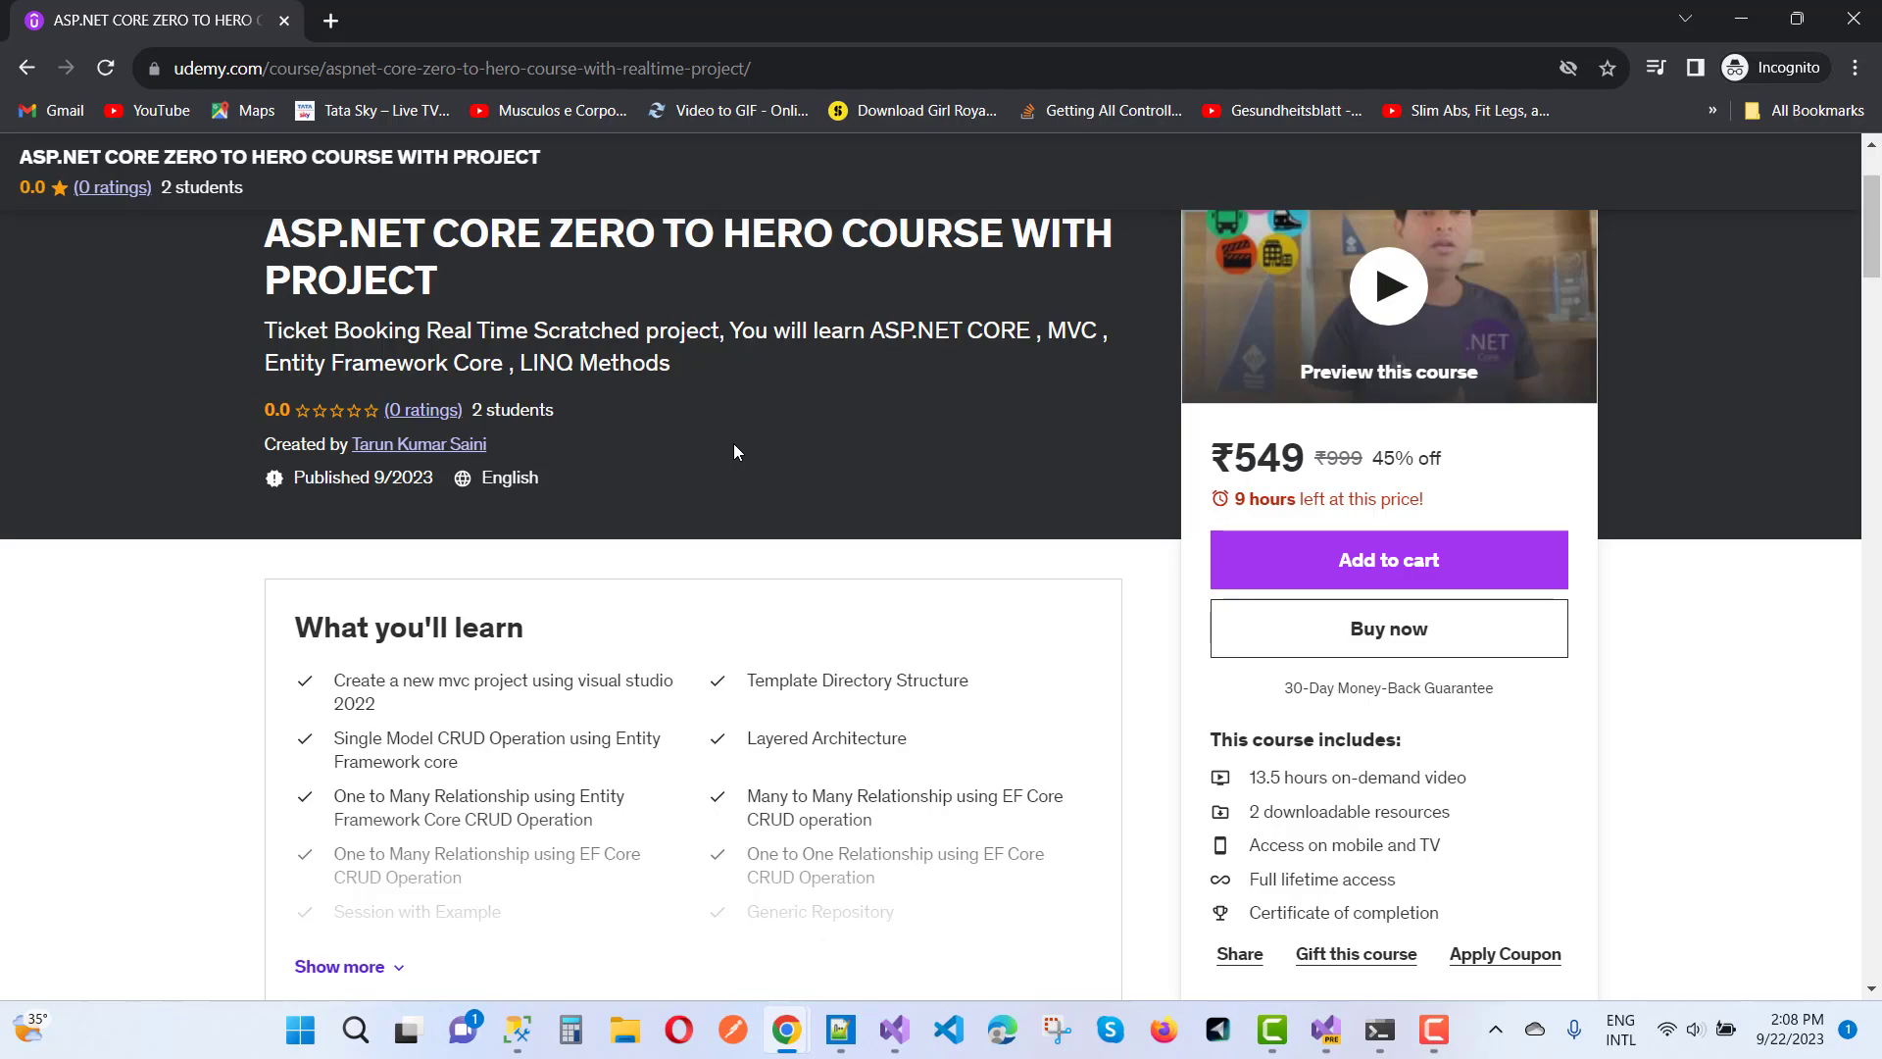